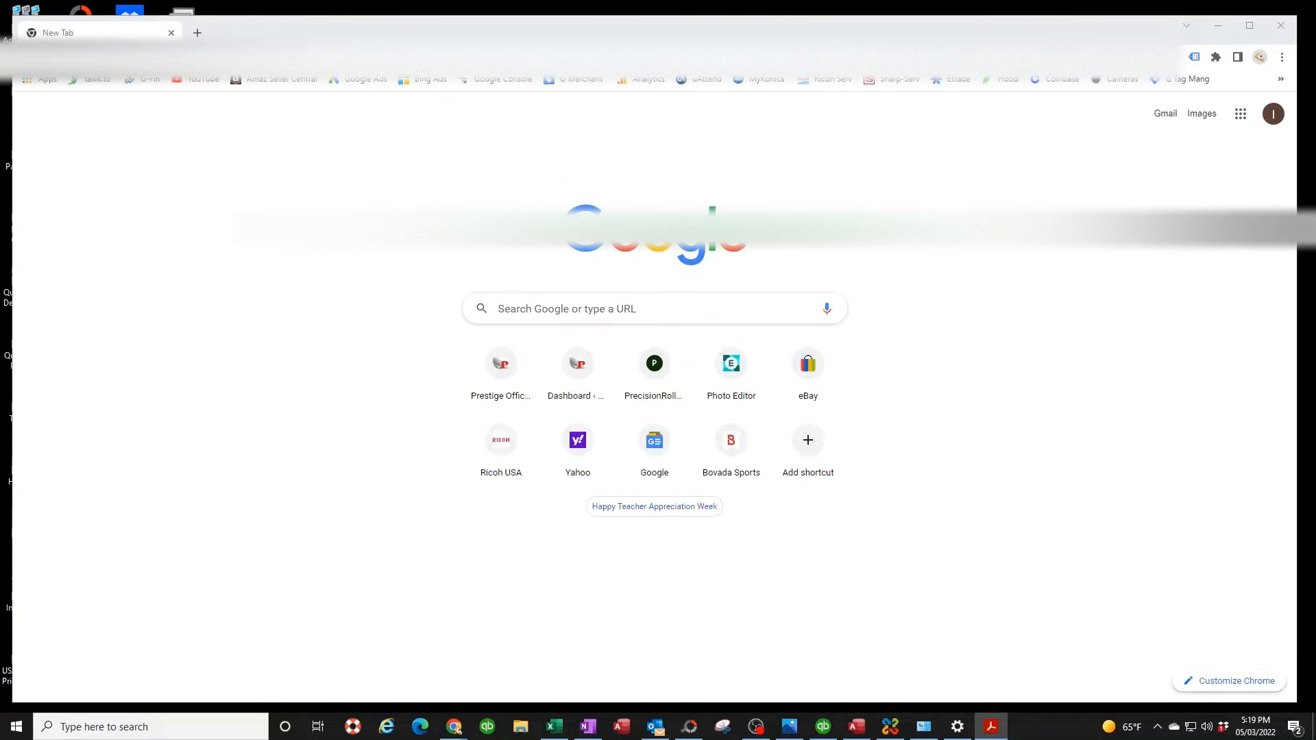
Open myaccount.google.com from the Google apps launcher in a new tab.
left_click(1271, 113)
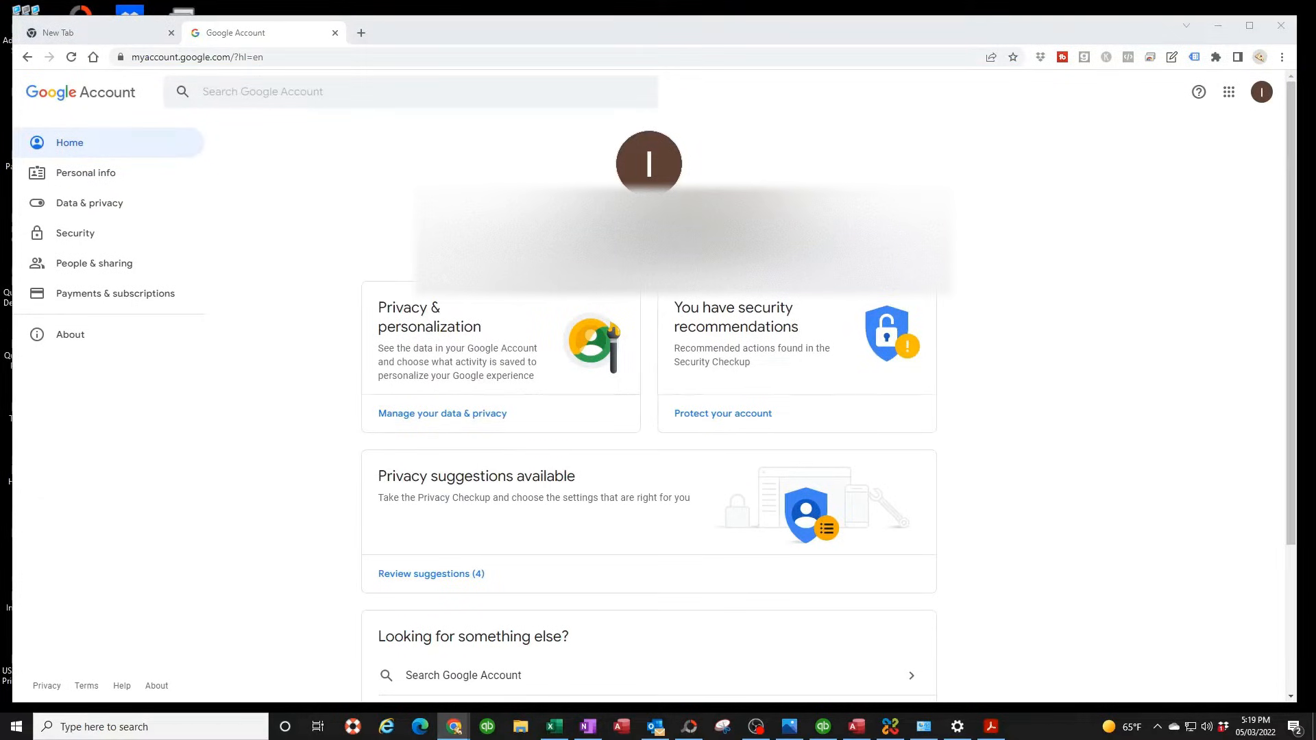
mouse_move(203, 197)
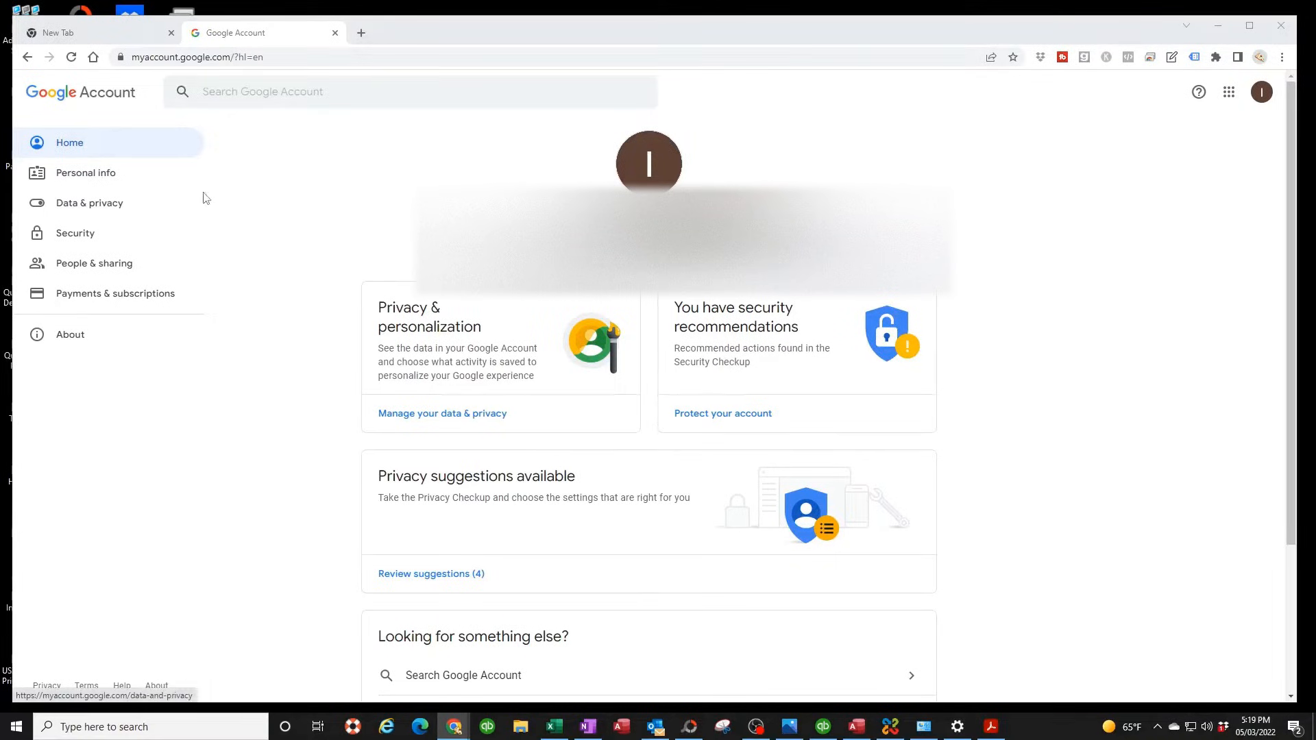
Show Security settings down to Signing in to Google, with 2-Step Verification on.
left_click(74, 233)
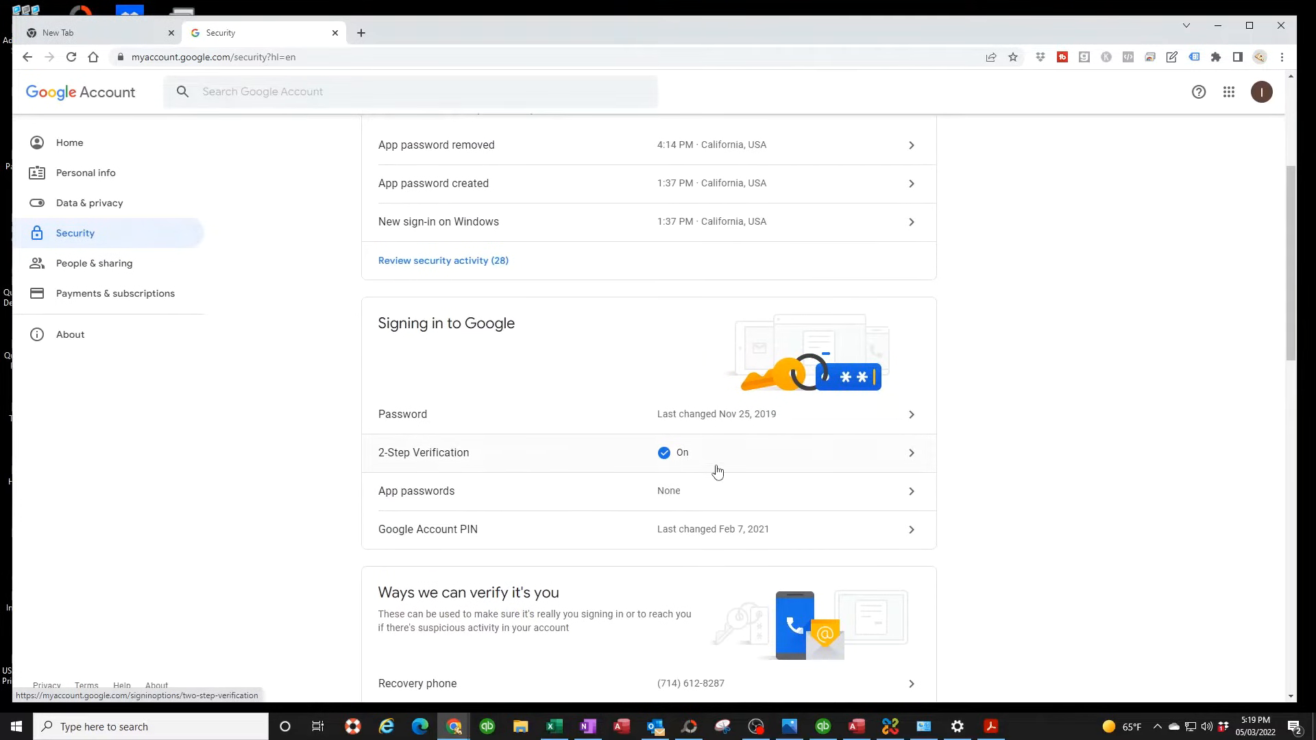
mouse_move(664, 453)
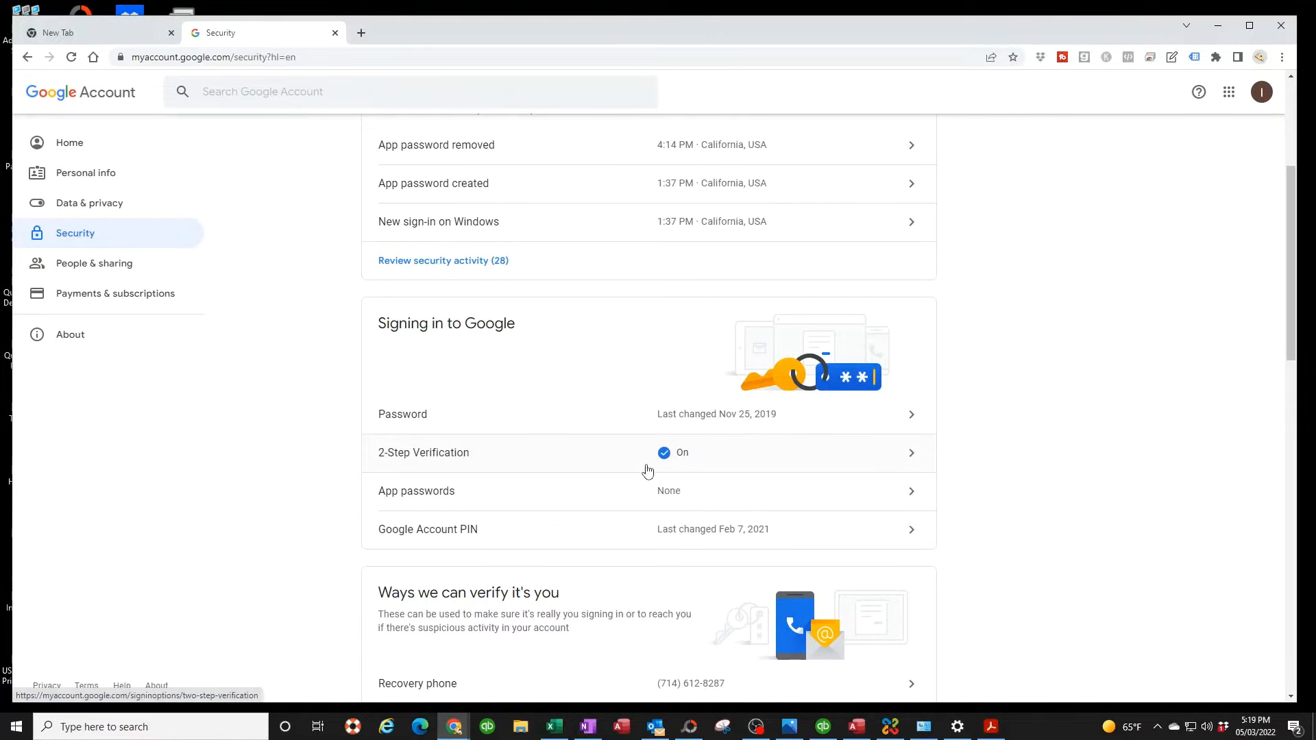
scroll("down", 3)
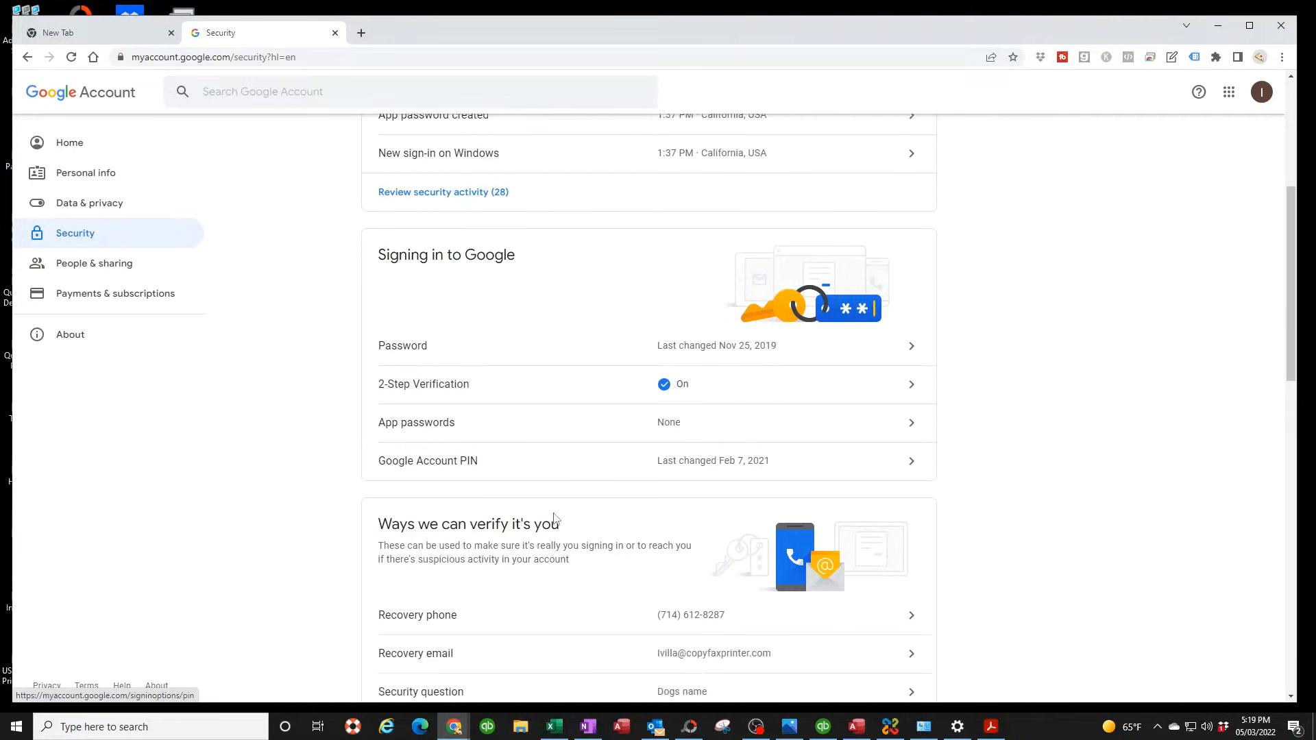
scroll("down", 3)
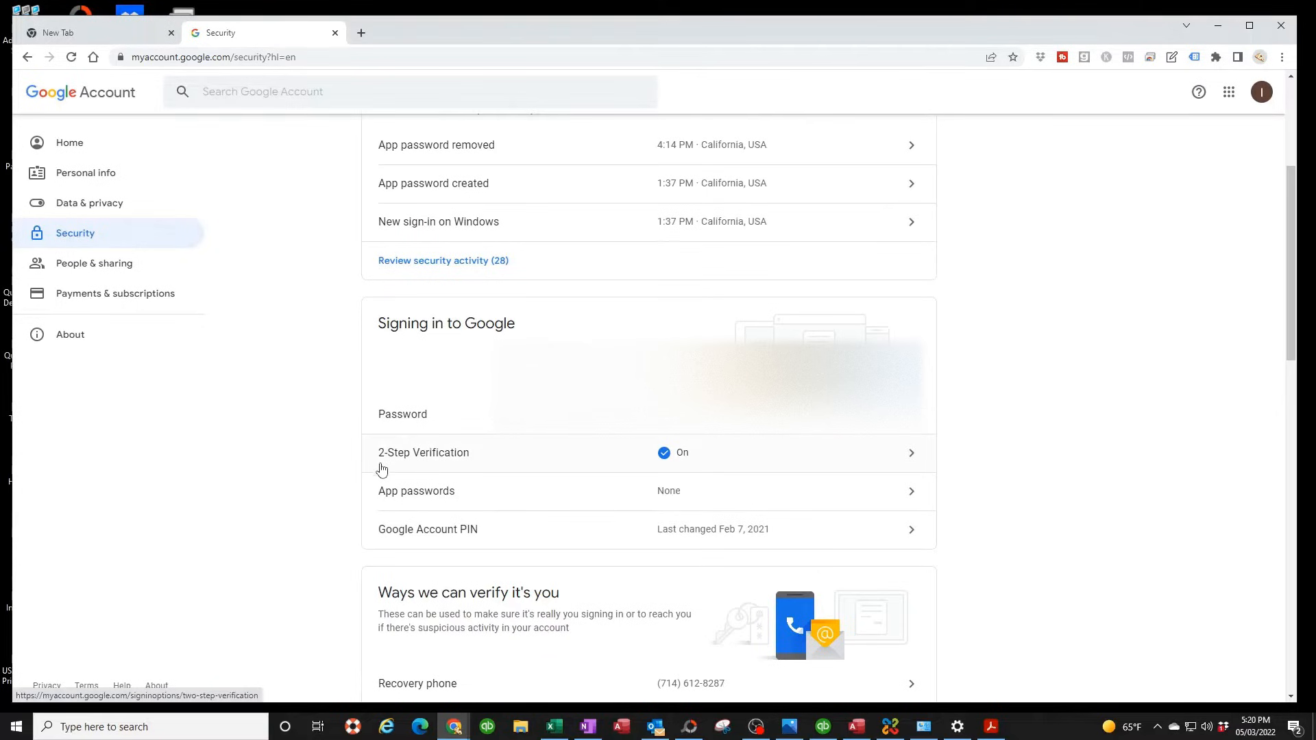
mouse_move(682, 467)
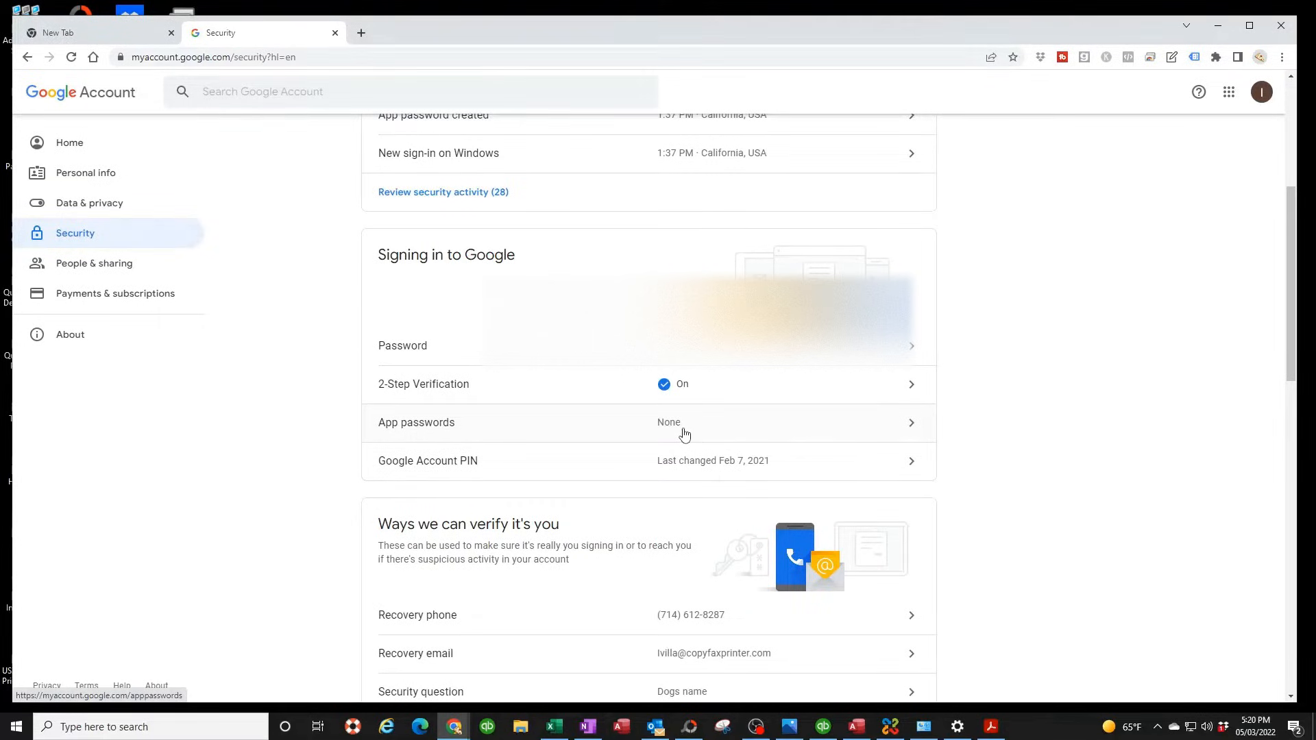
mouse_move(620, 425)
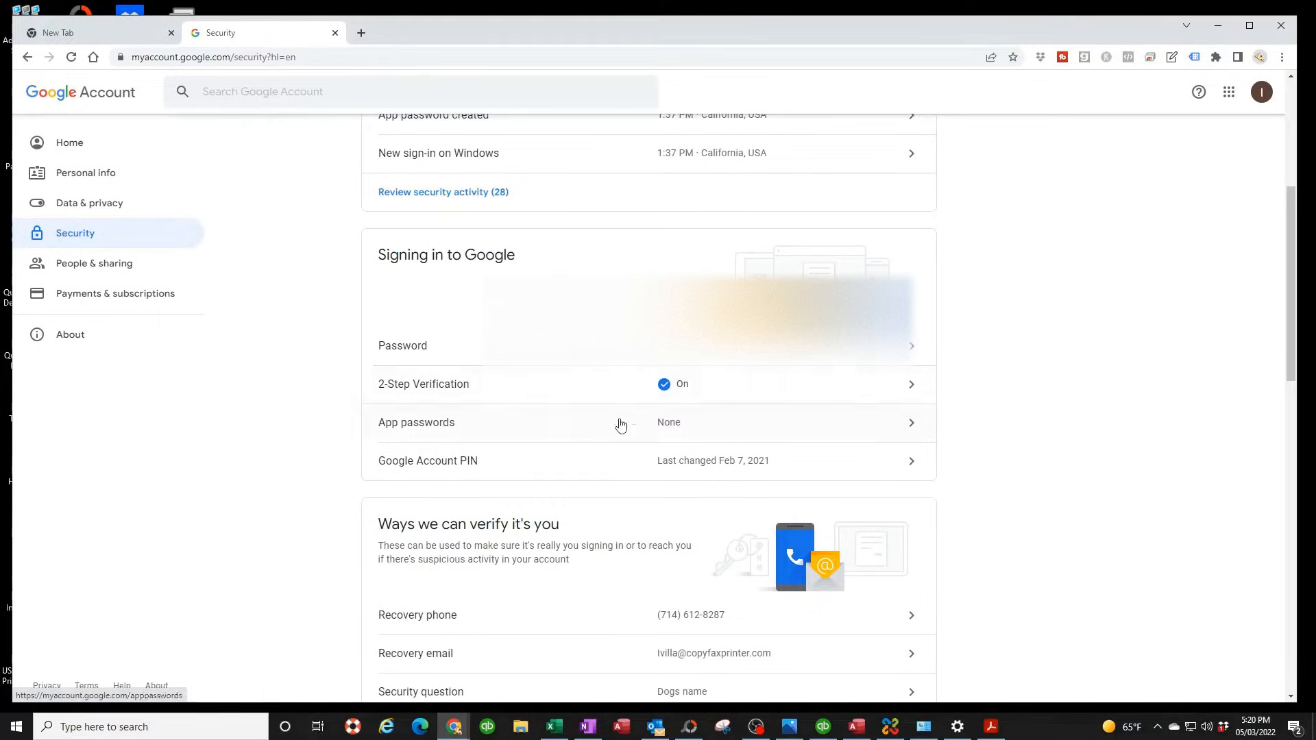
mouse_move(781, 385)
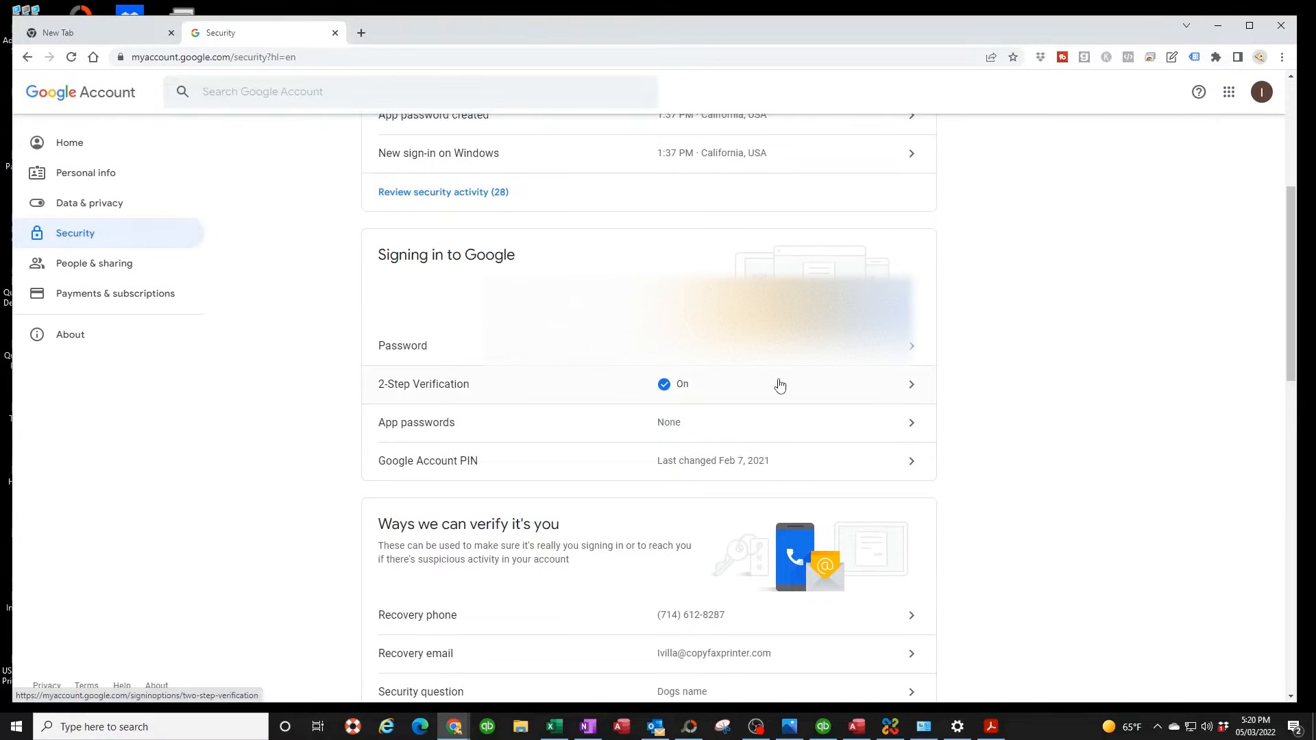
mouse_move(388, 433)
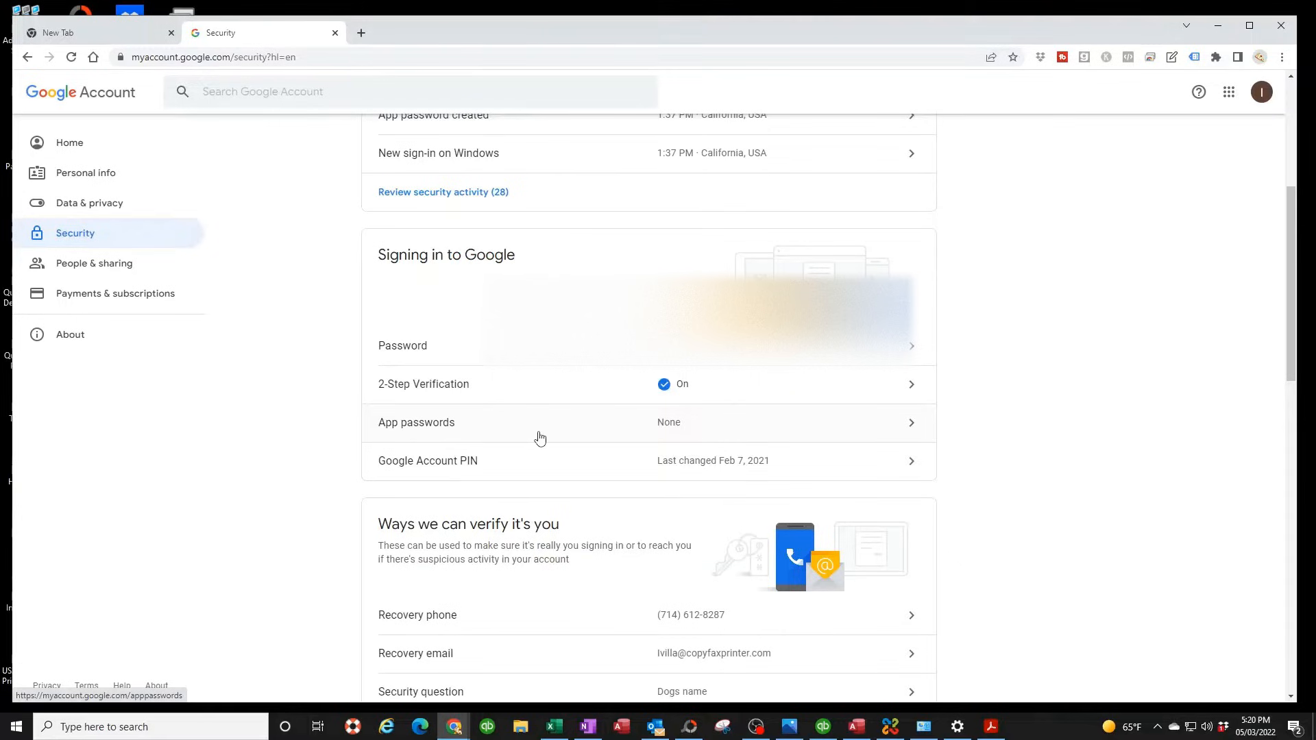
mouse_move(629, 439)
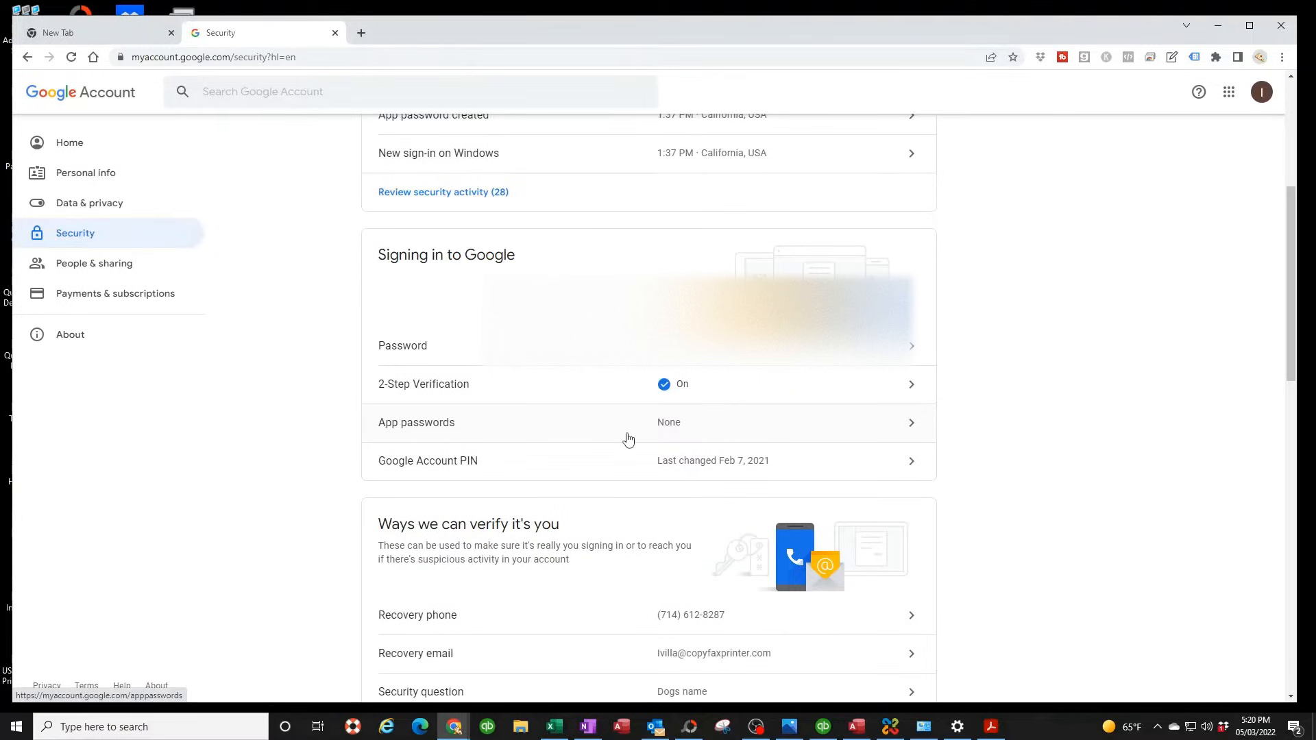
mouse_move(646, 434)
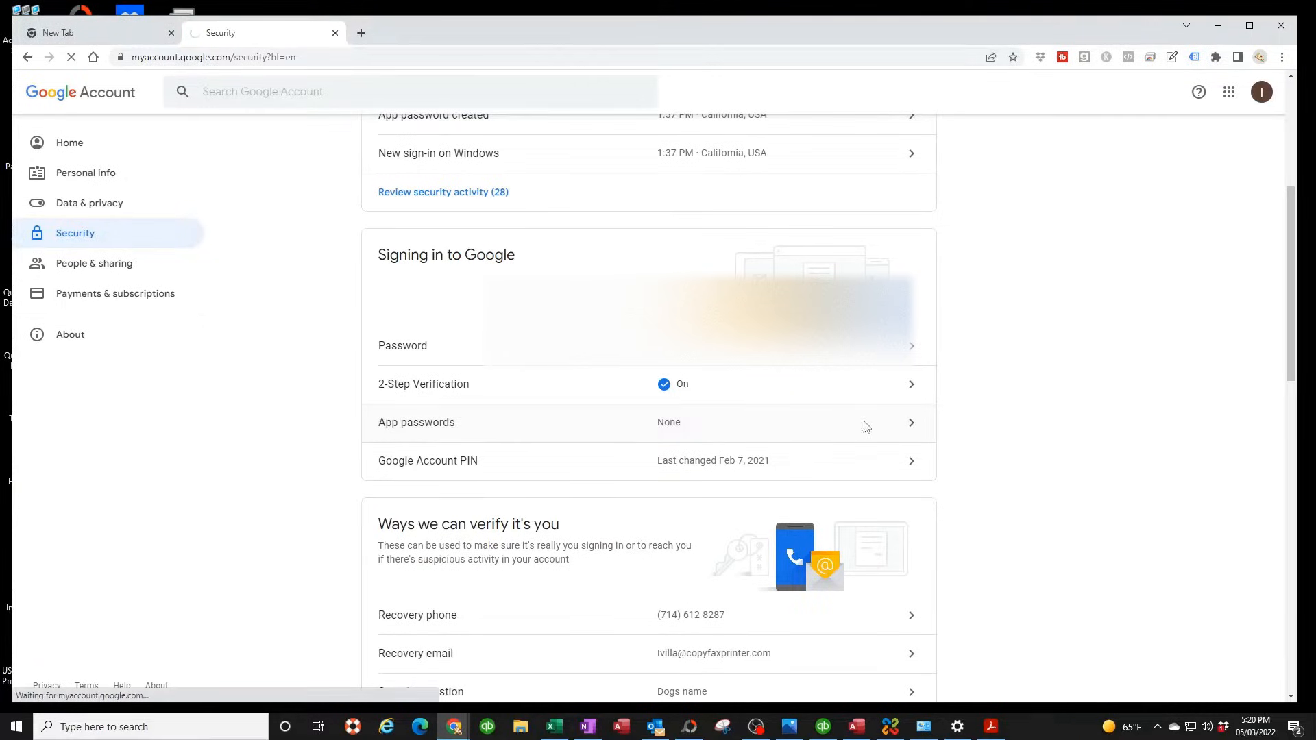
Open App passwords and confirm identity with the account password.
left_click(416, 423)
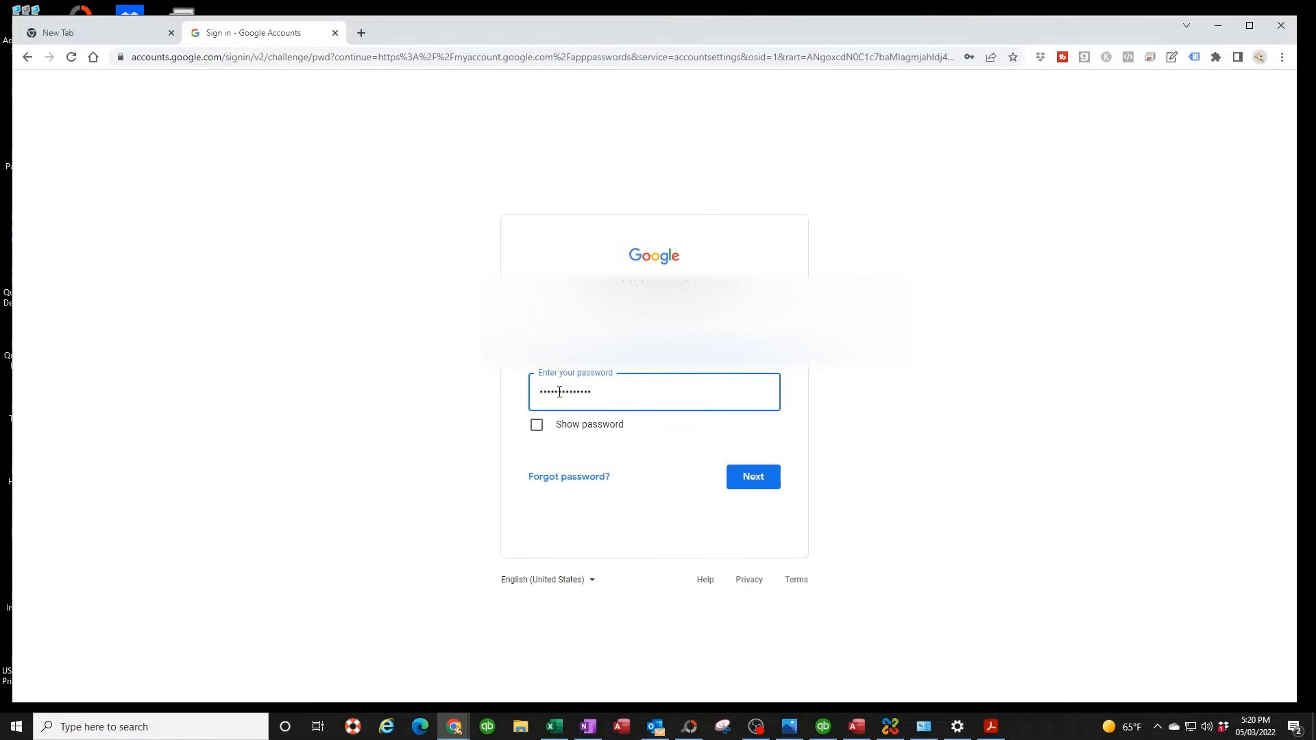
left_click(752, 478)
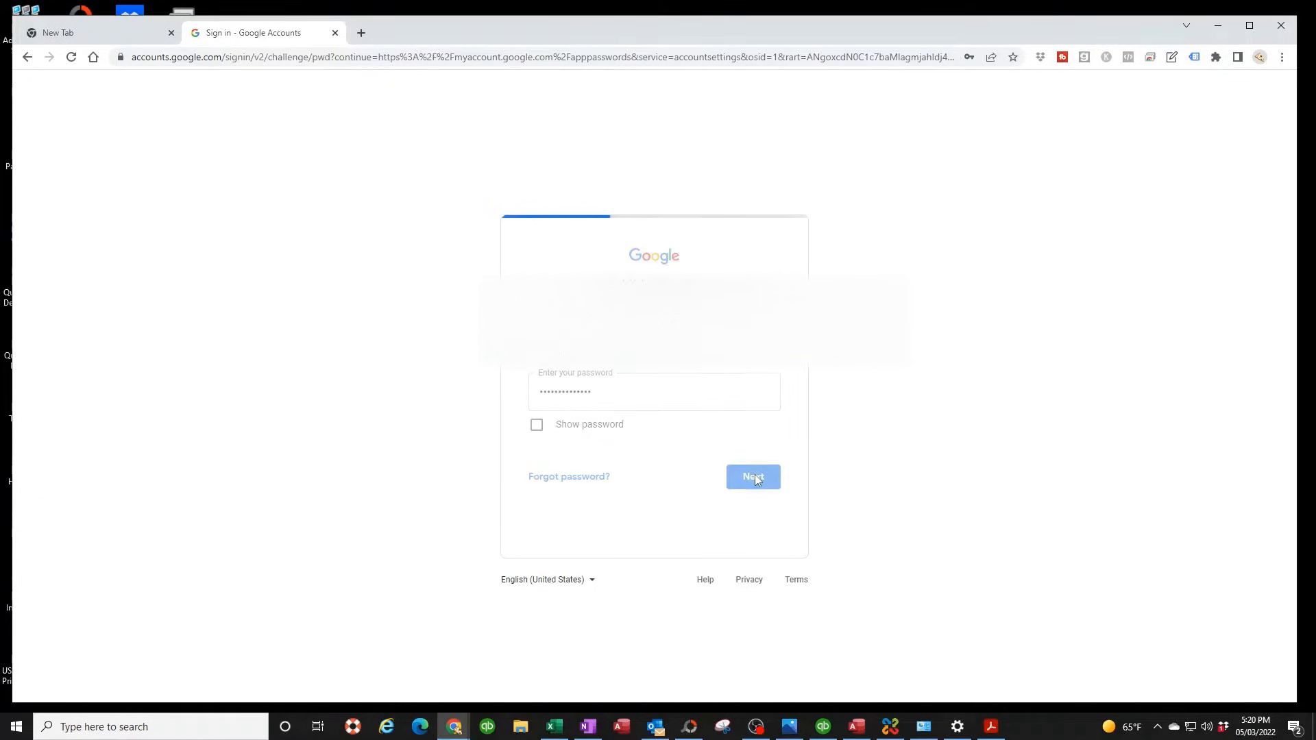
left_click(752, 477)
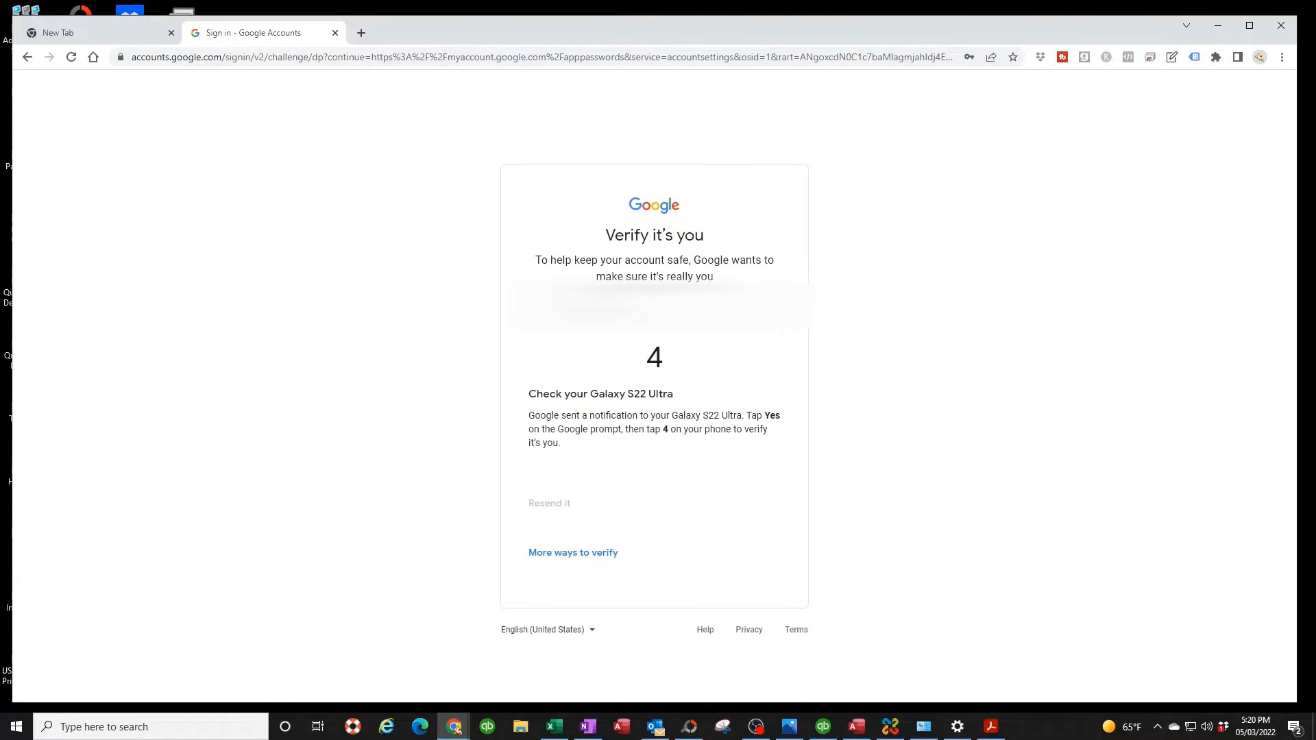
mouse_move(667, 372)
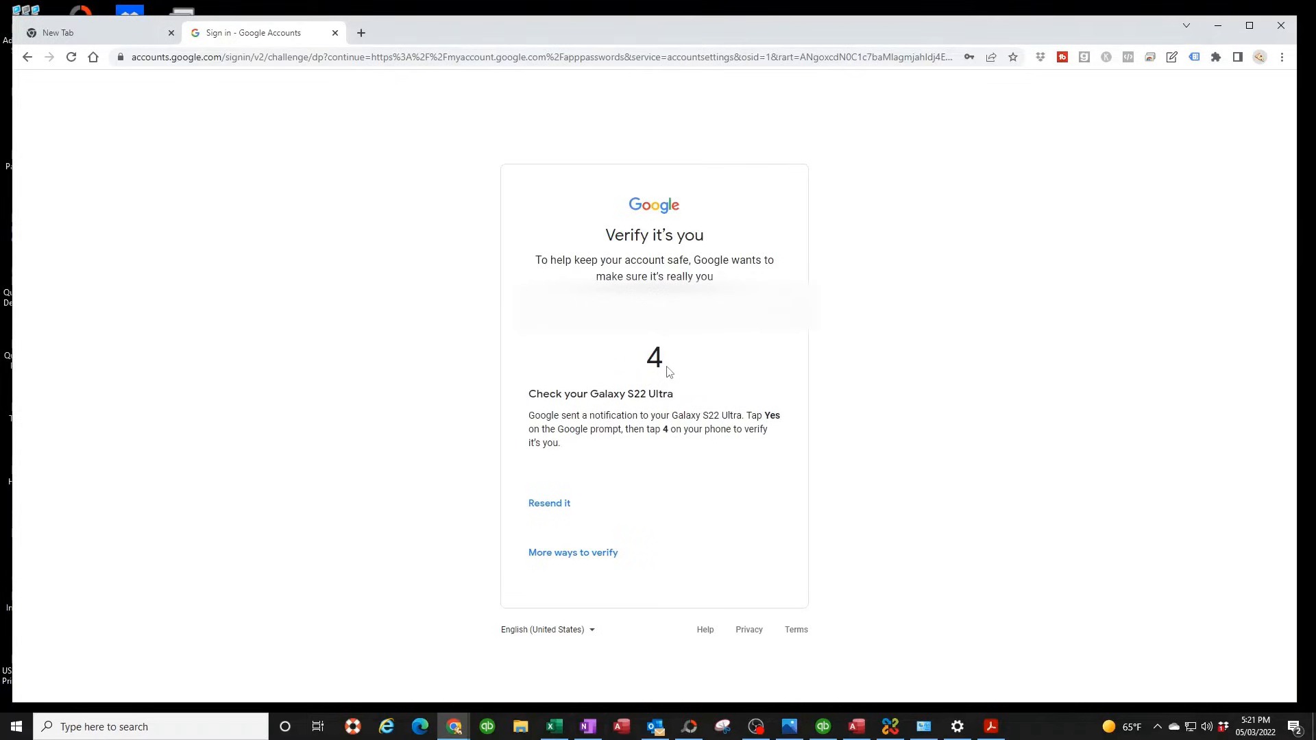
mouse_move(668, 375)
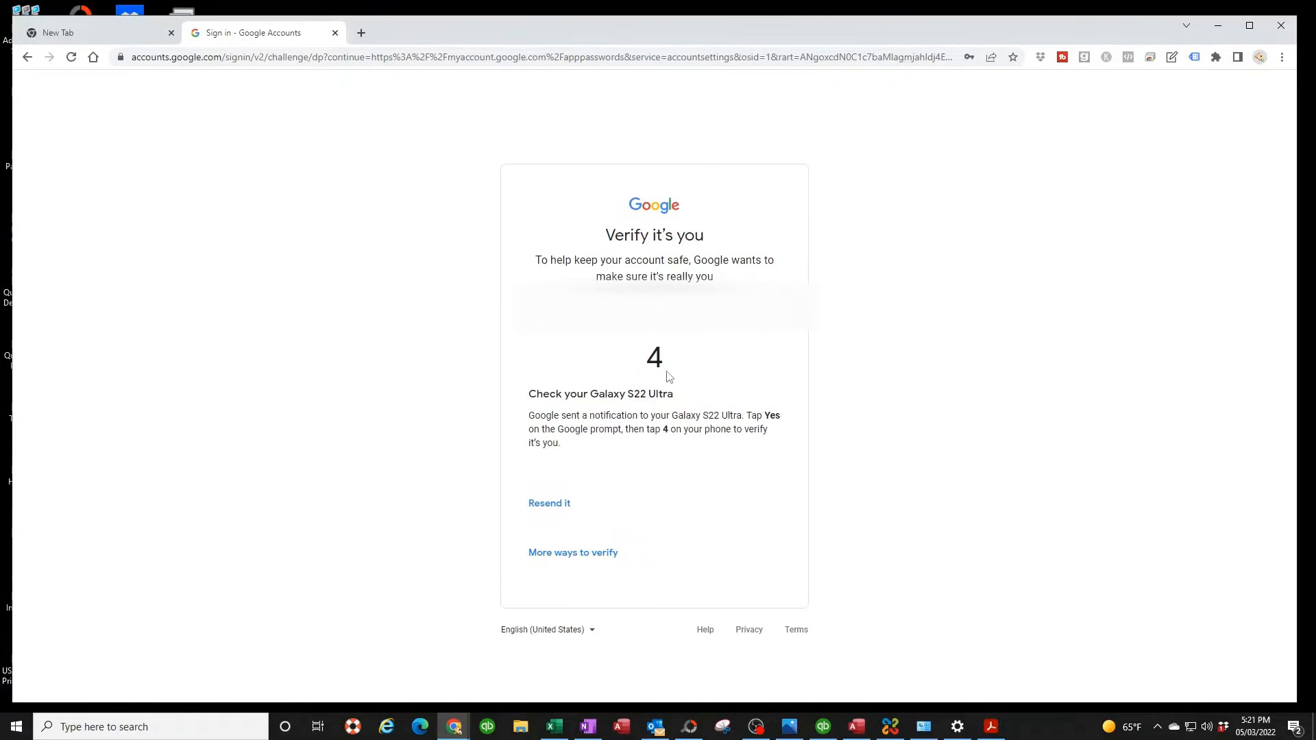
mouse_move(688, 362)
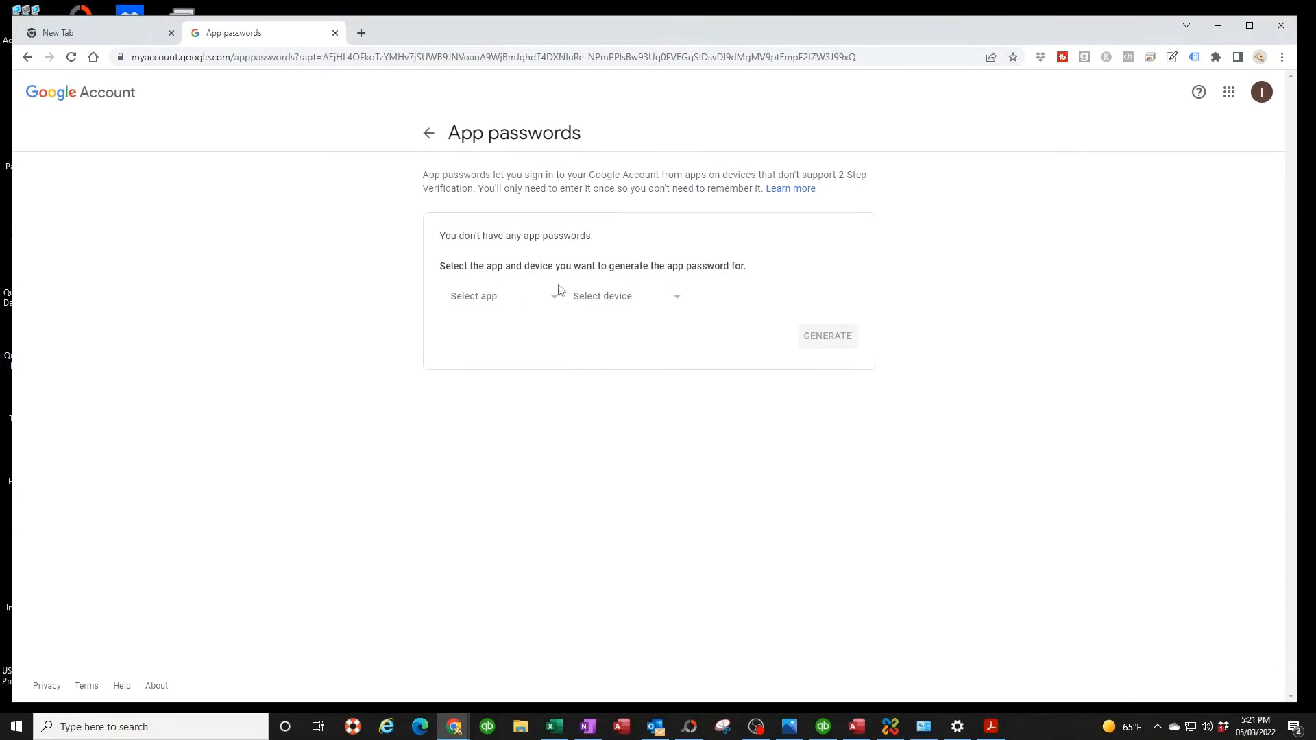
Generate an app password with the custom name 'xerox'.
left_click(474, 295)
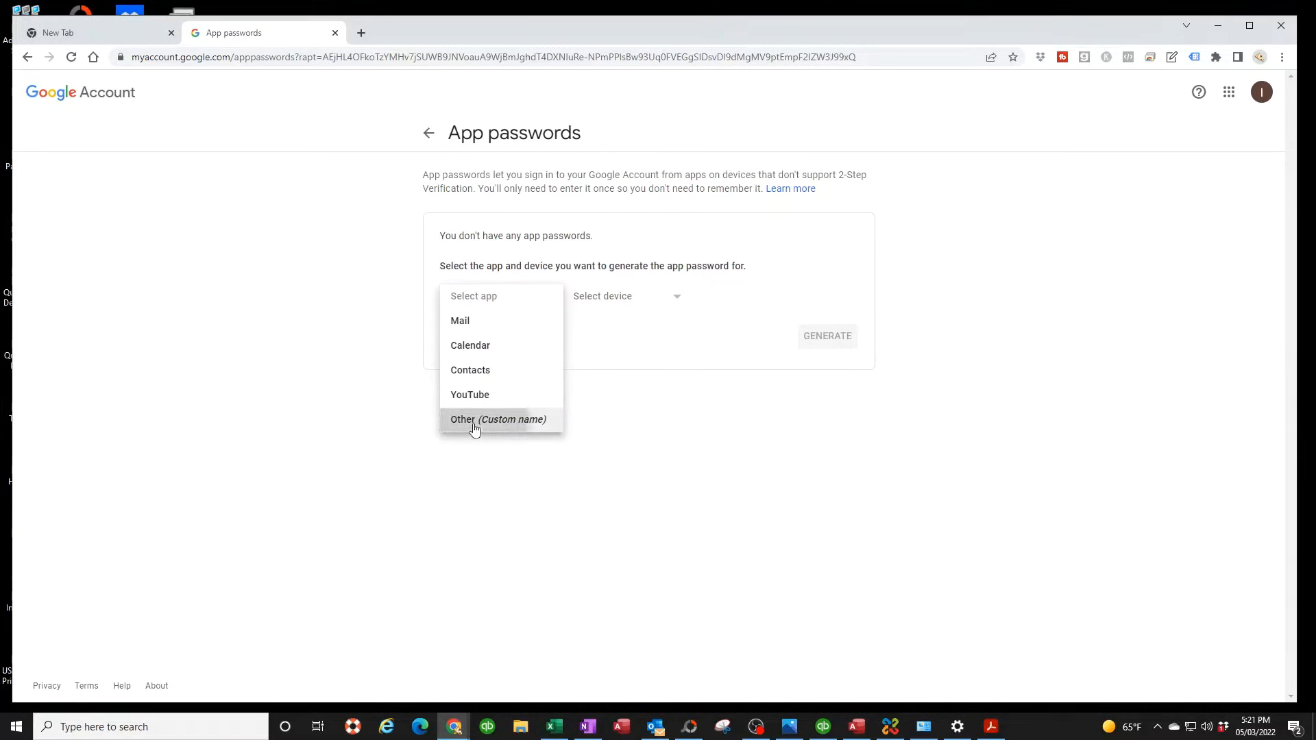
left_click(498, 419)
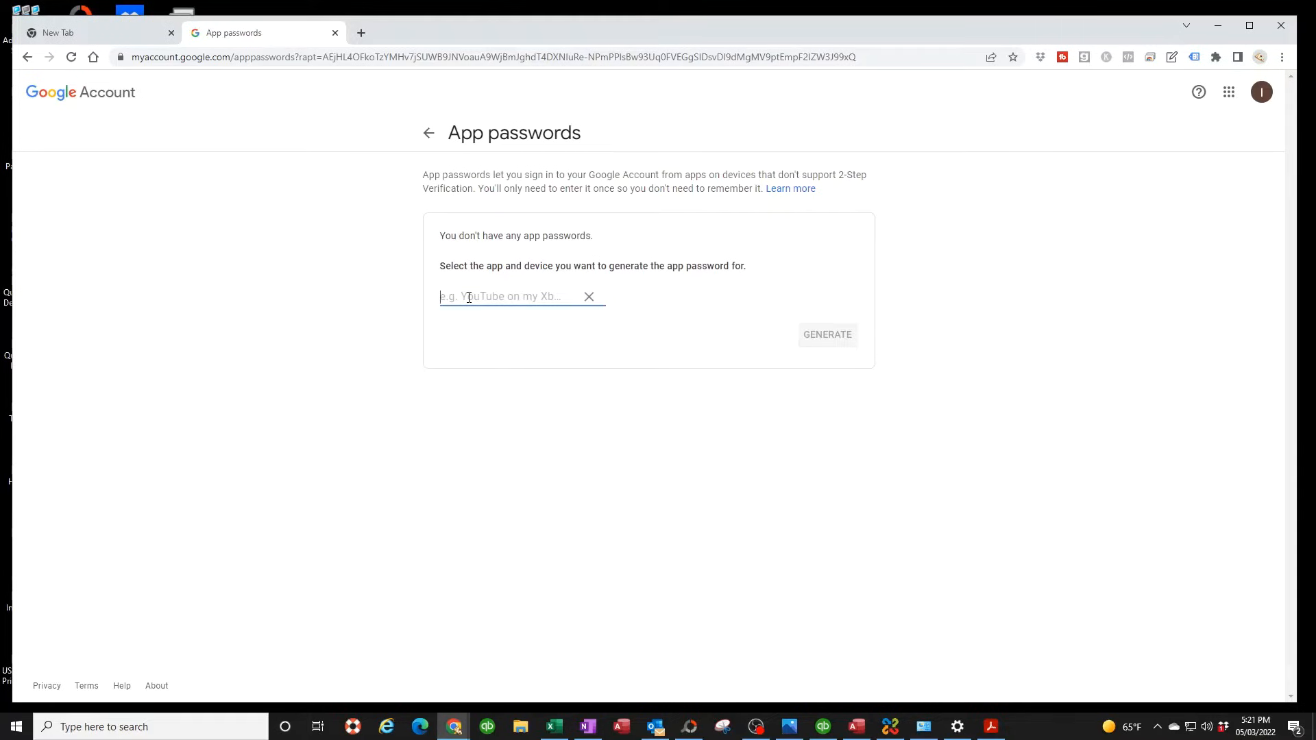
type("xerox")
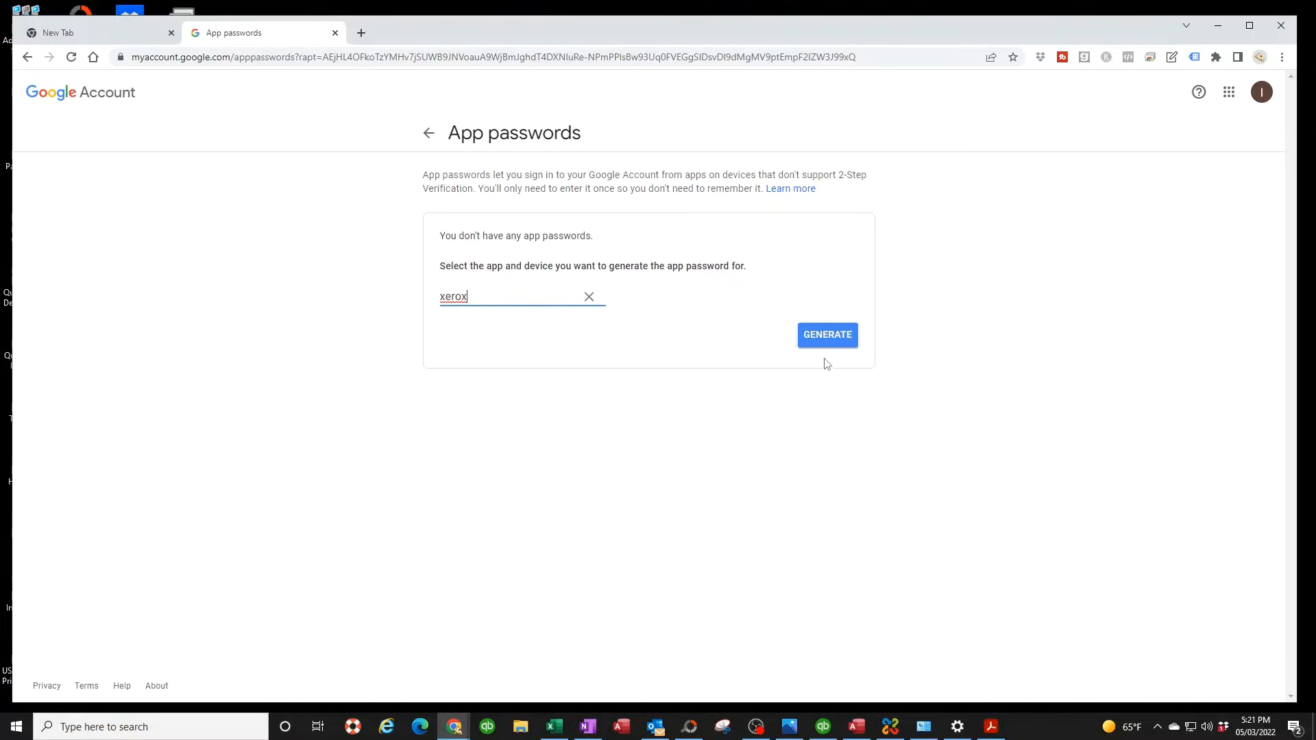
left_click(827, 334)
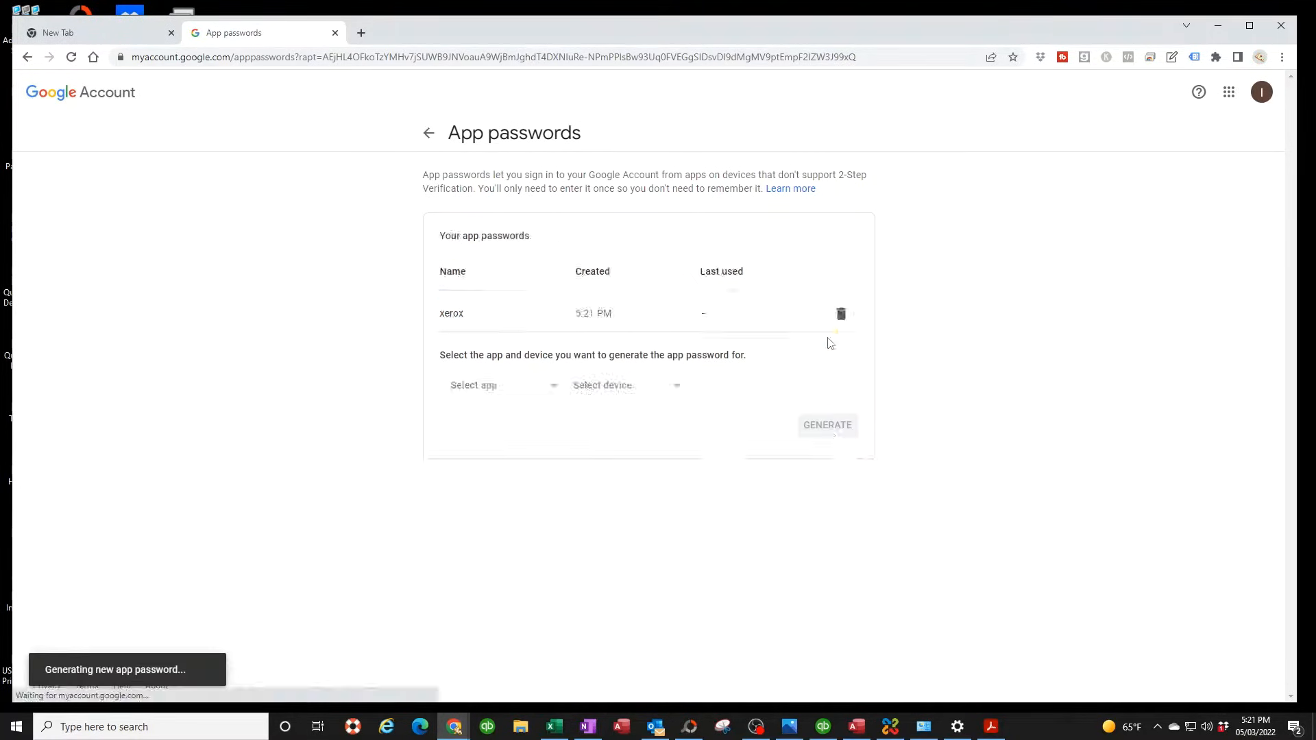
Copy the generated 16-character xerox app password to the clipboard.
left_click(826, 425)
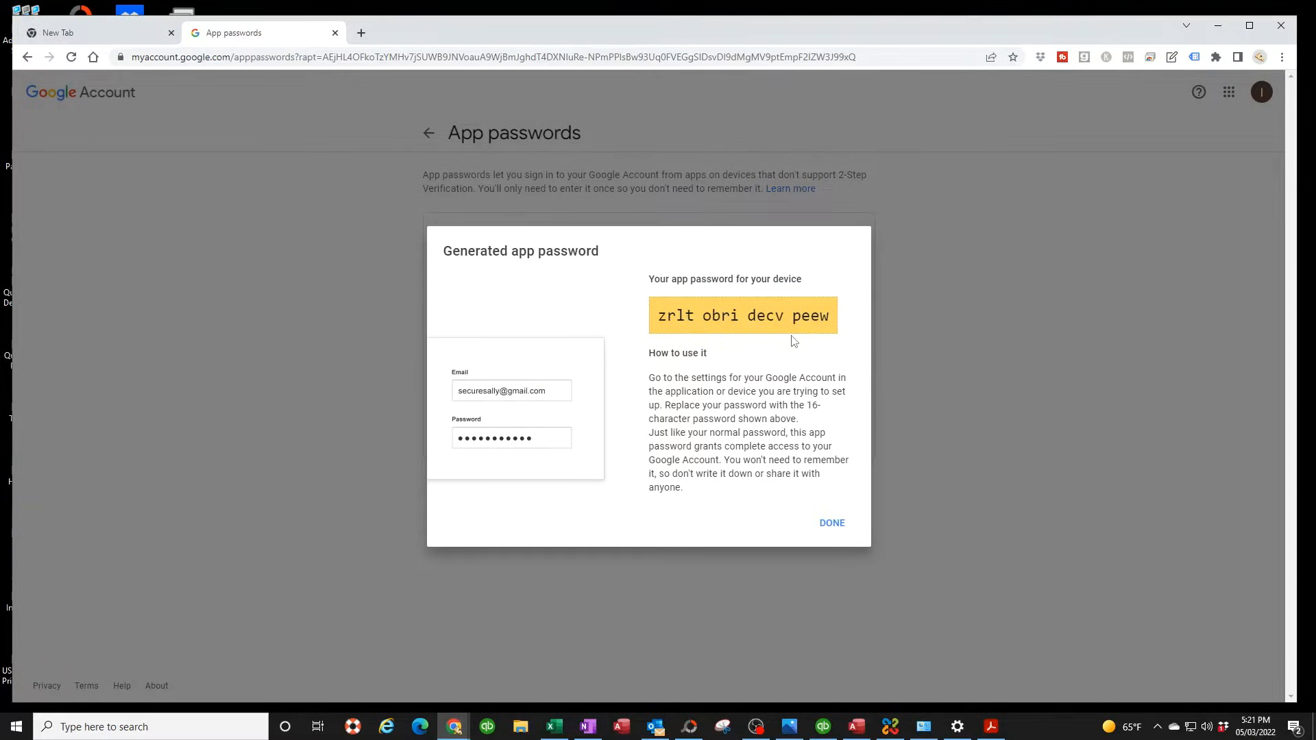
mouse_move(719, 446)
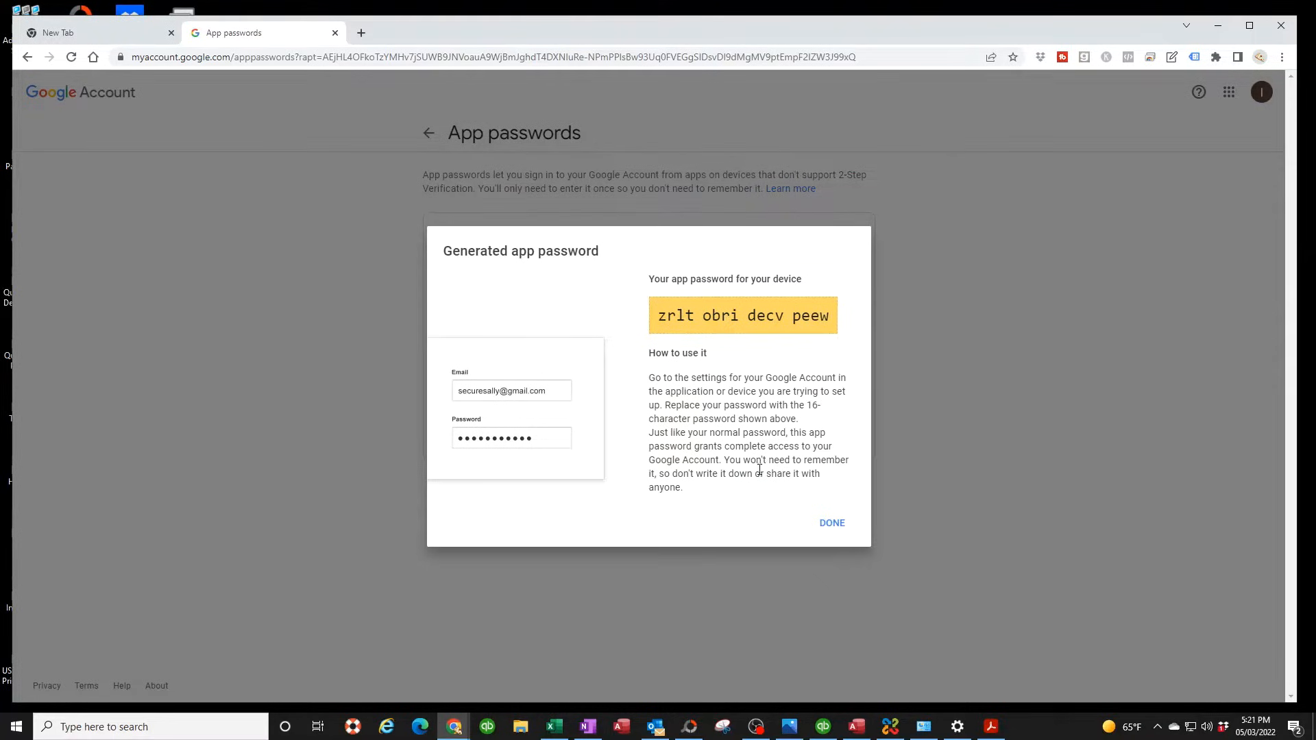
mouse_move(833, 320)
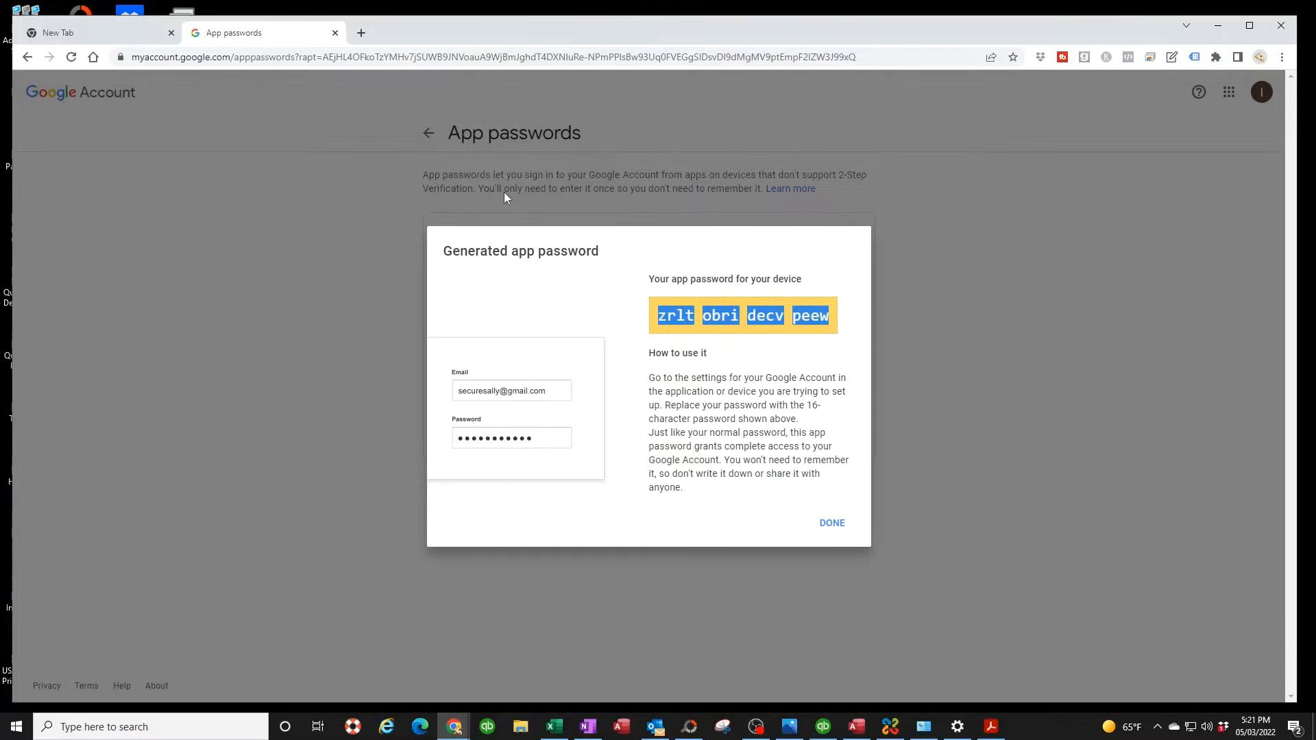
right_click(719, 316)
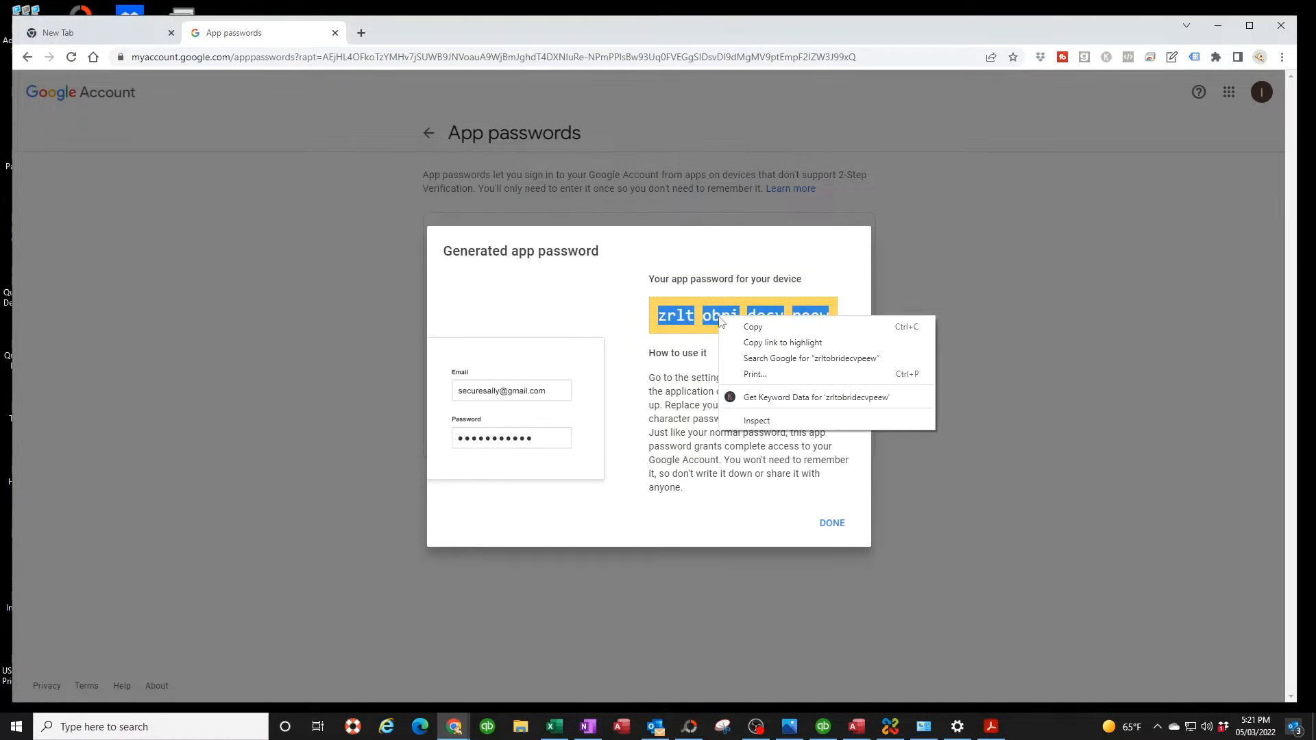
left_click(753, 327)
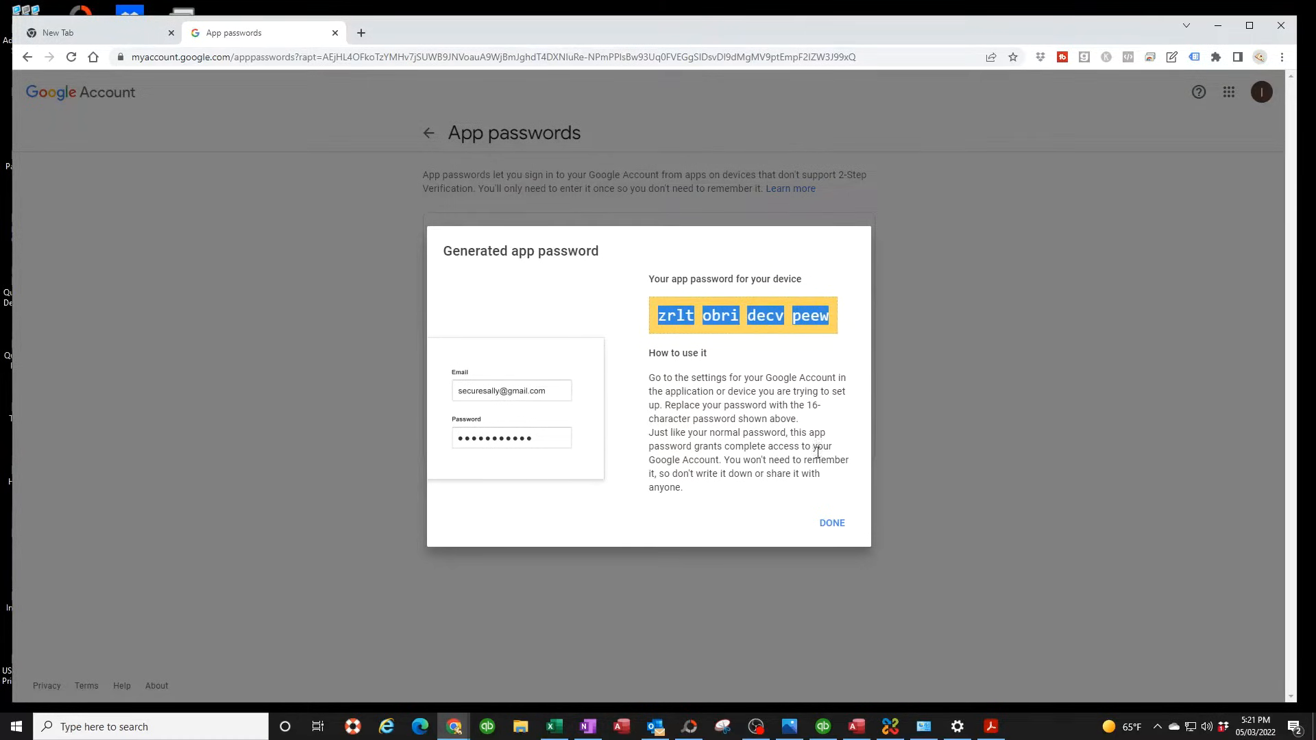
Return to the Security page and close the Google Account tab.
left_click(831, 522)
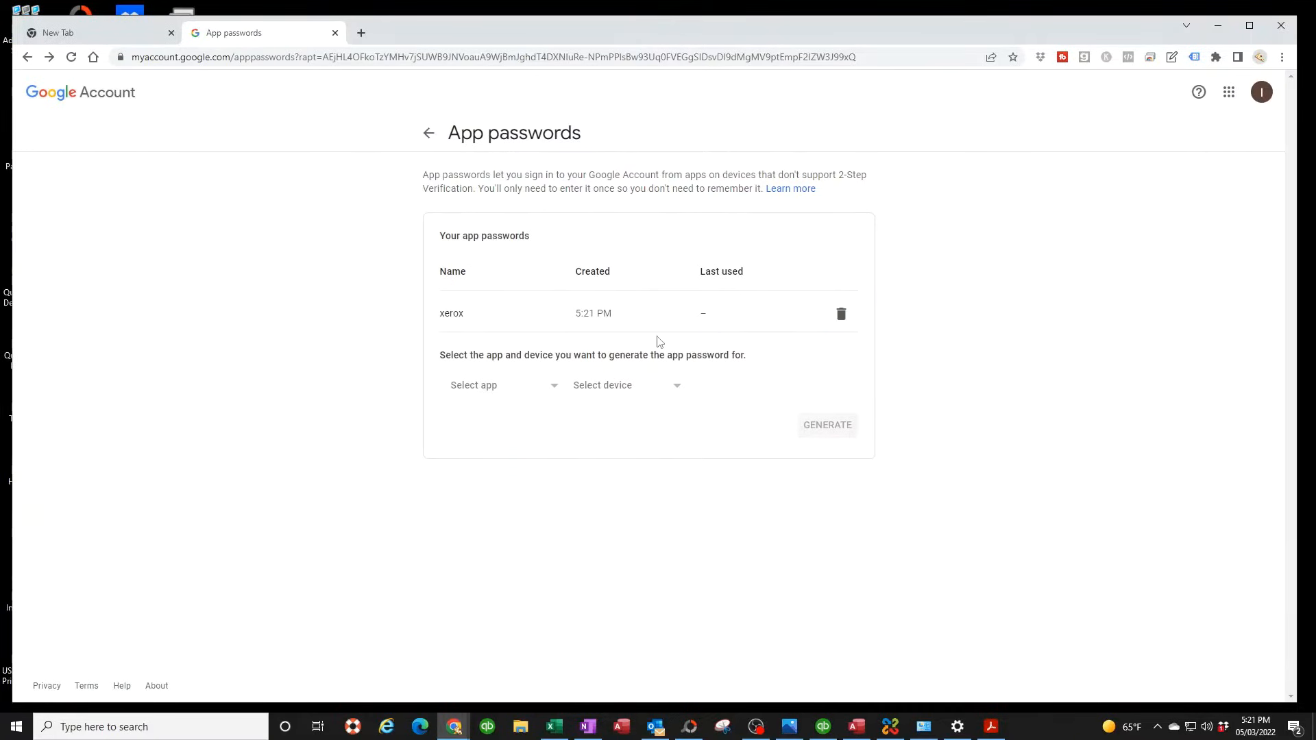
mouse_move(298, 138)
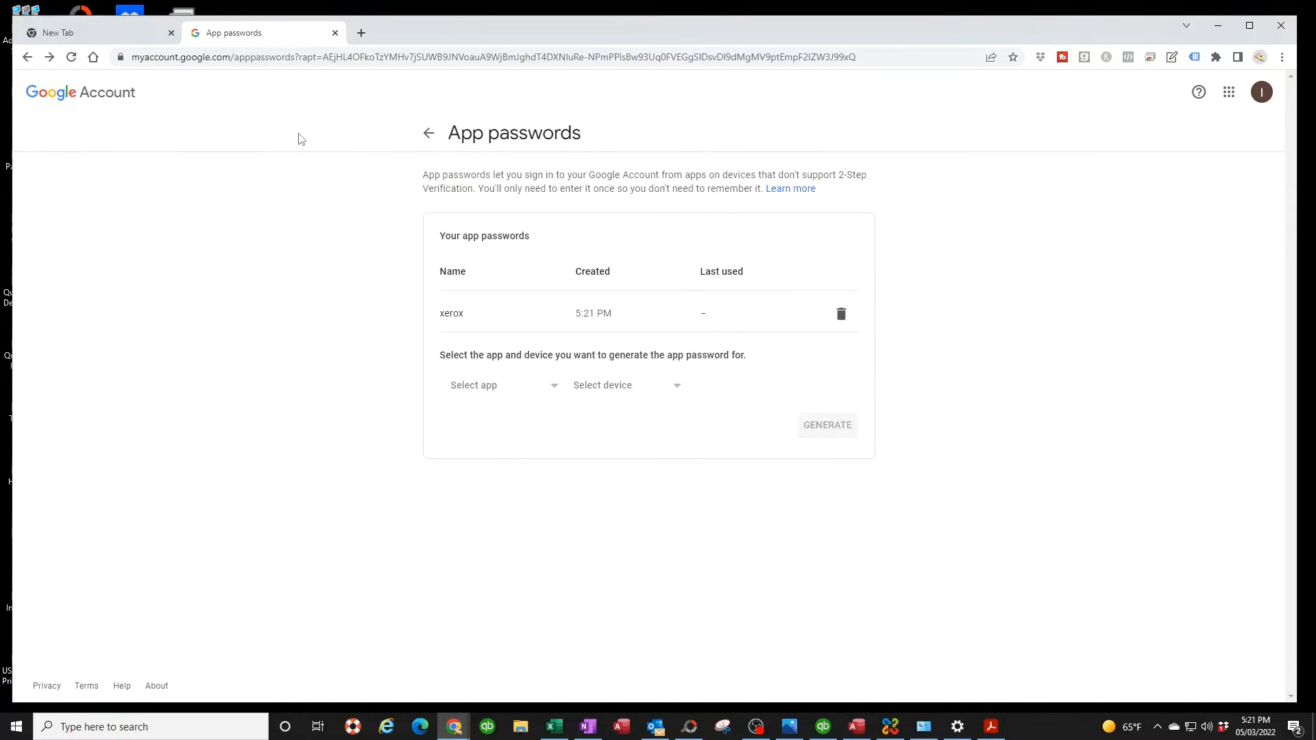
mouse_move(428, 132)
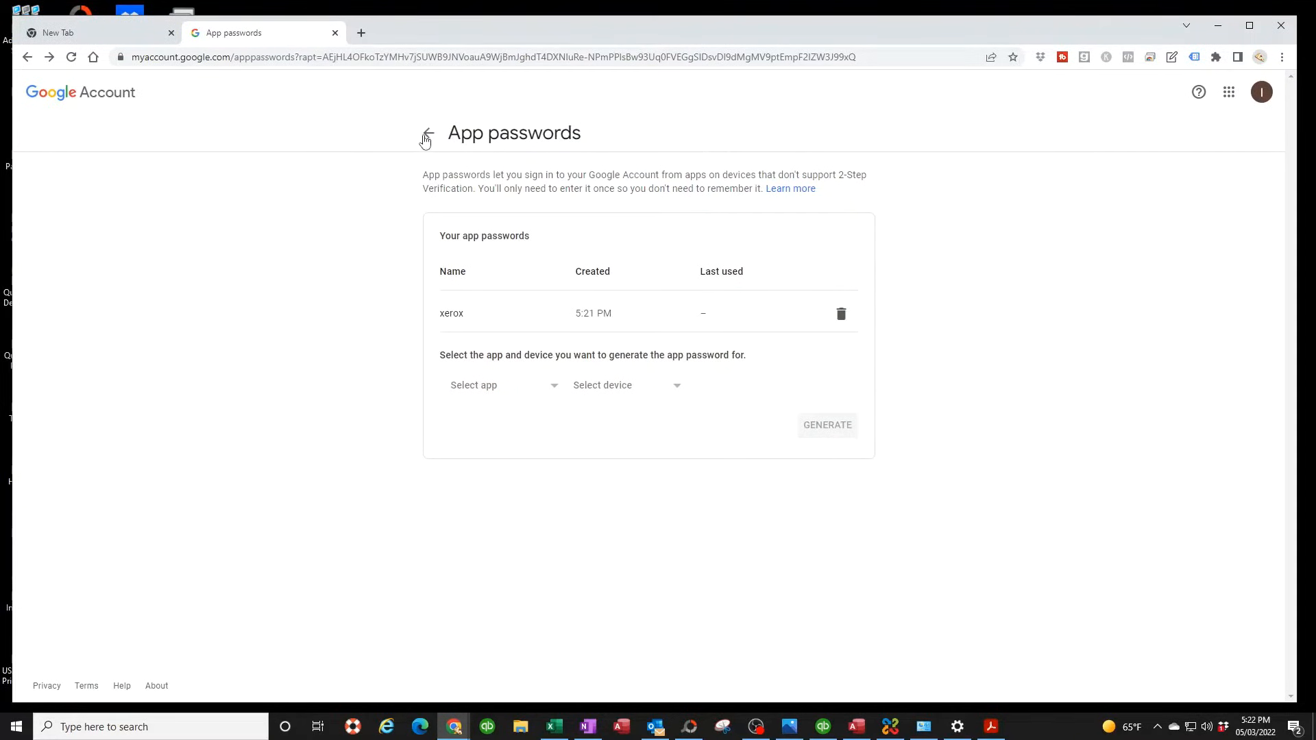
left_click(425, 133)
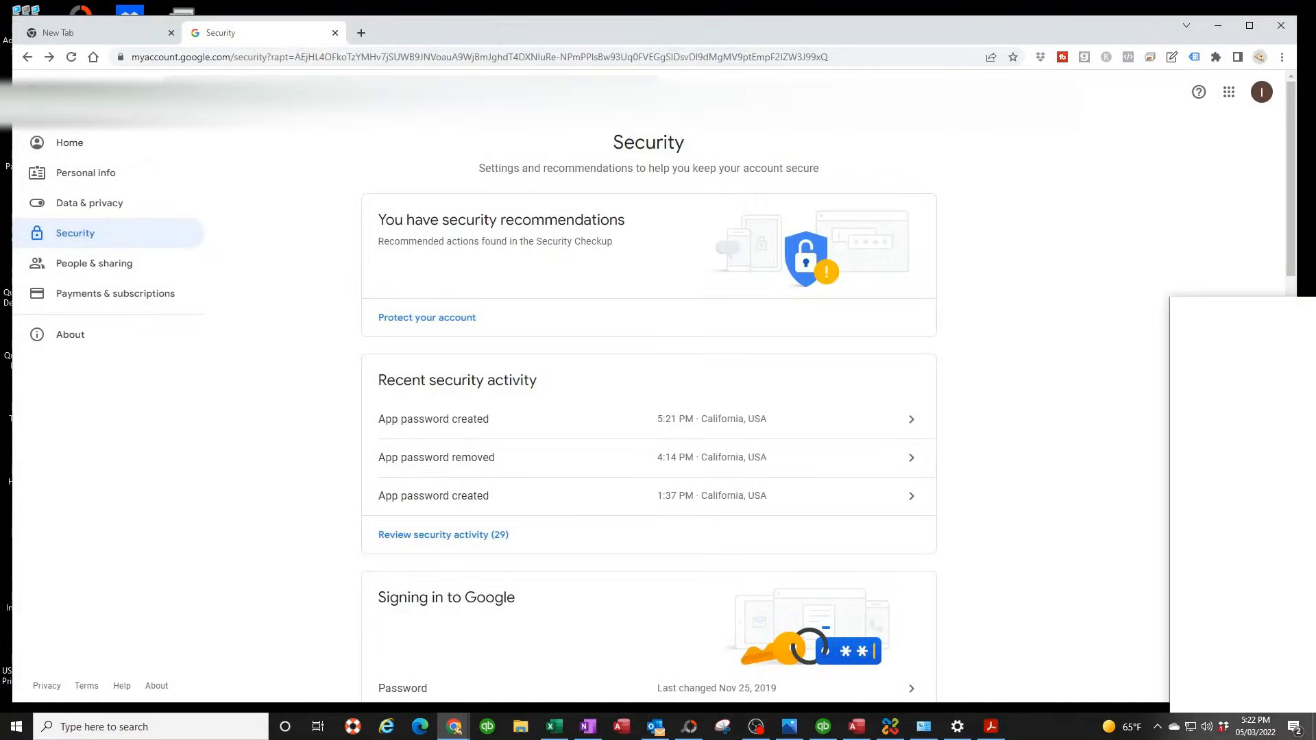
left_click(97, 33)
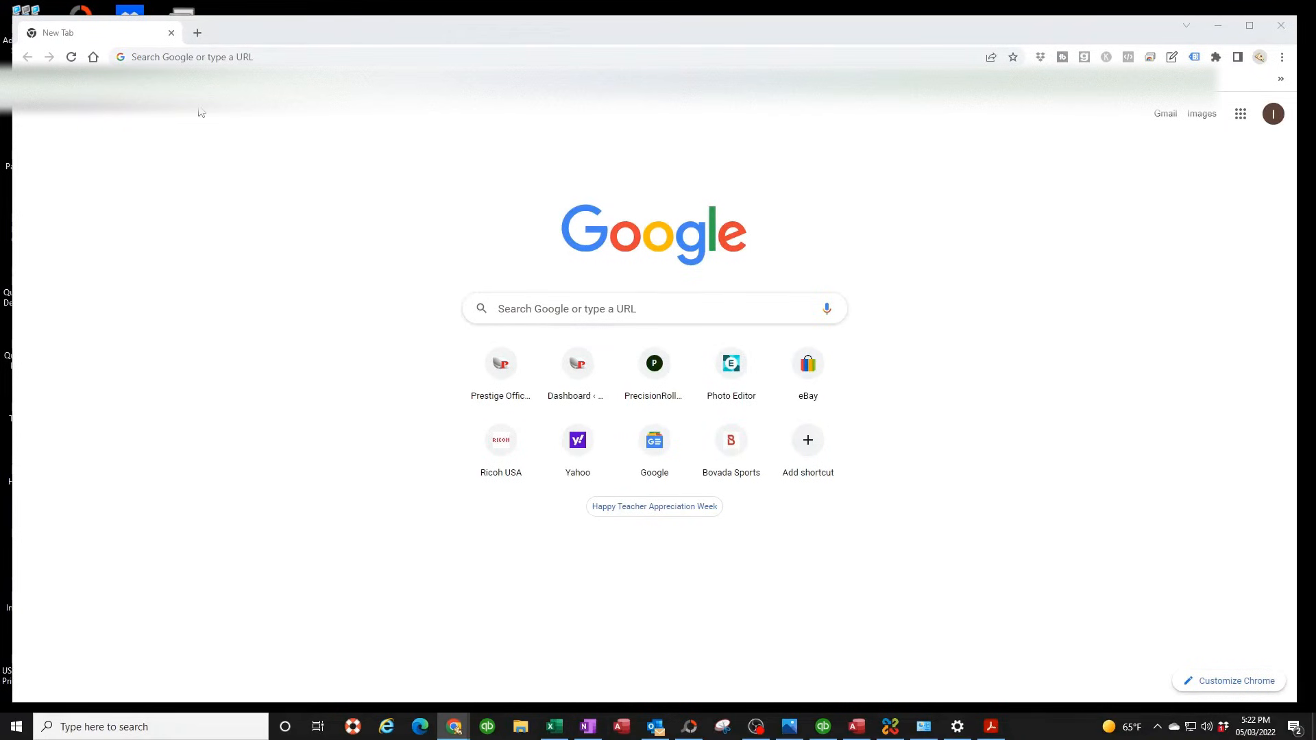
mouse_move(245, 277)
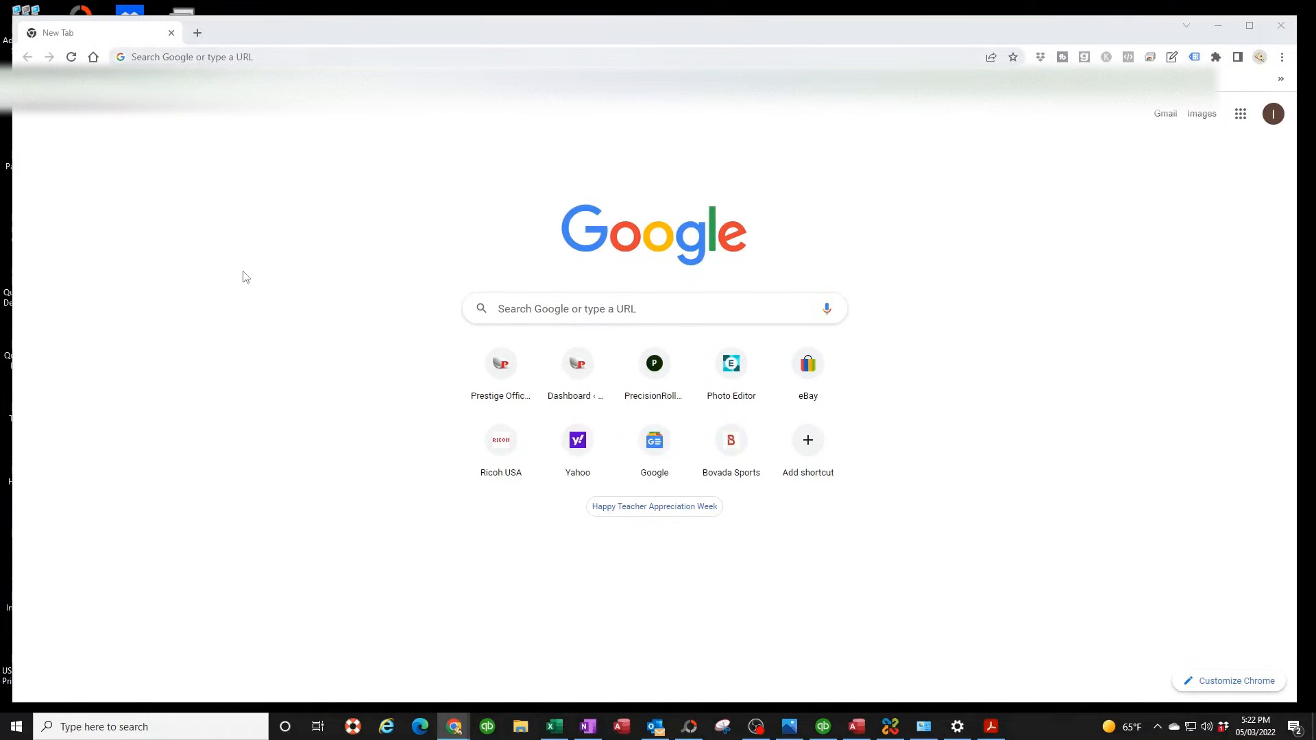
mouse_move(168, 118)
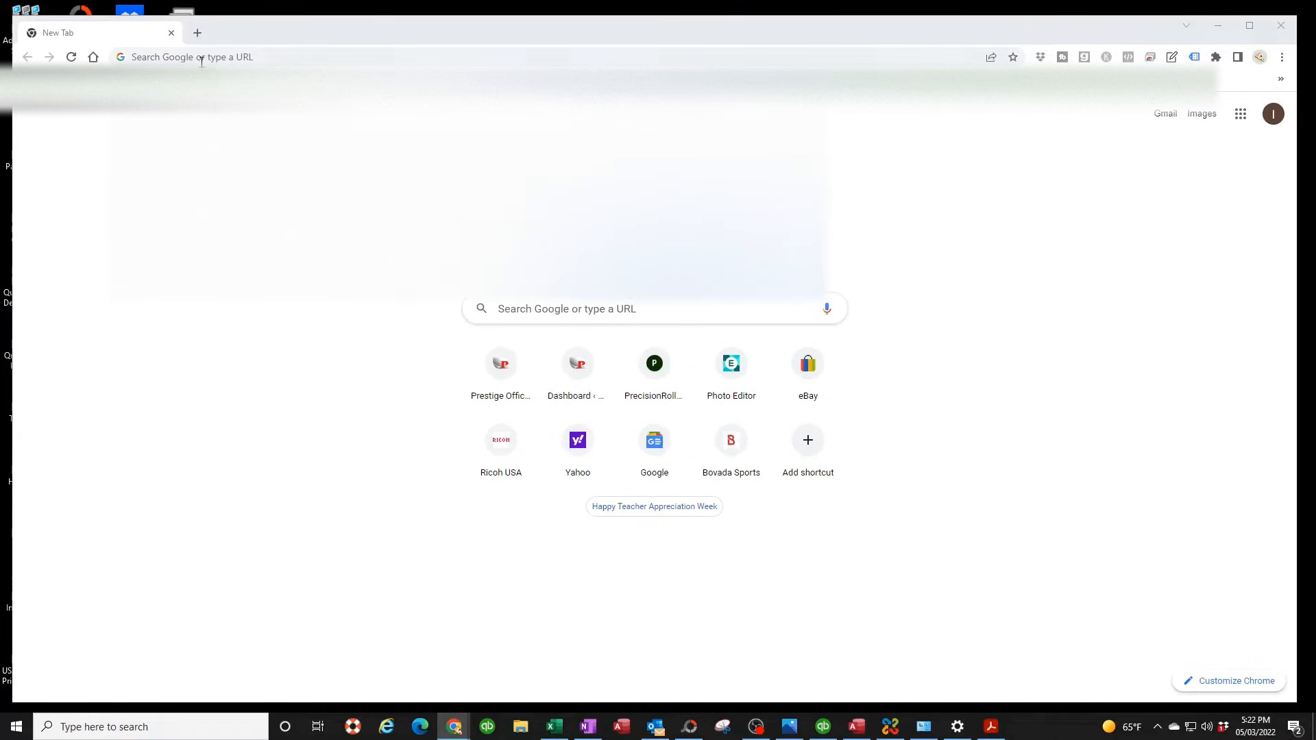
Load the printer's web server by IP address and show the admin account menu.
type("192.168.0.44")
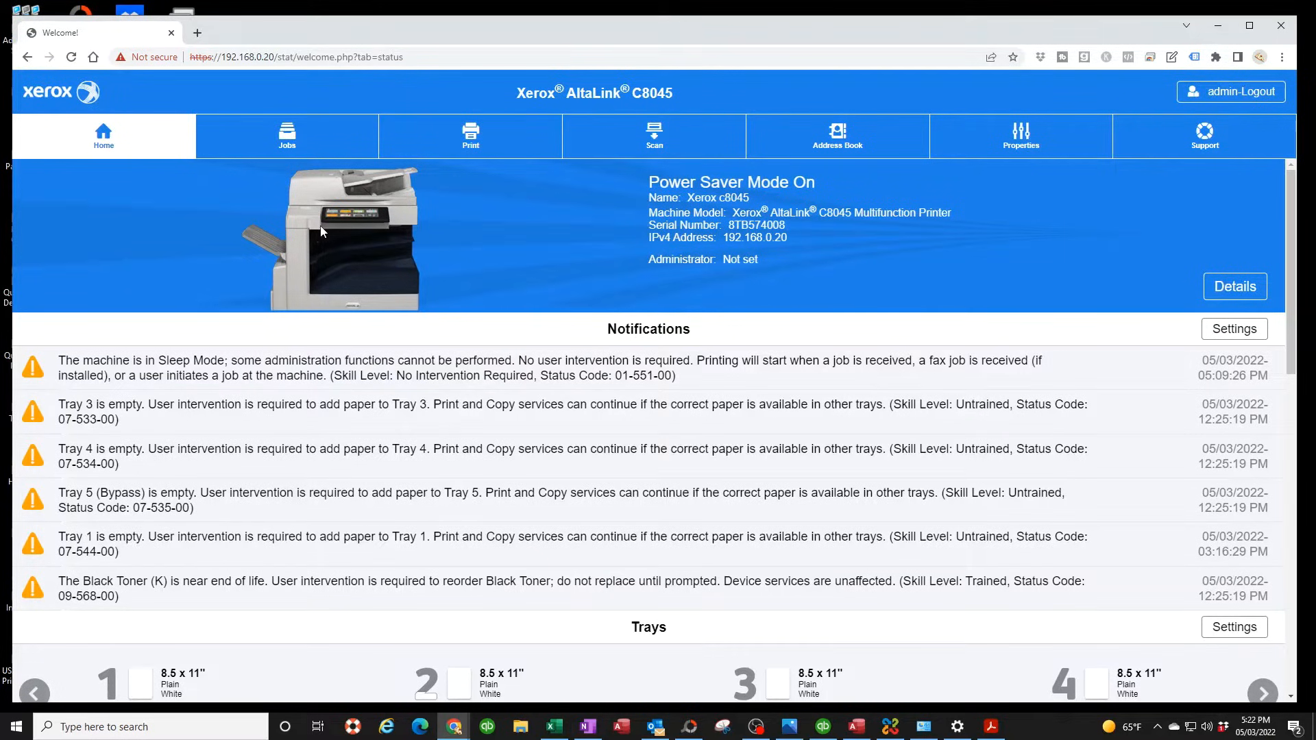
left_click(1230, 91)
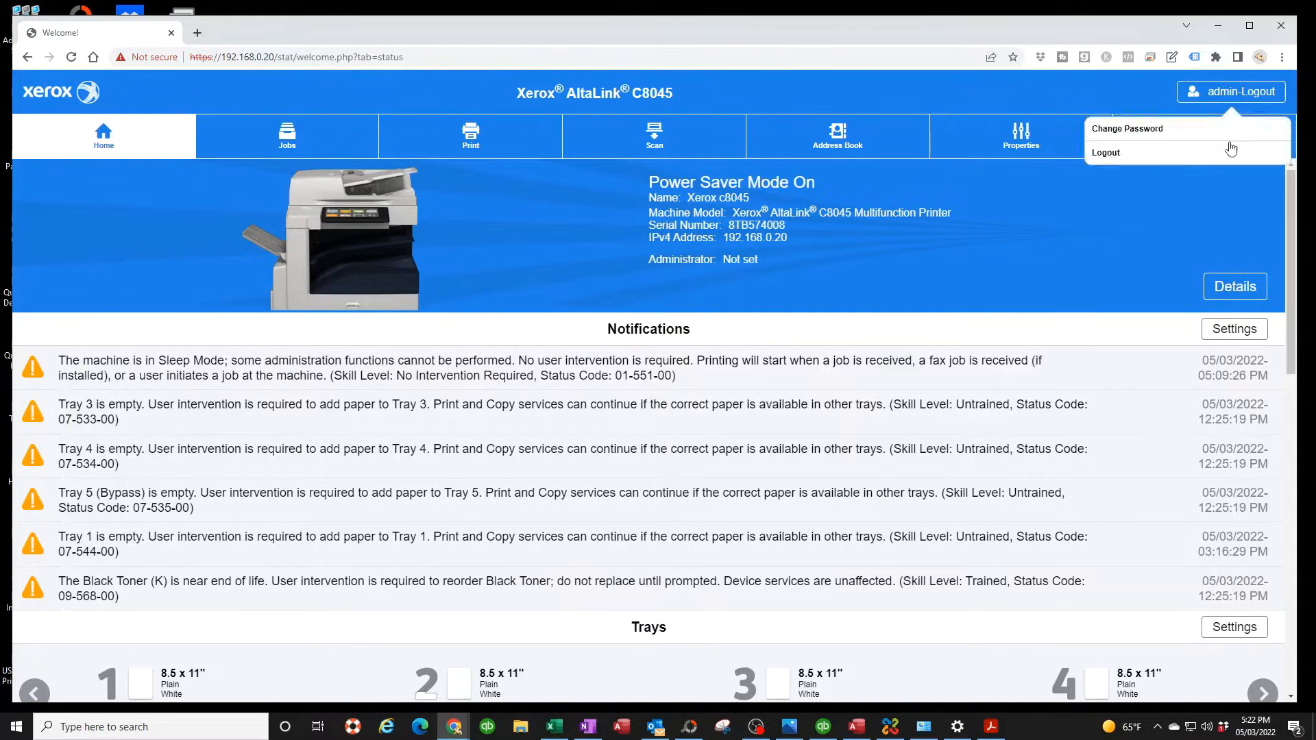
Log out, then sign back in with User ID admin and its password.
left_click(1104, 152)
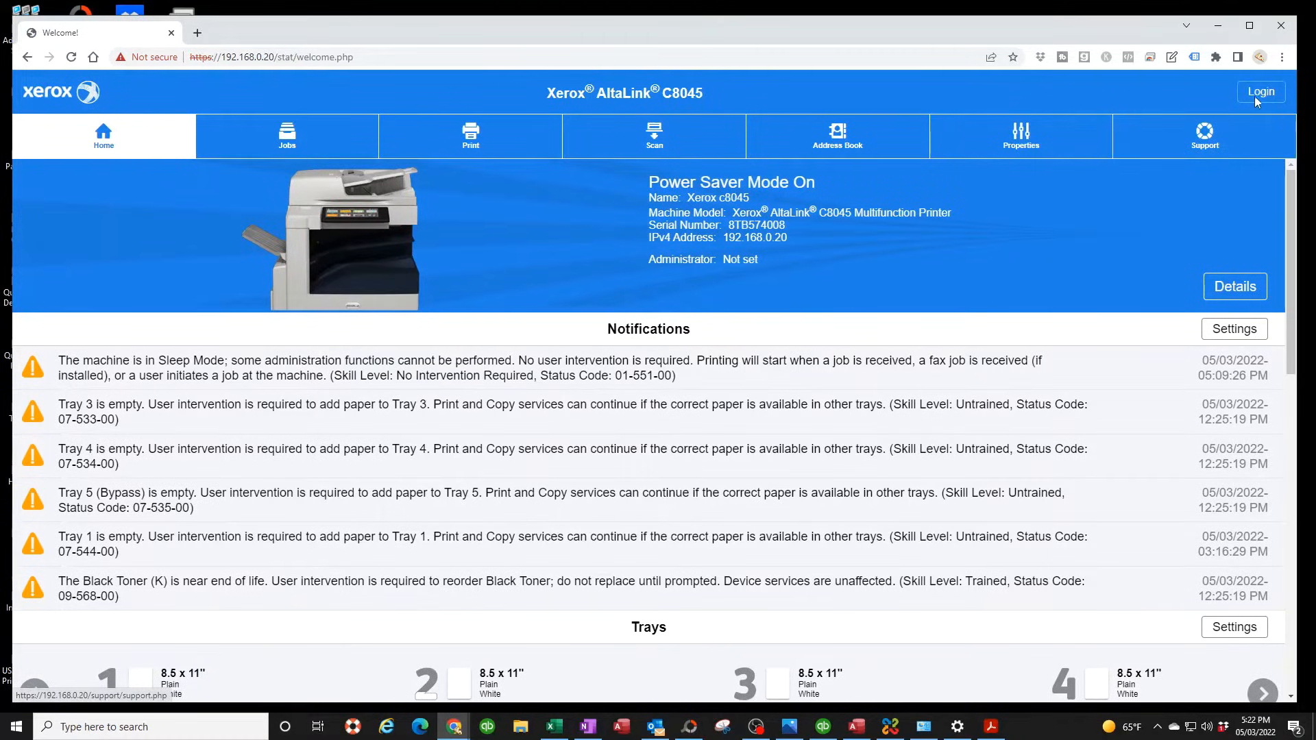
mouse_move(1154, 94)
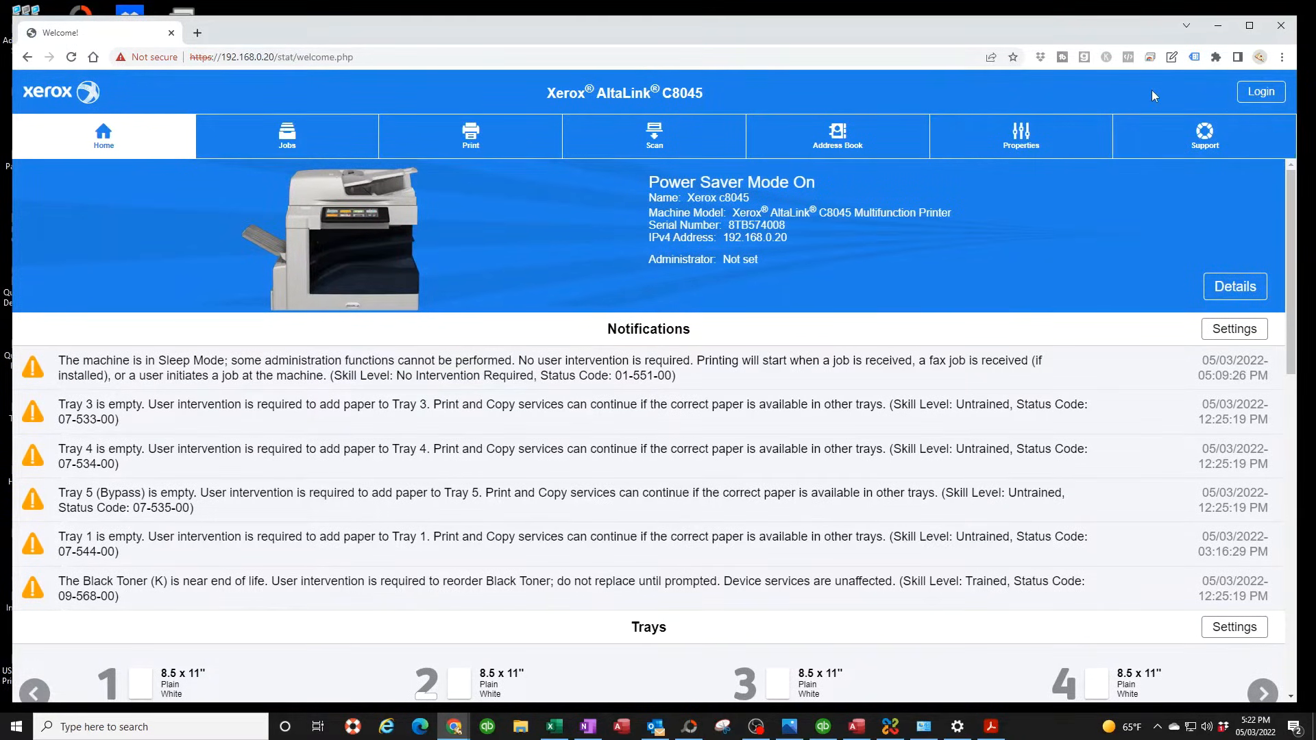
left_click(1260, 91)
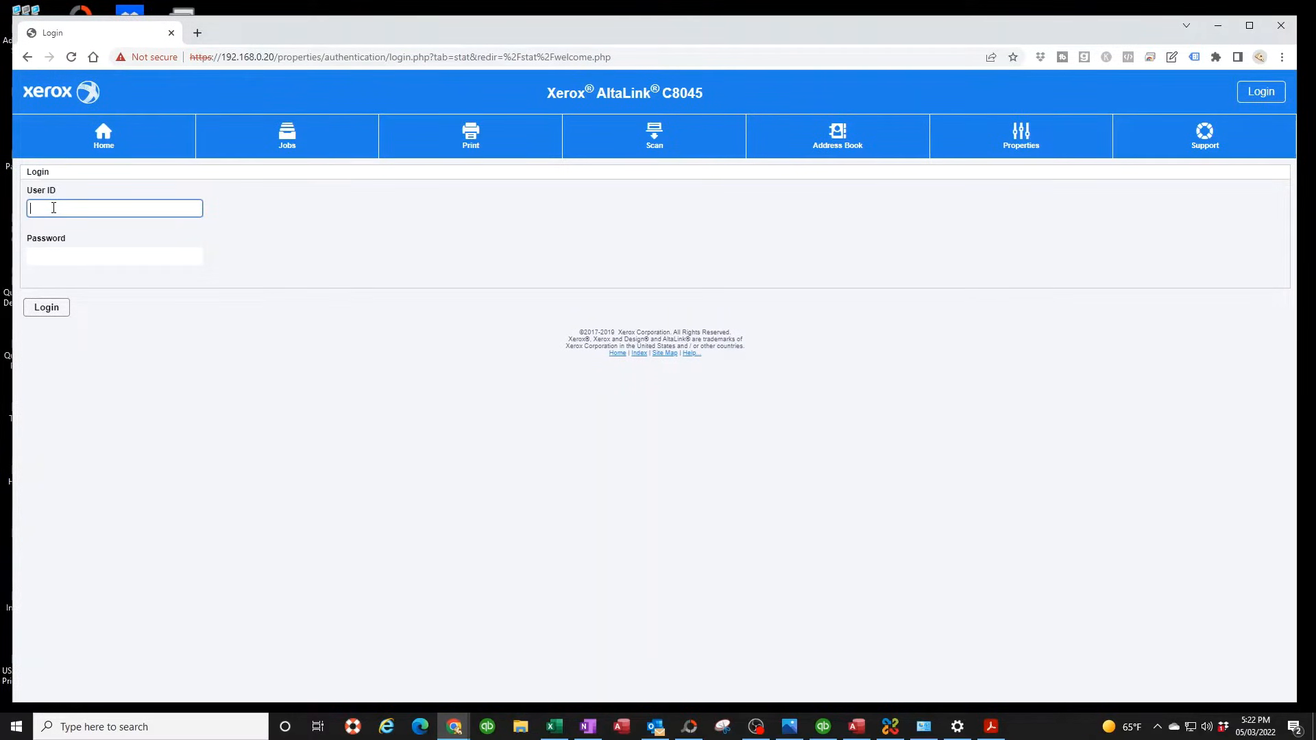
type("admin")
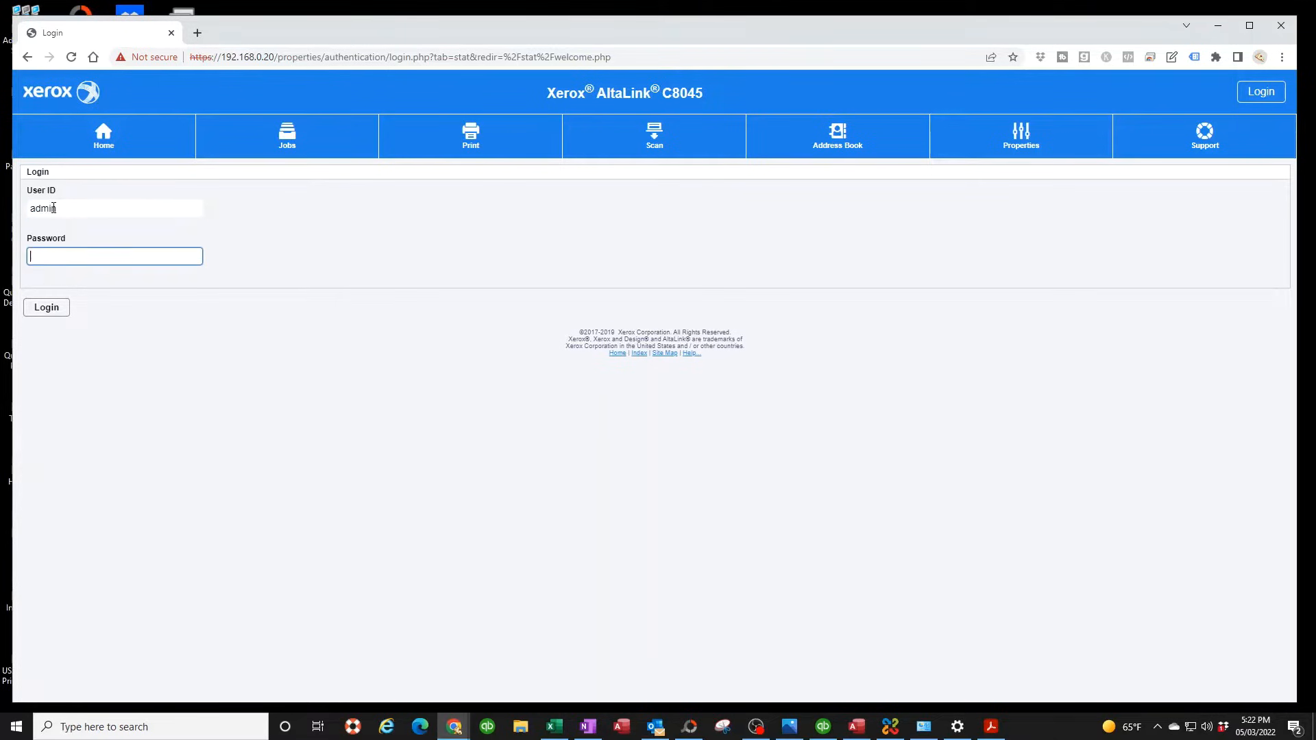
type("••••")
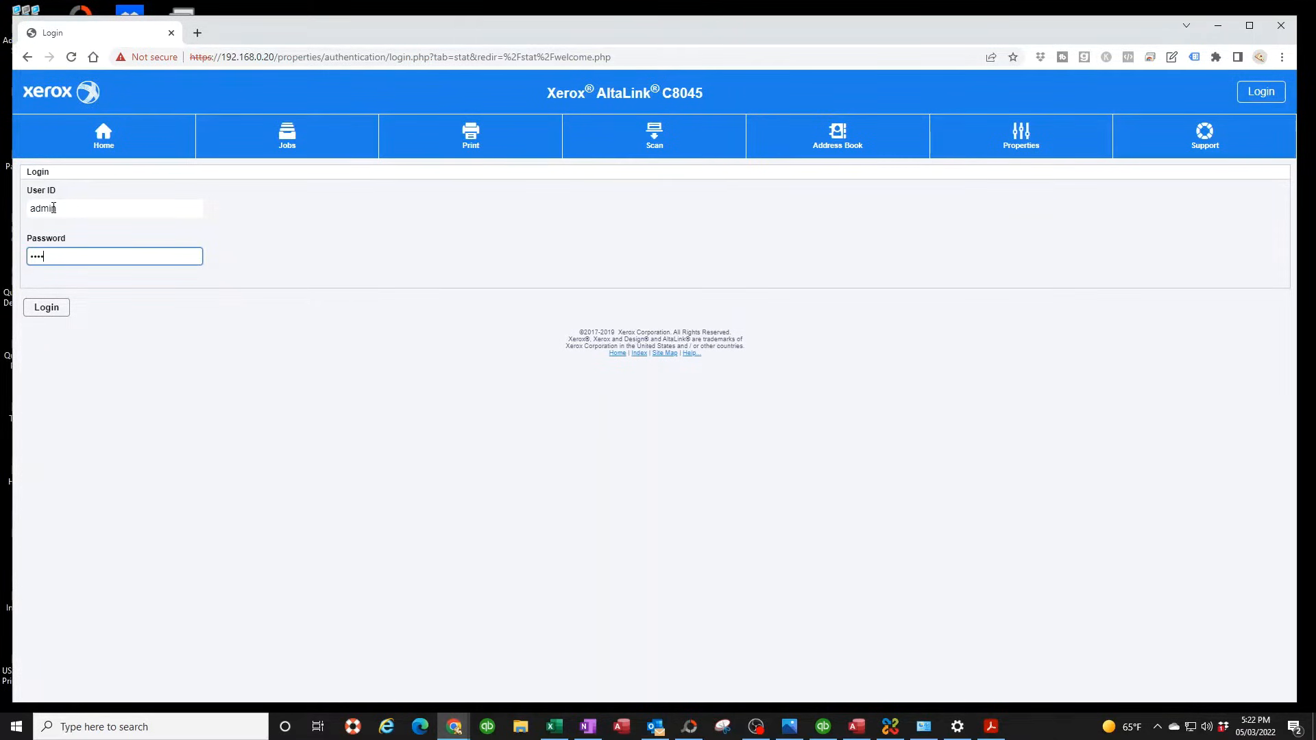
left_click(46, 307)
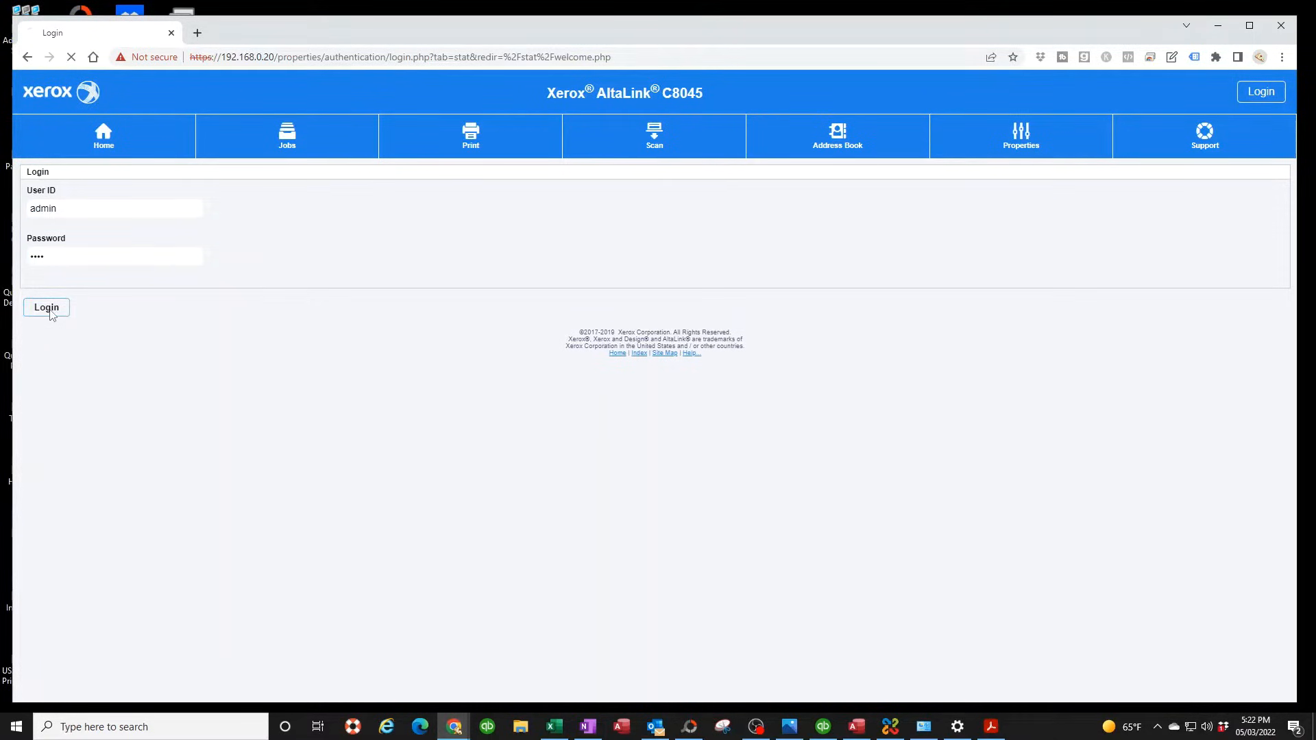
left_click(45, 307)
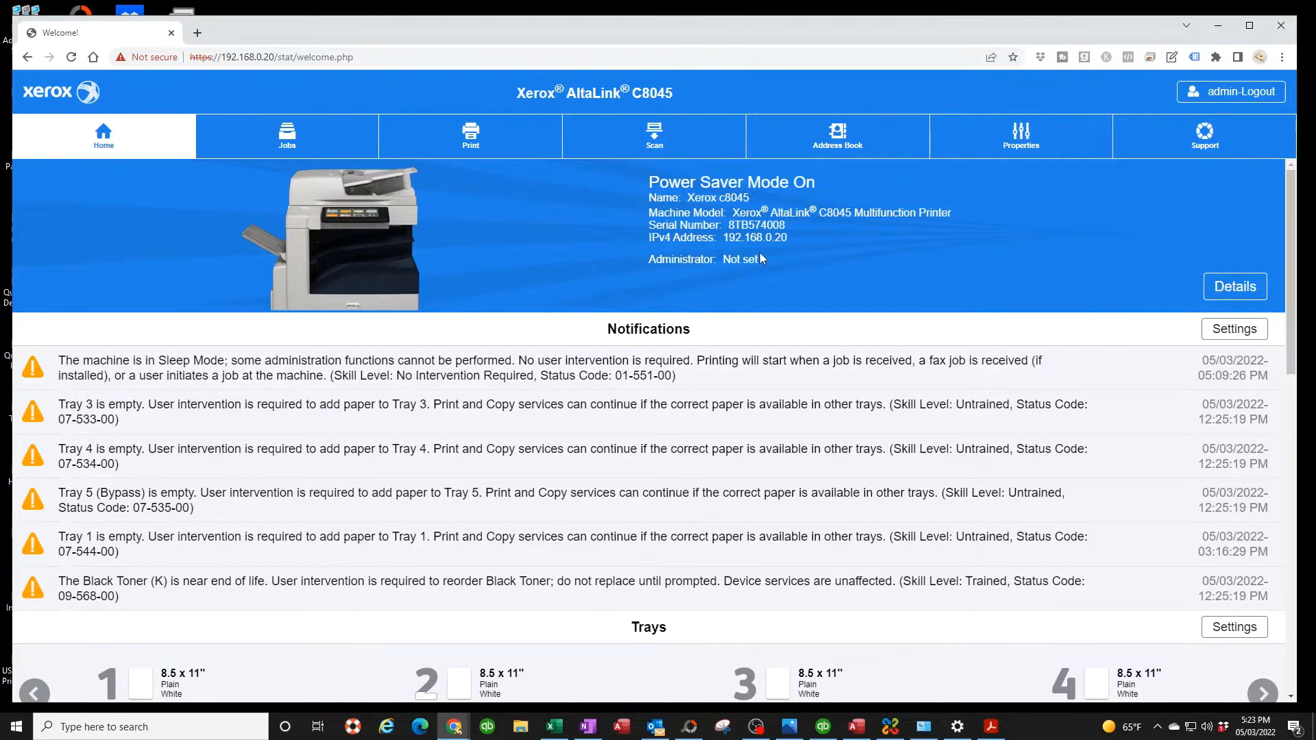
mouse_move(594, 270)
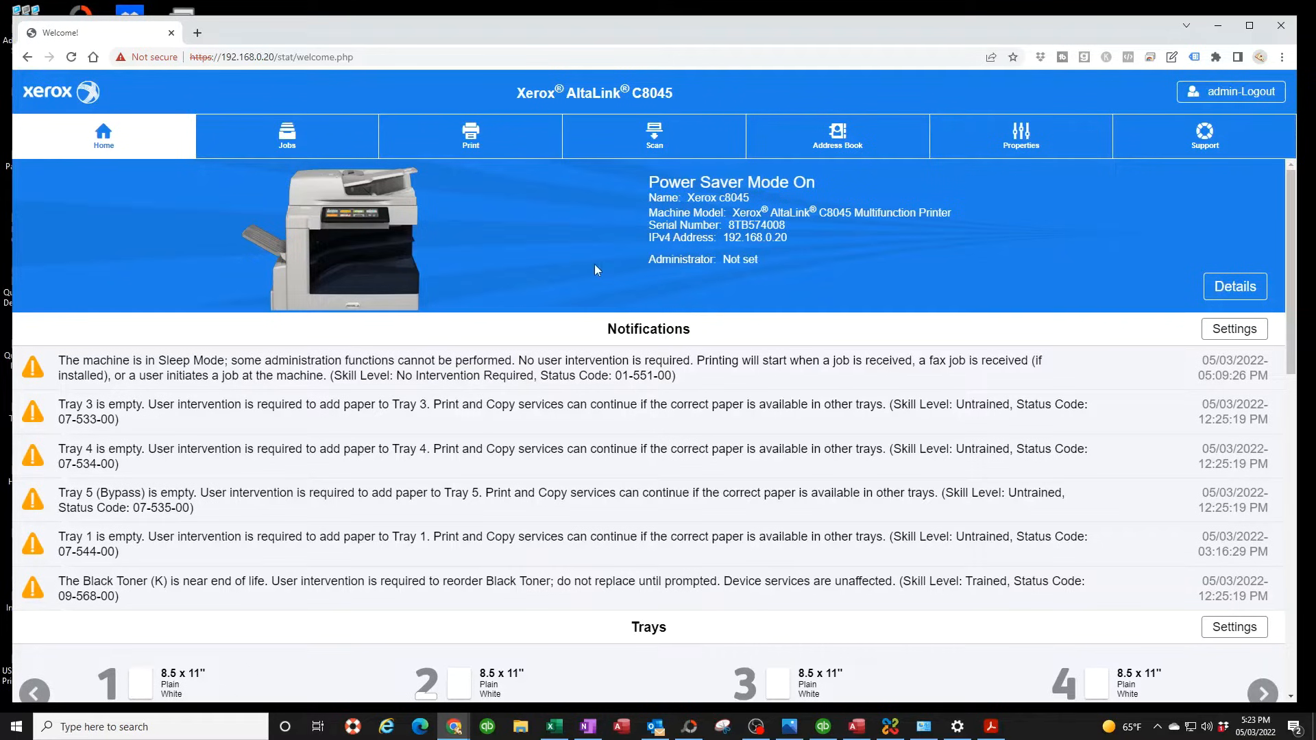
mouse_move(1026, 172)
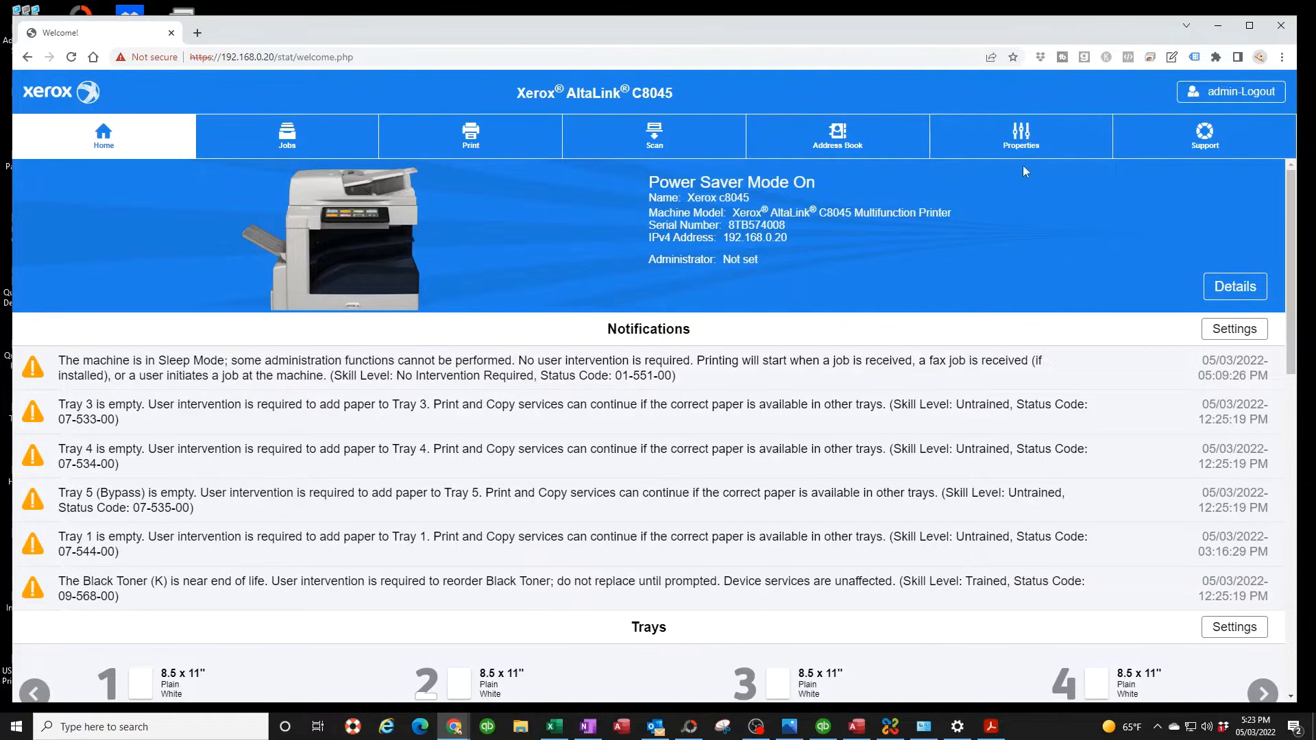
Open the Wired Connection profile under Properties > Connectivity > Setup.
left_click(1021, 135)
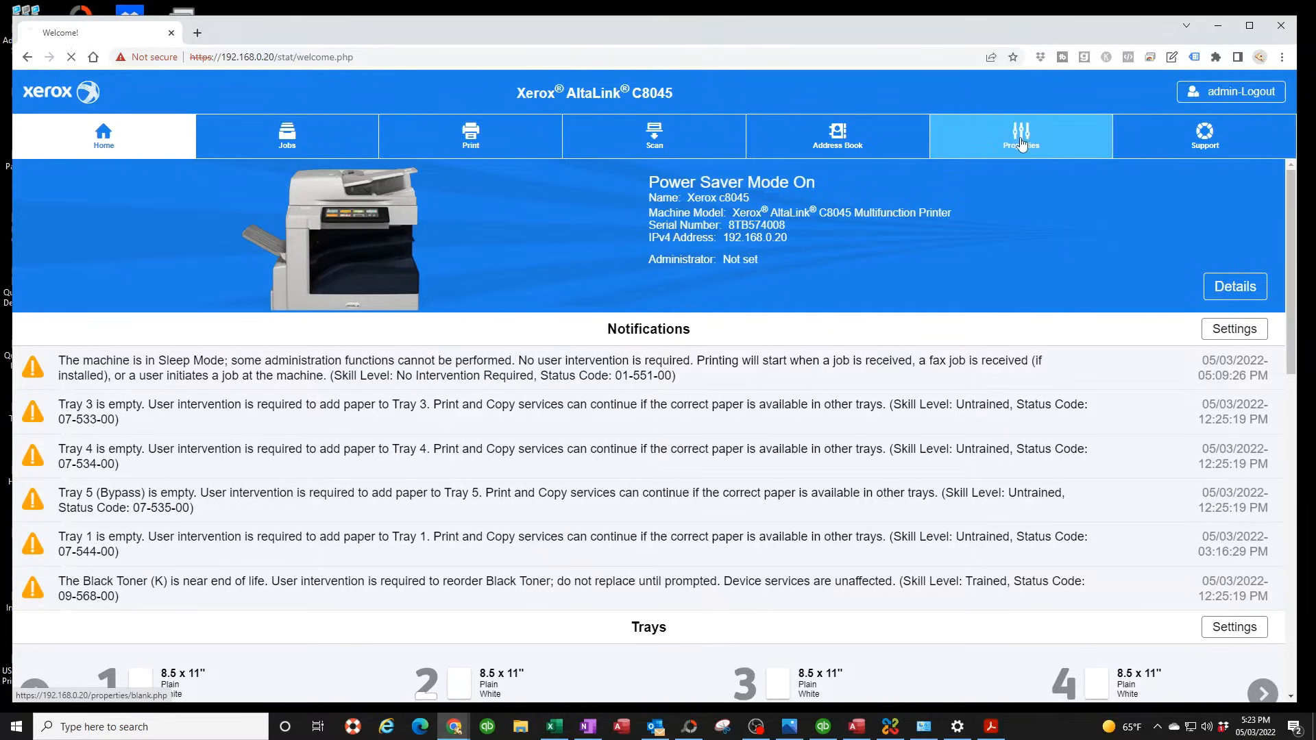
left_click(1020, 136)
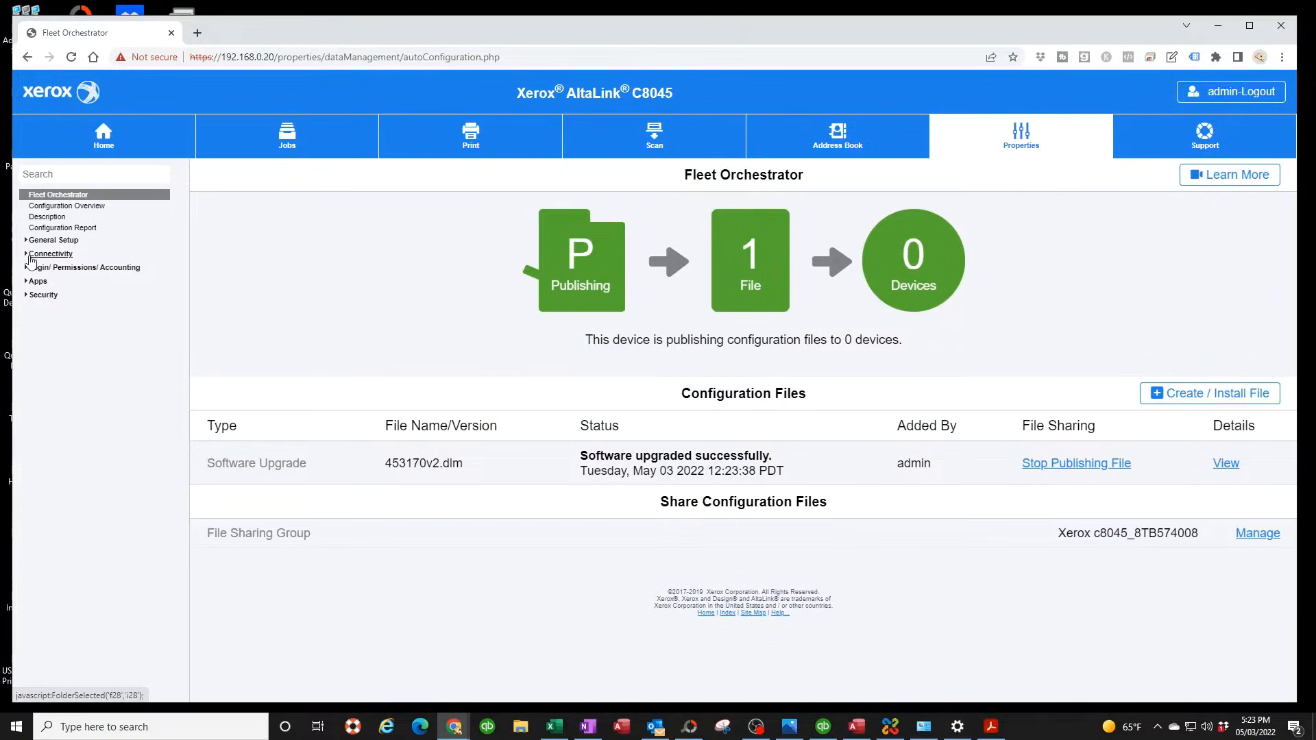
left_click(50, 253)
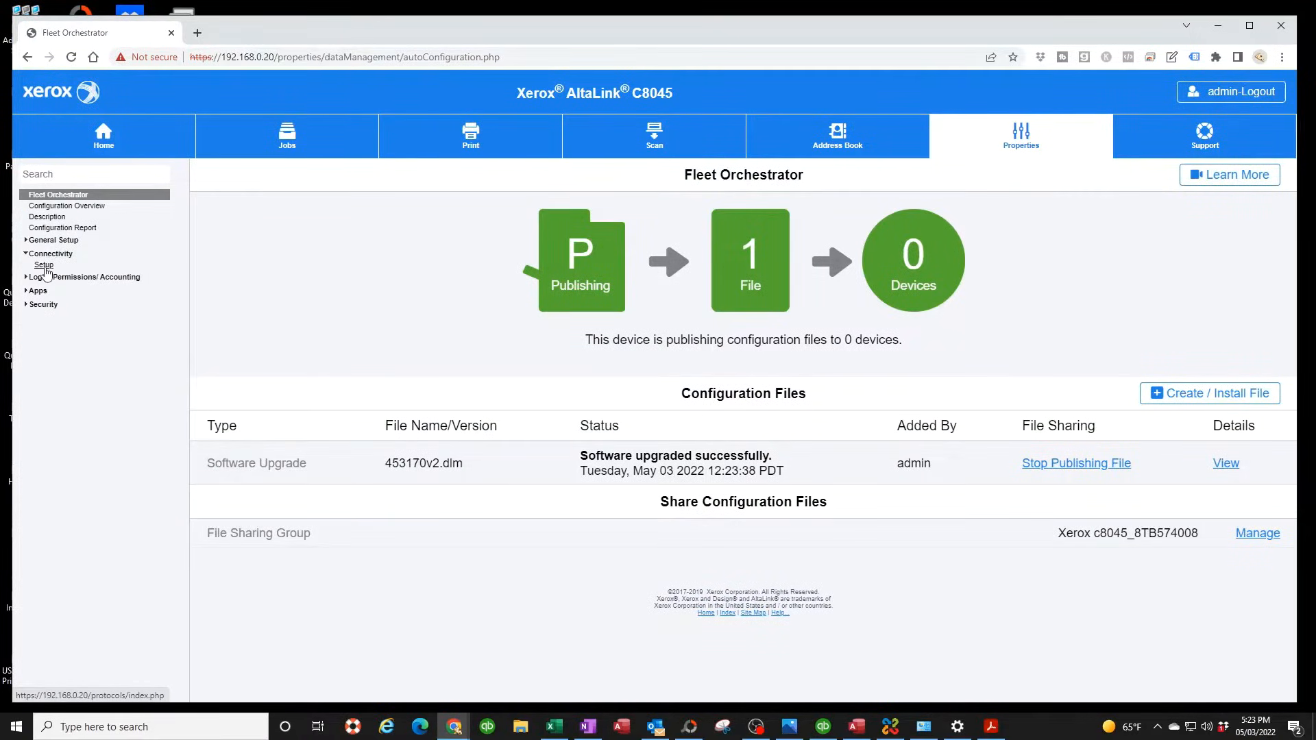
left_click(42, 265)
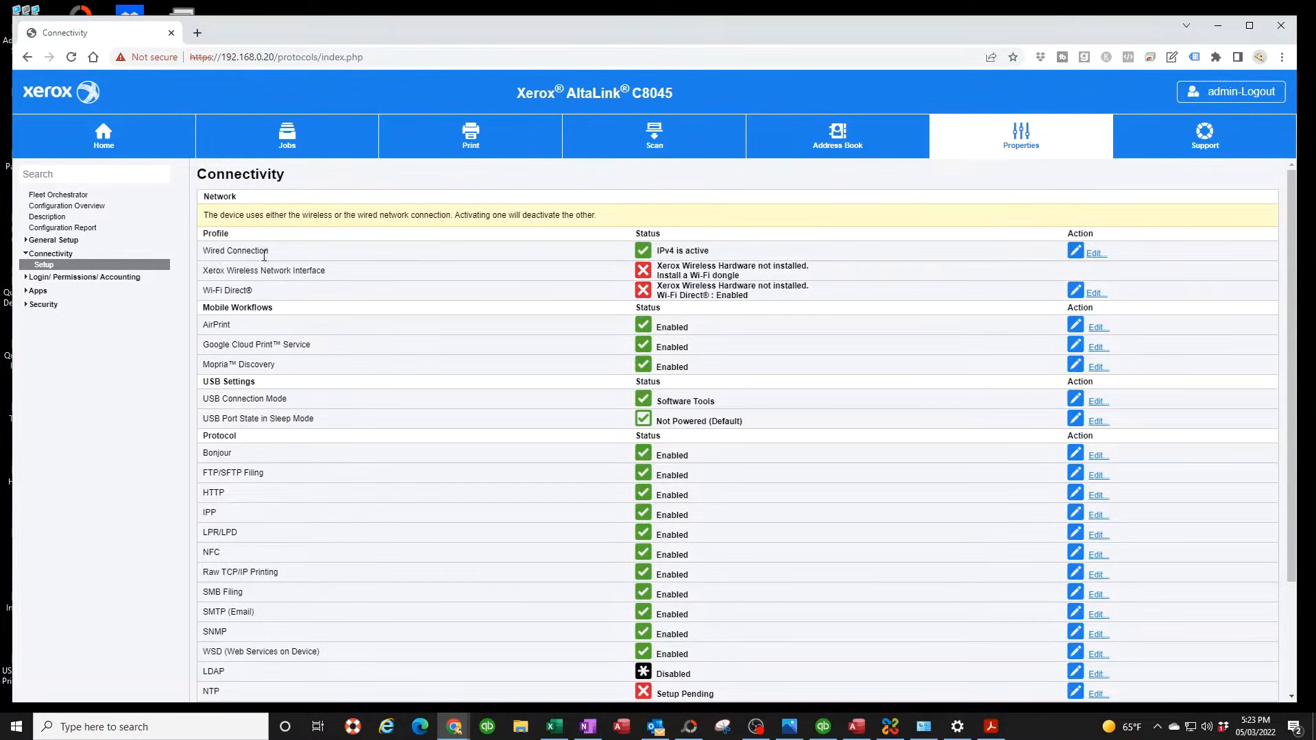
mouse_move(585, 281)
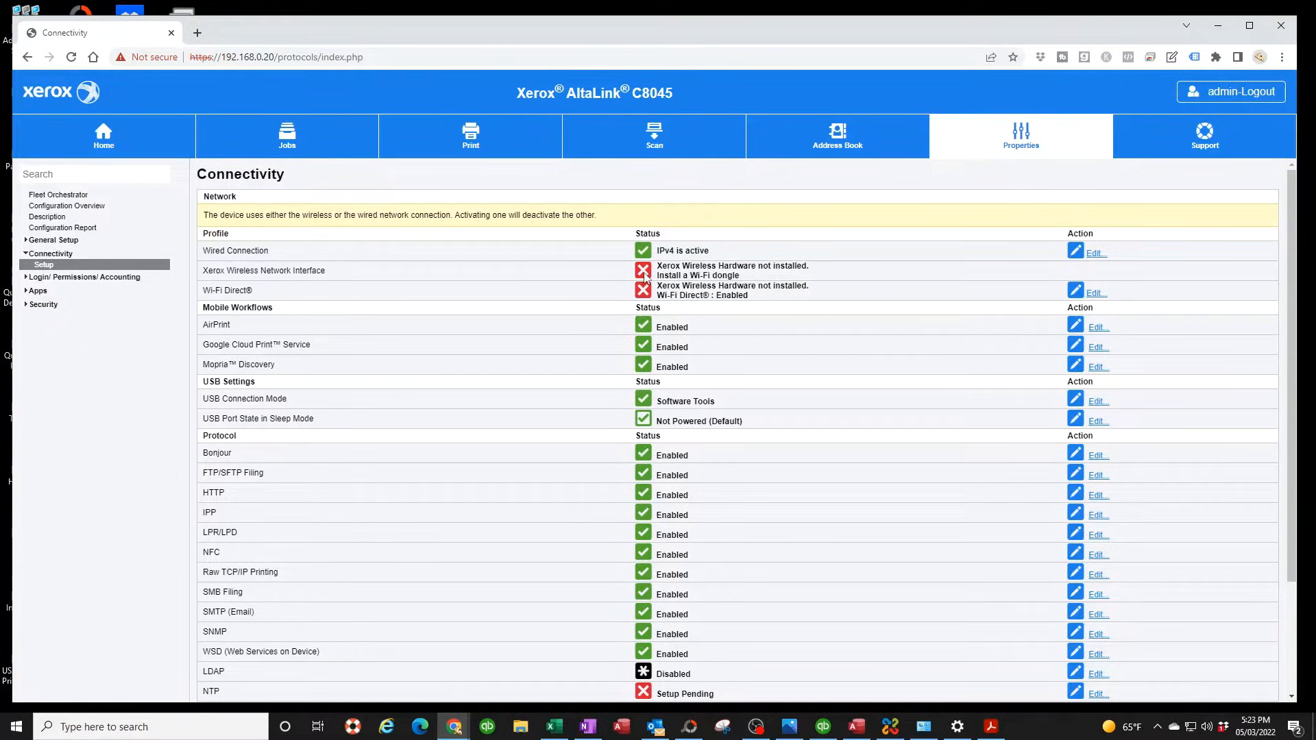
mouse_move(1095, 295)
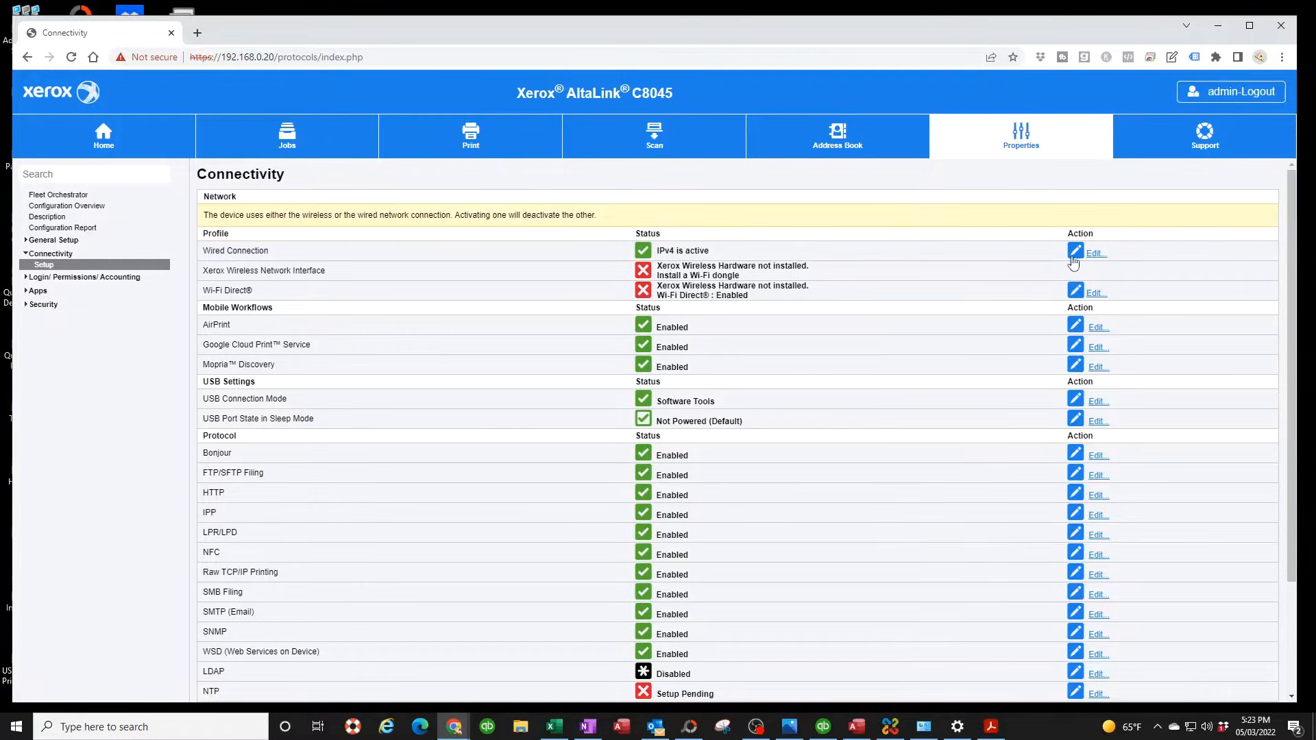
left_click(1097, 253)
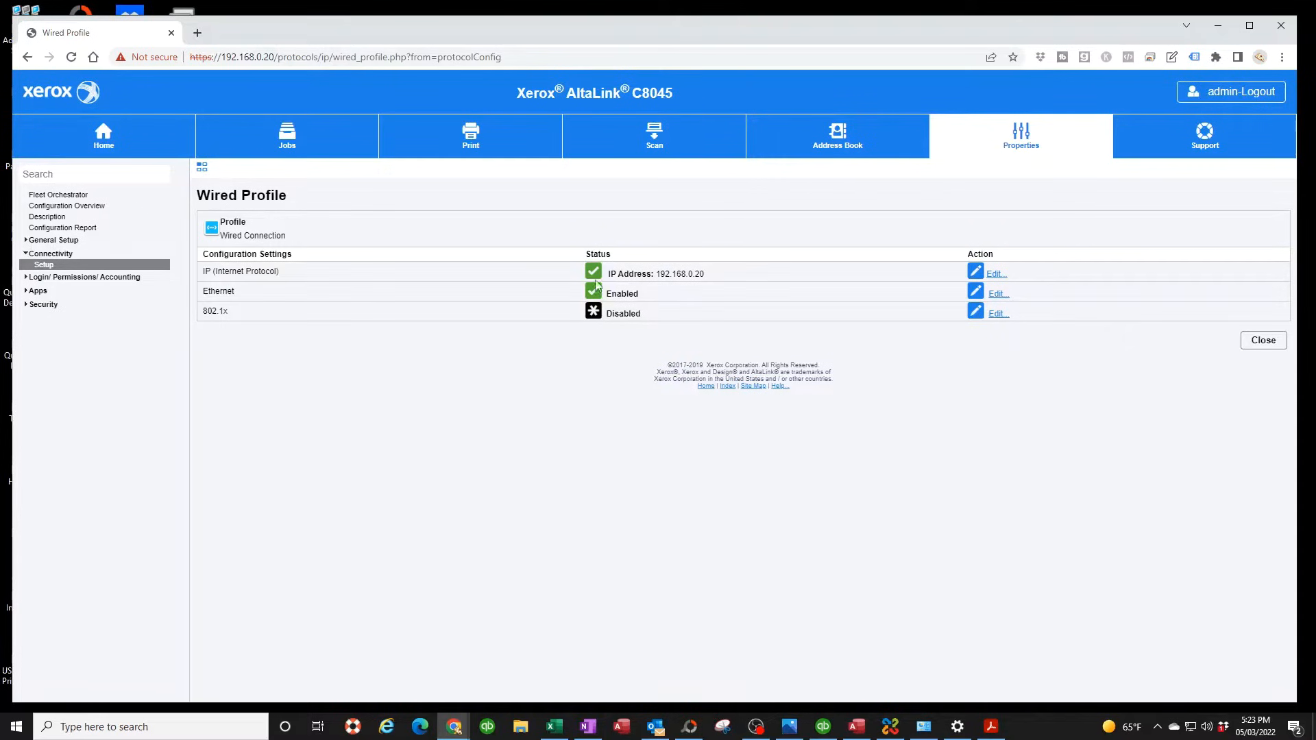
mouse_move(987, 272)
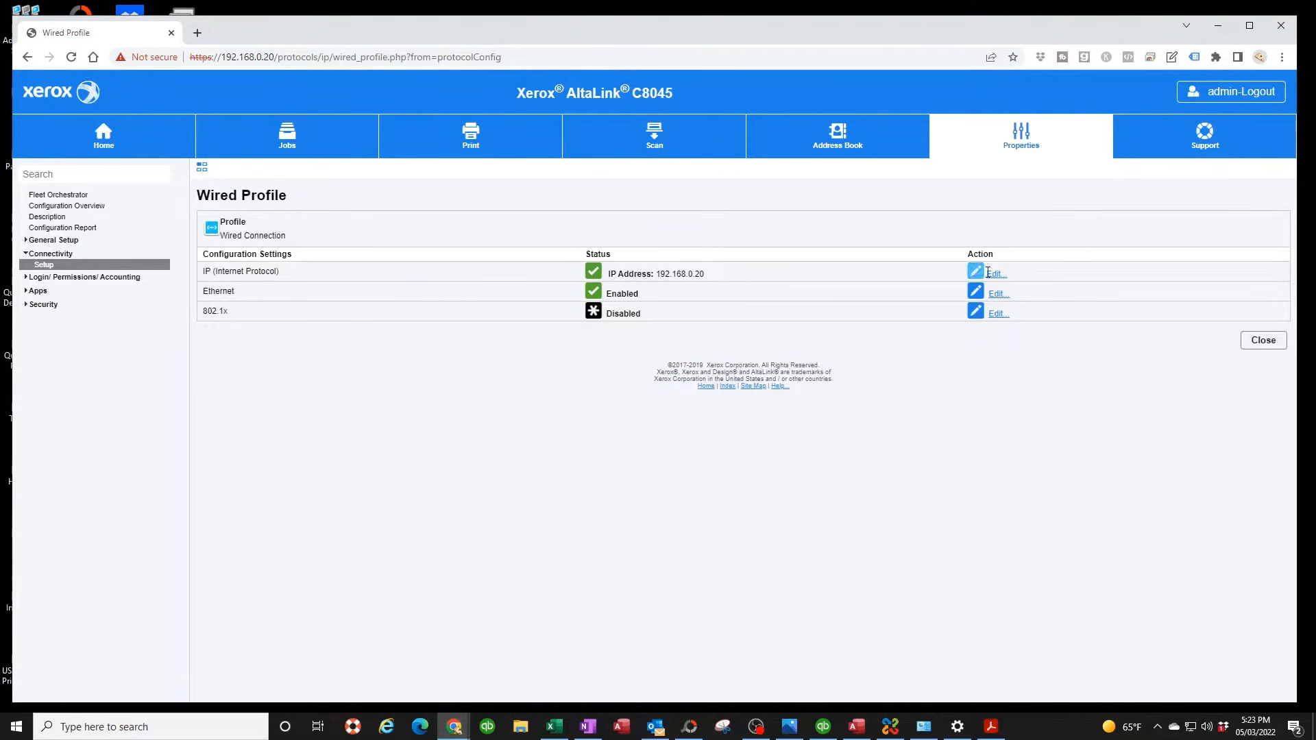
Add 8.8.8.8 and 8.8.4.4 as additional DNS servers and apply.
left_click(996, 273)
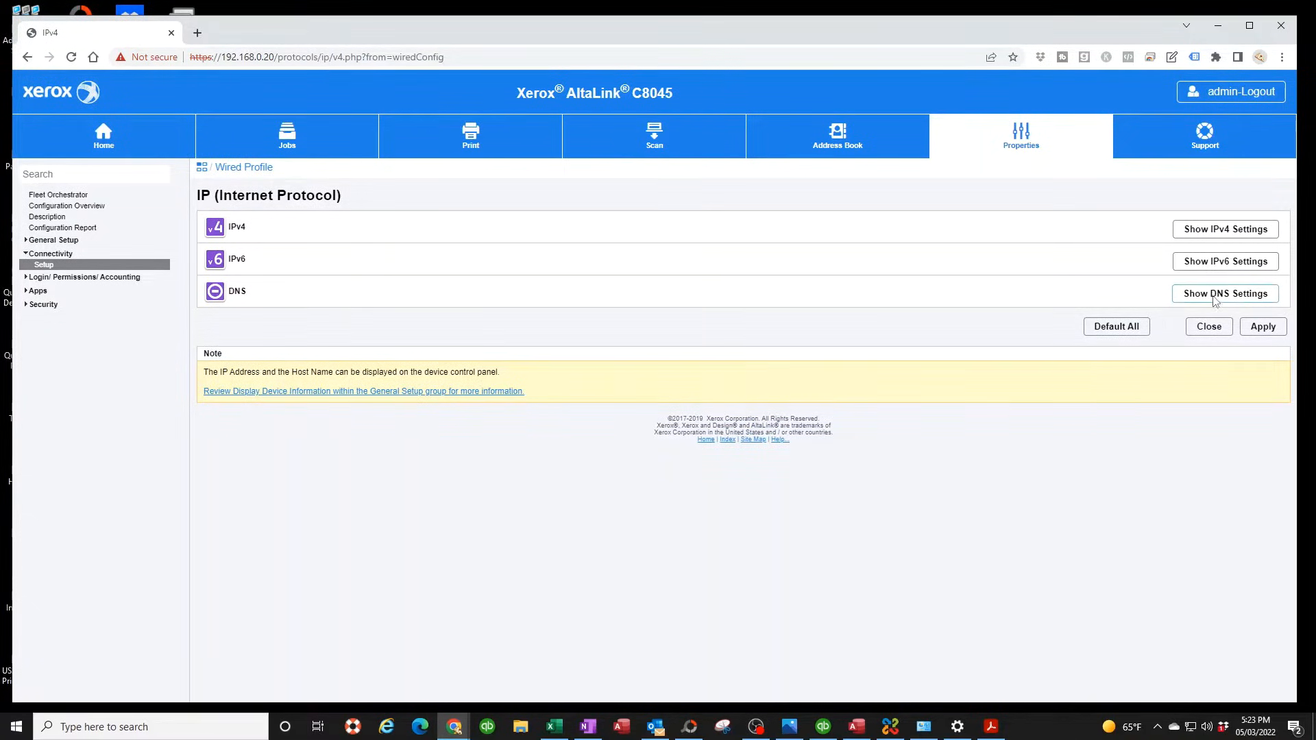
left_click(1225, 292)
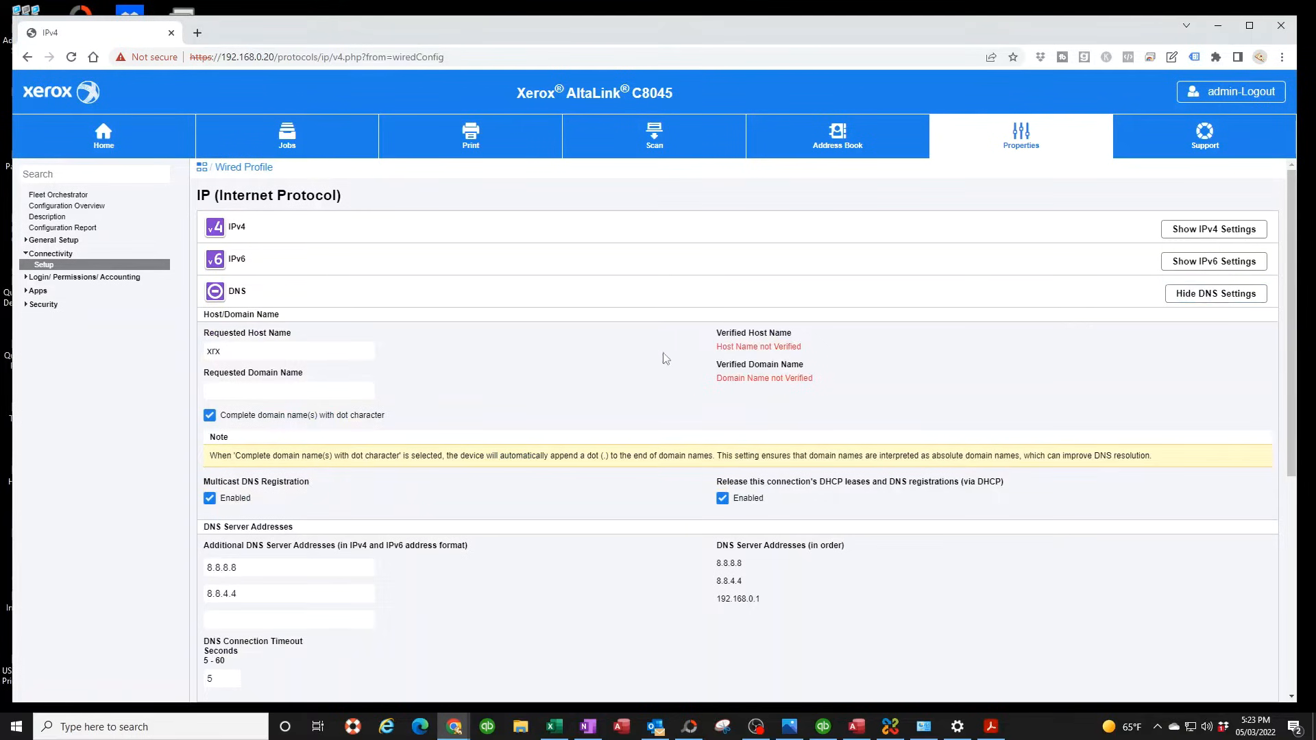
scroll("down", 3)
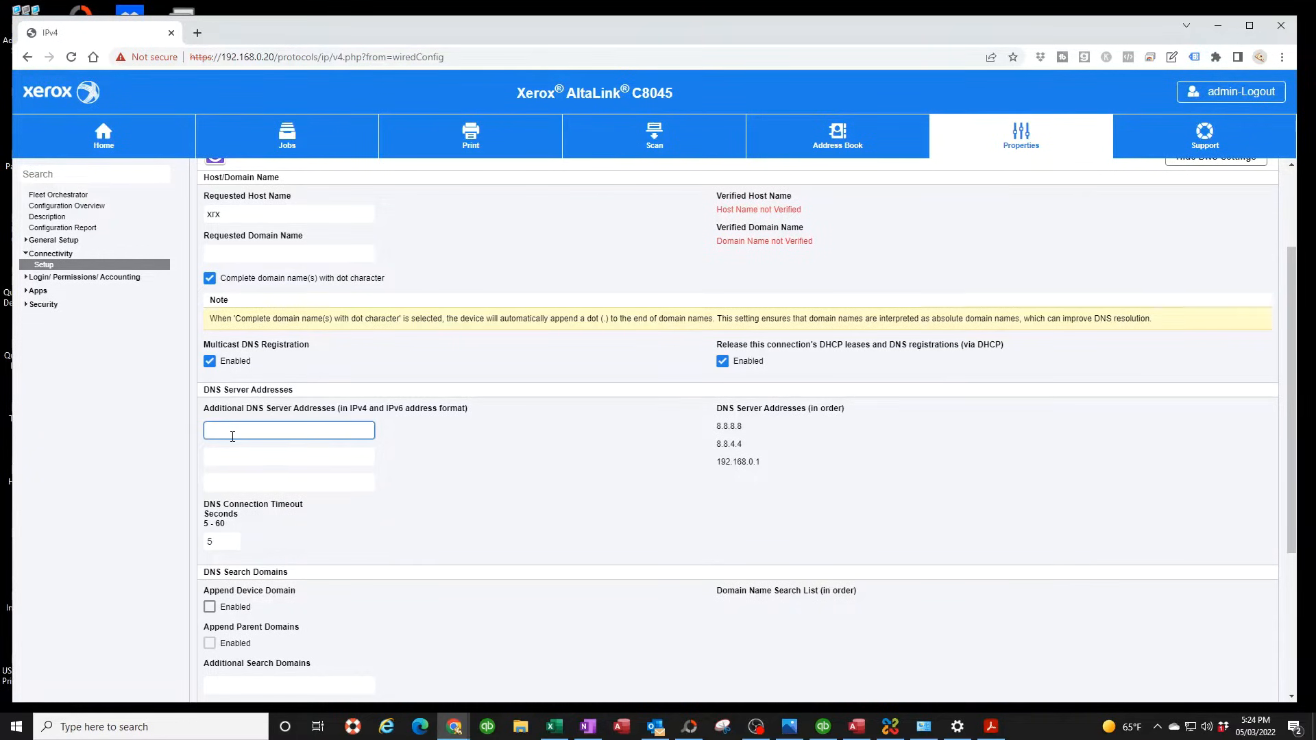
left_click(288, 430)
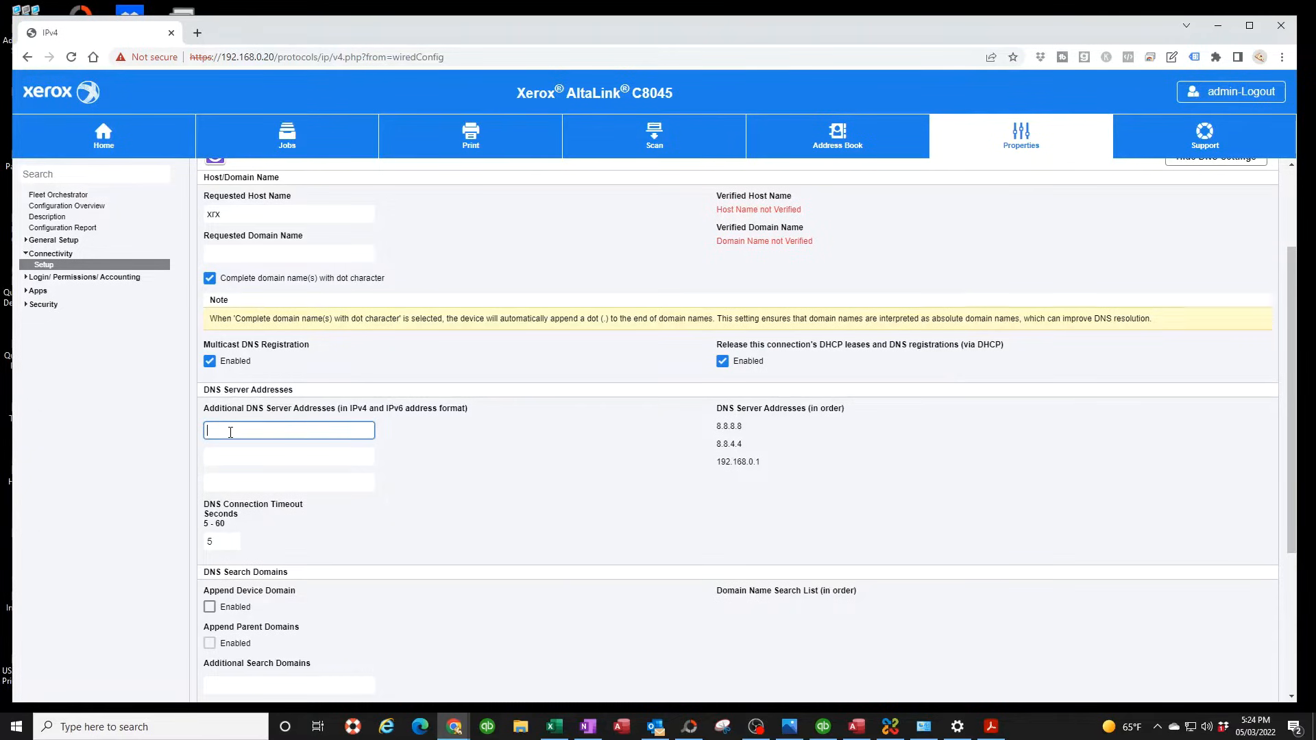
type("8.8.8")
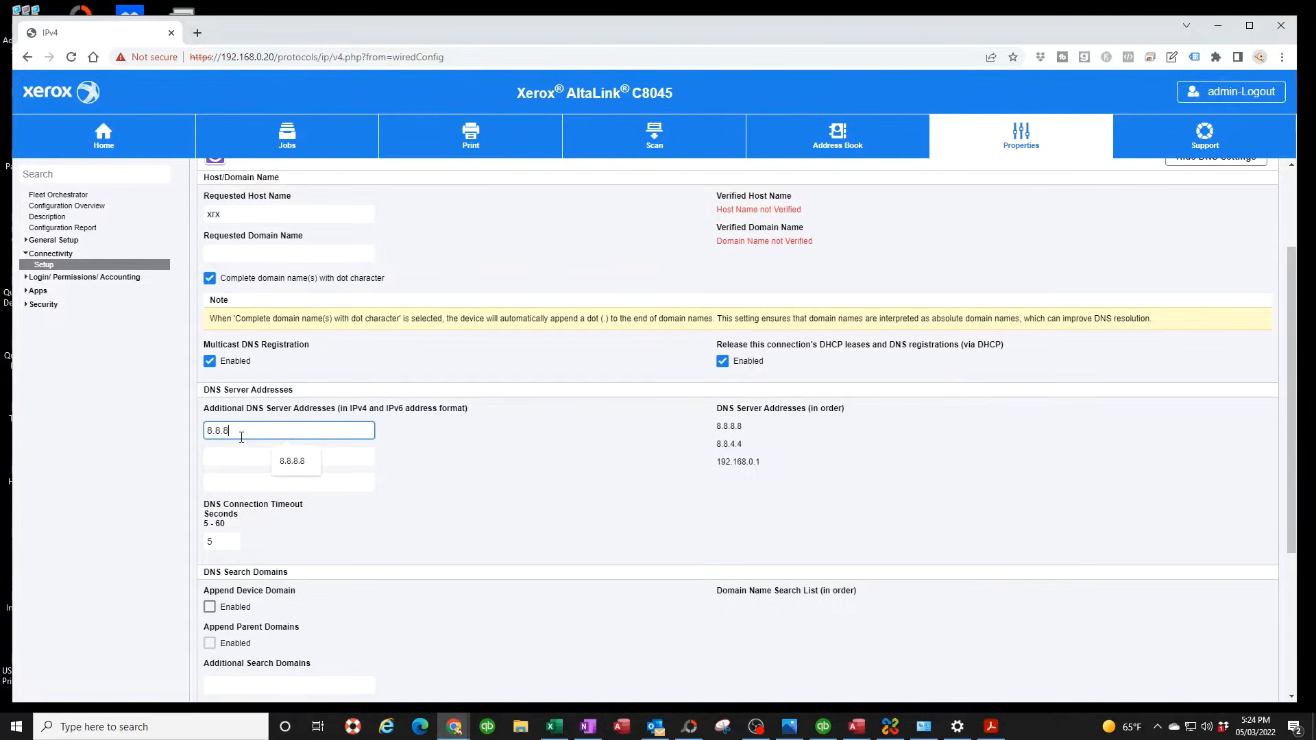
left_click(288, 457)
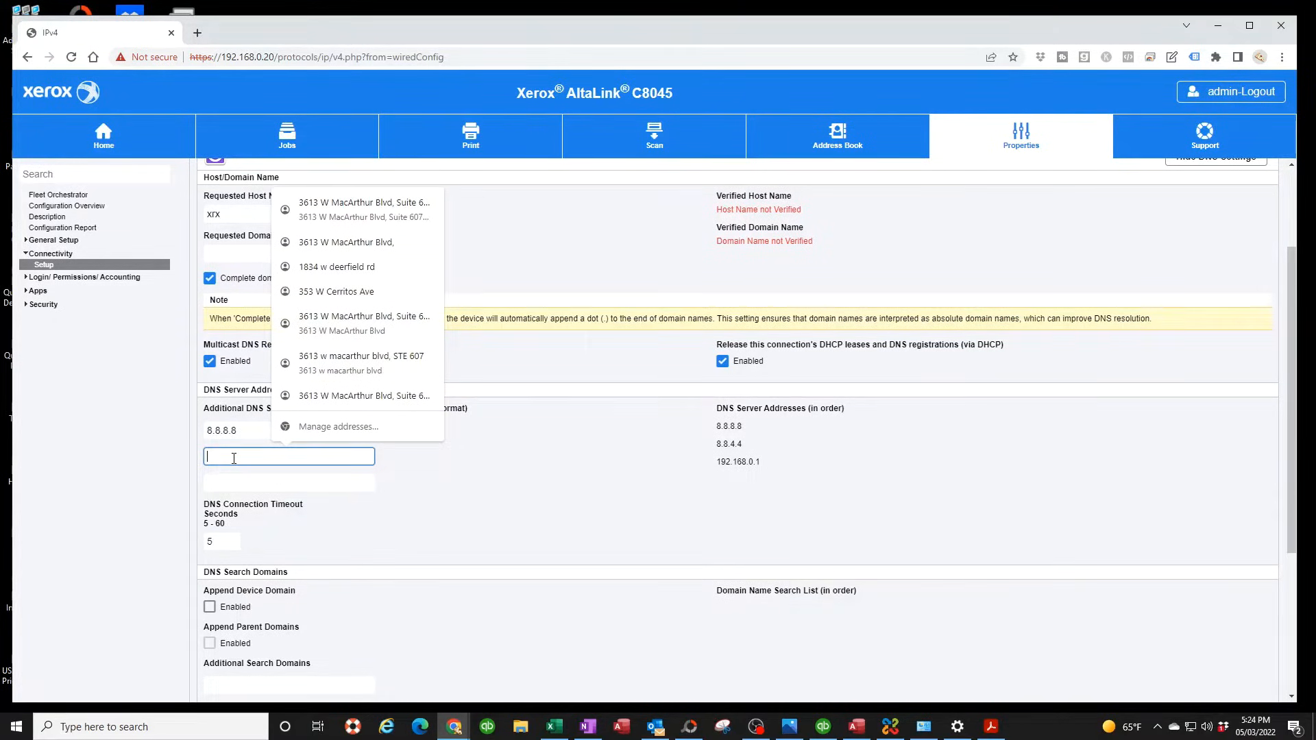
type("8.8.4.4")
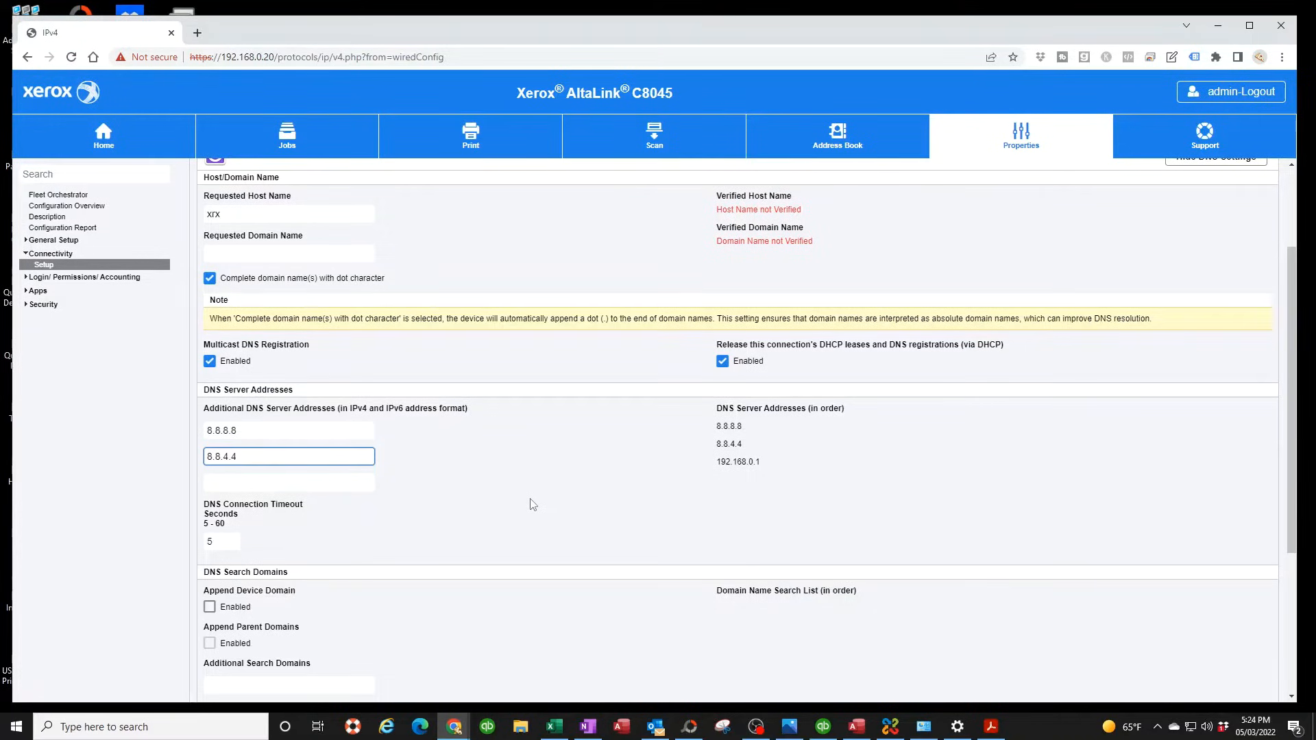
scroll("down", 3)
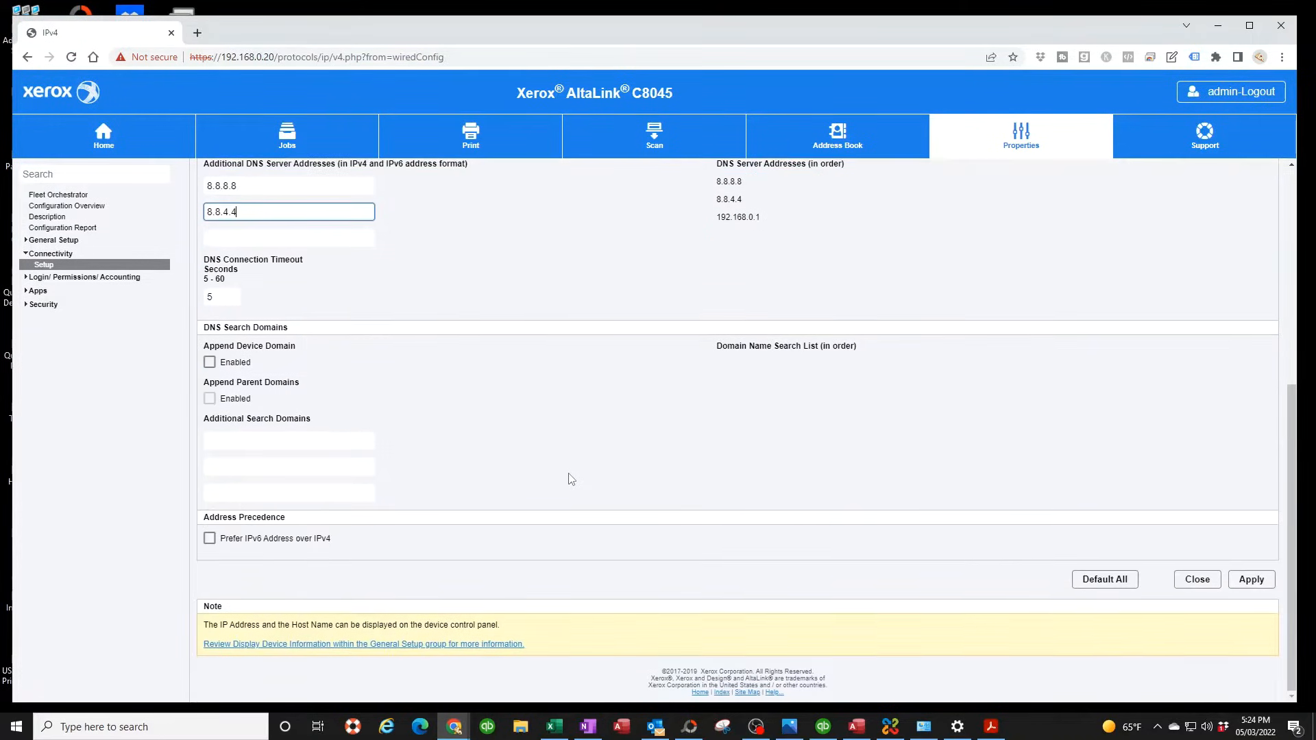
mouse_move(613, 517)
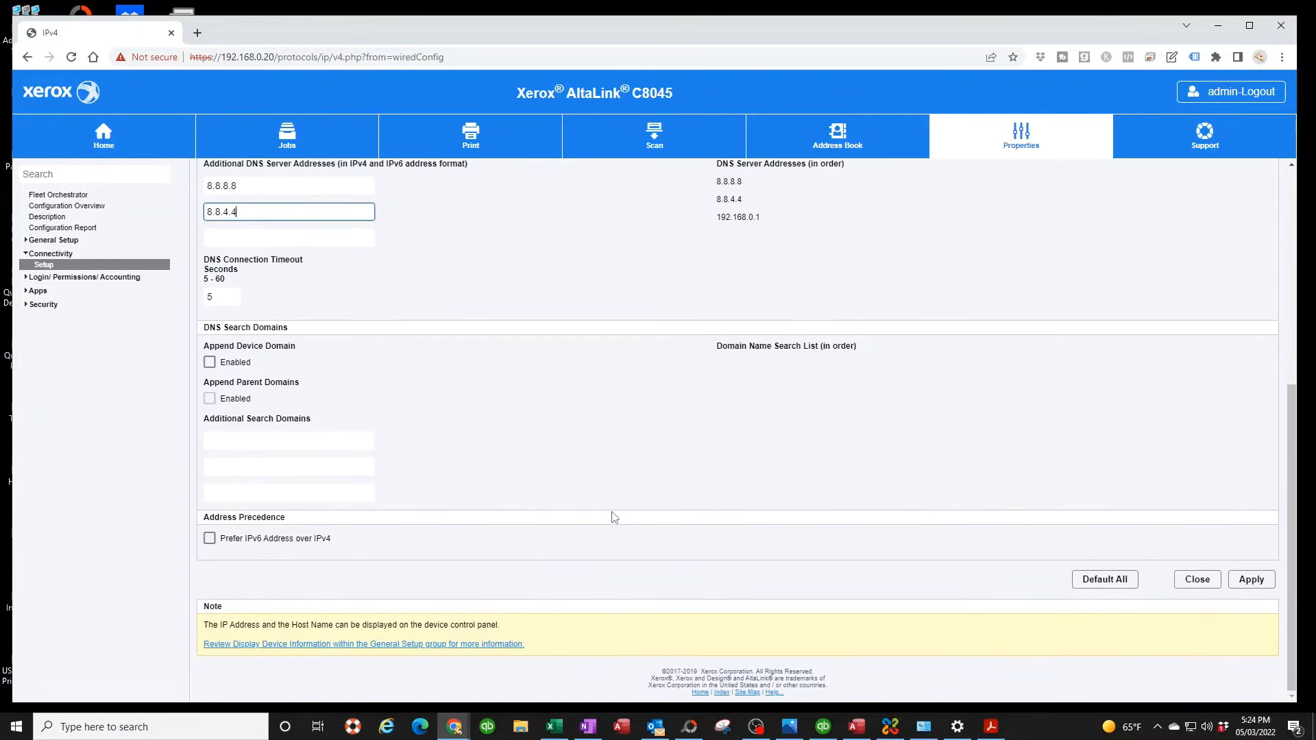
left_click(1249, 579)
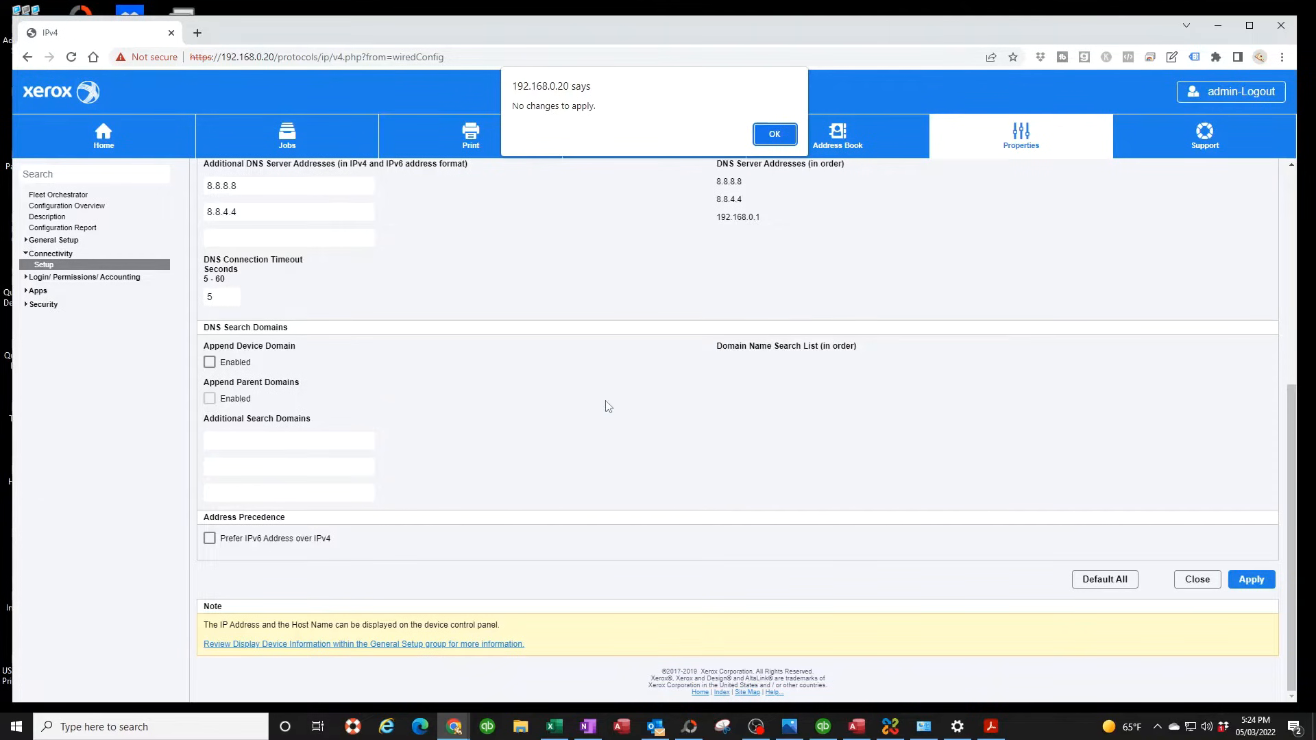
left_click(773, 134)
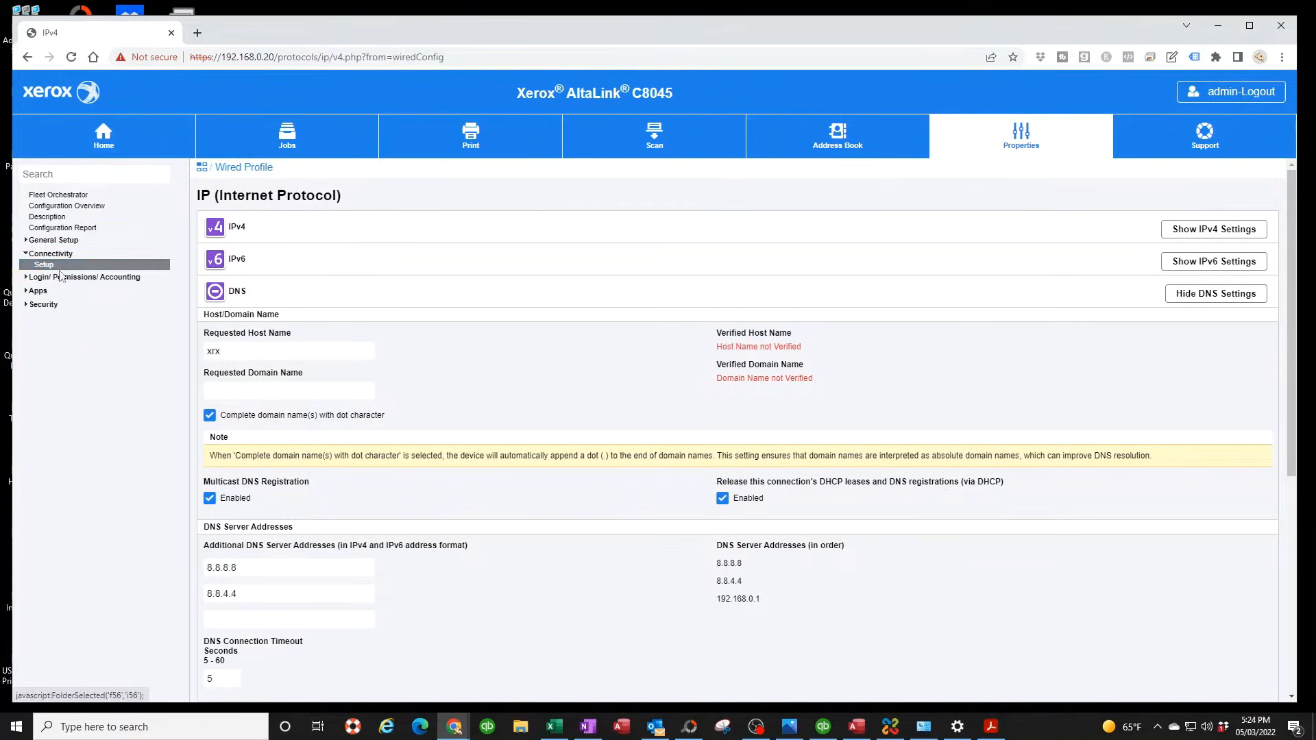
From Connectivity Setup, go to the protocol list and open the SMTP (Email) settings.
left_click(44, 265)
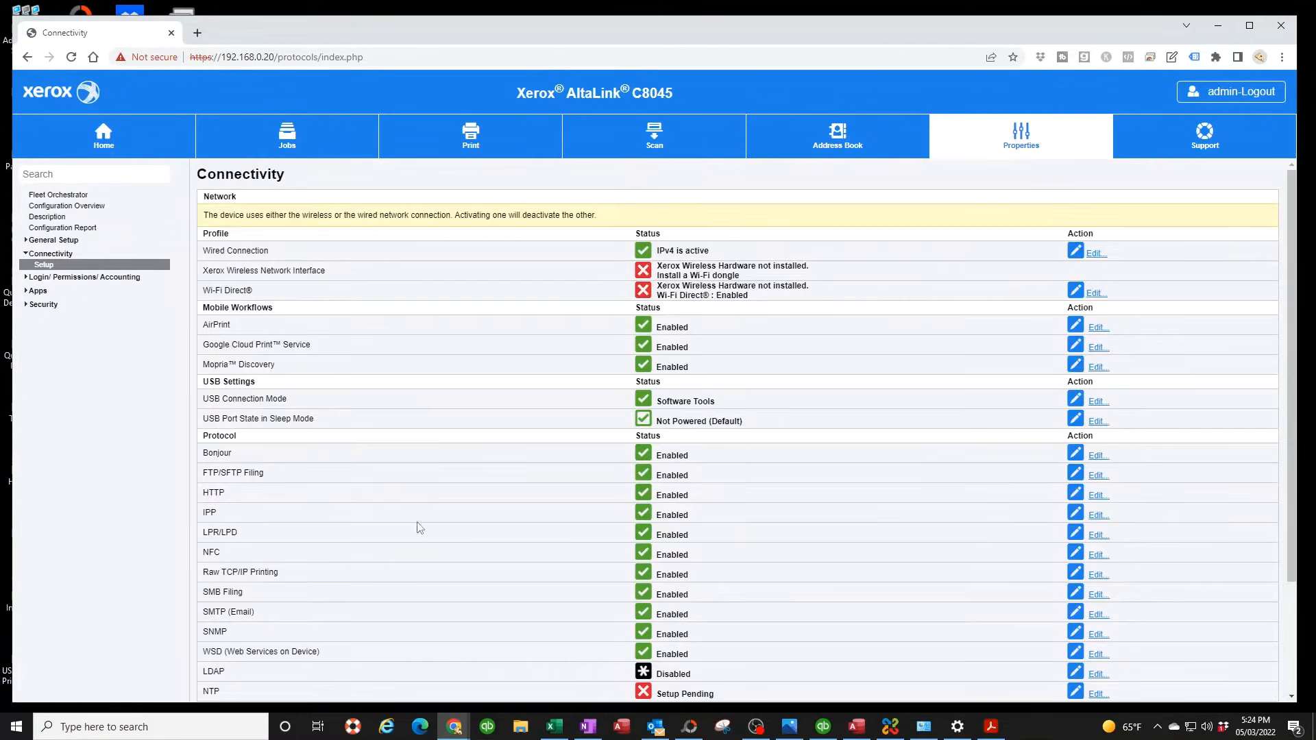
scroll("down", 3)
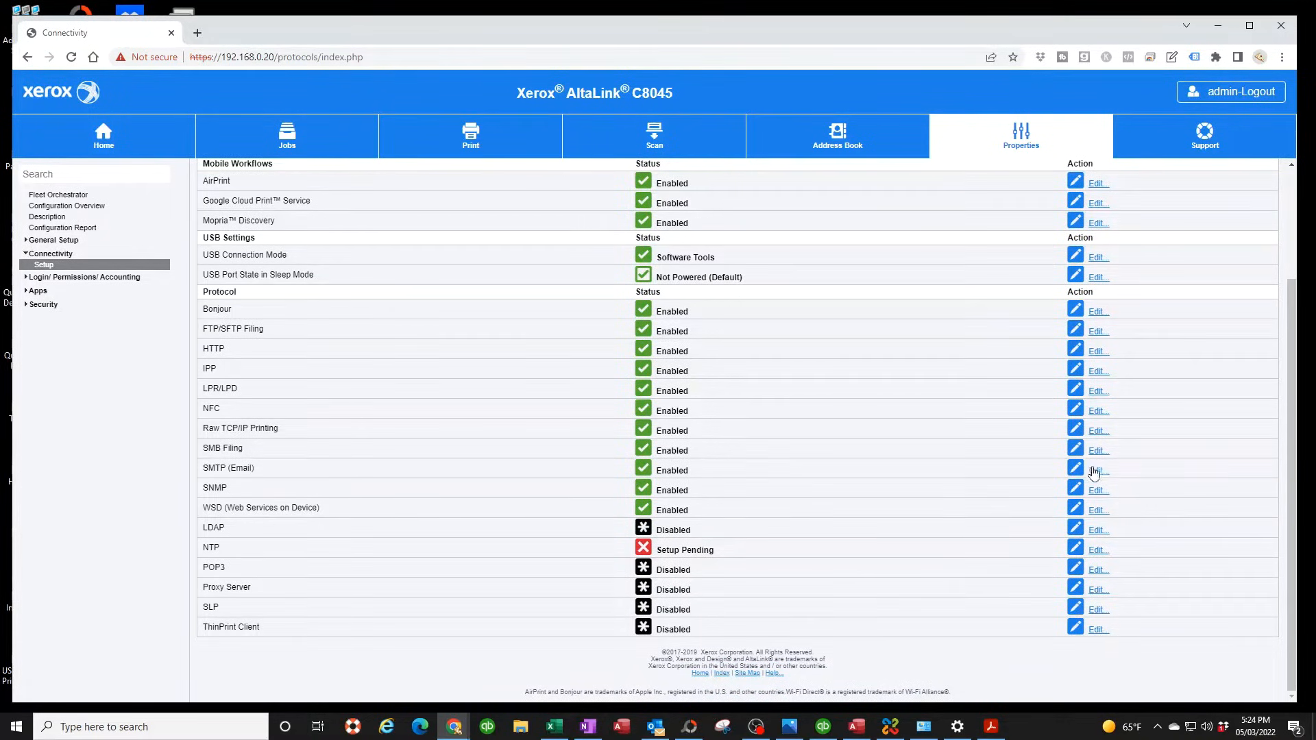
left_click(1097, 467)
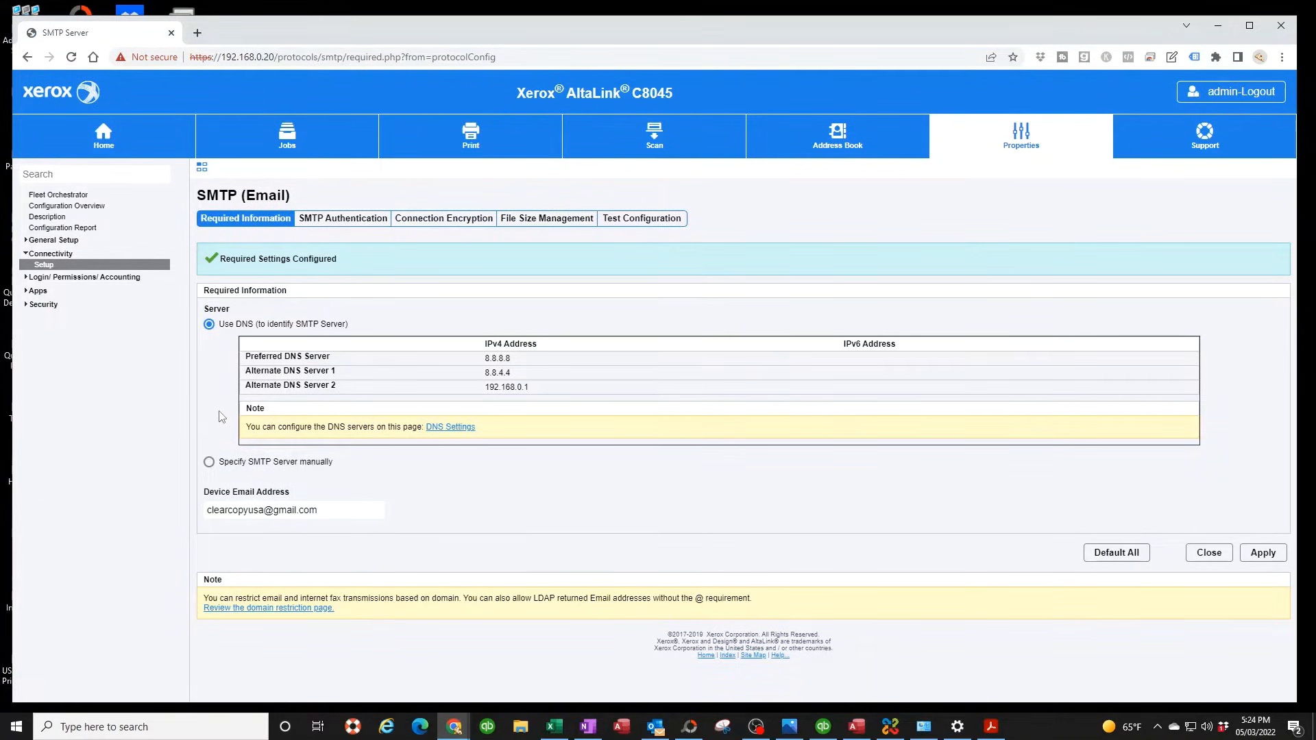
Switch the SMTP server to manual entry: host name smtp.gmail.com, port 587.
left_click(209, 462)
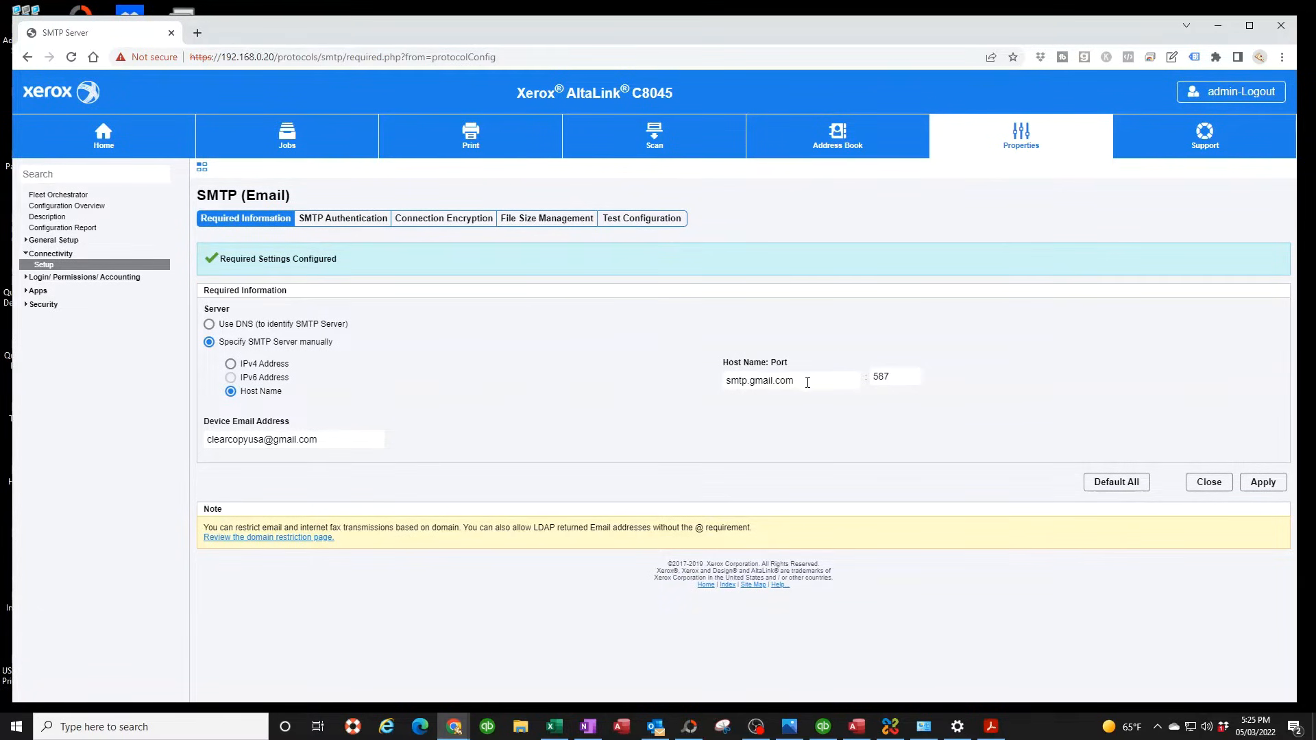
mouse_move(781, 395)
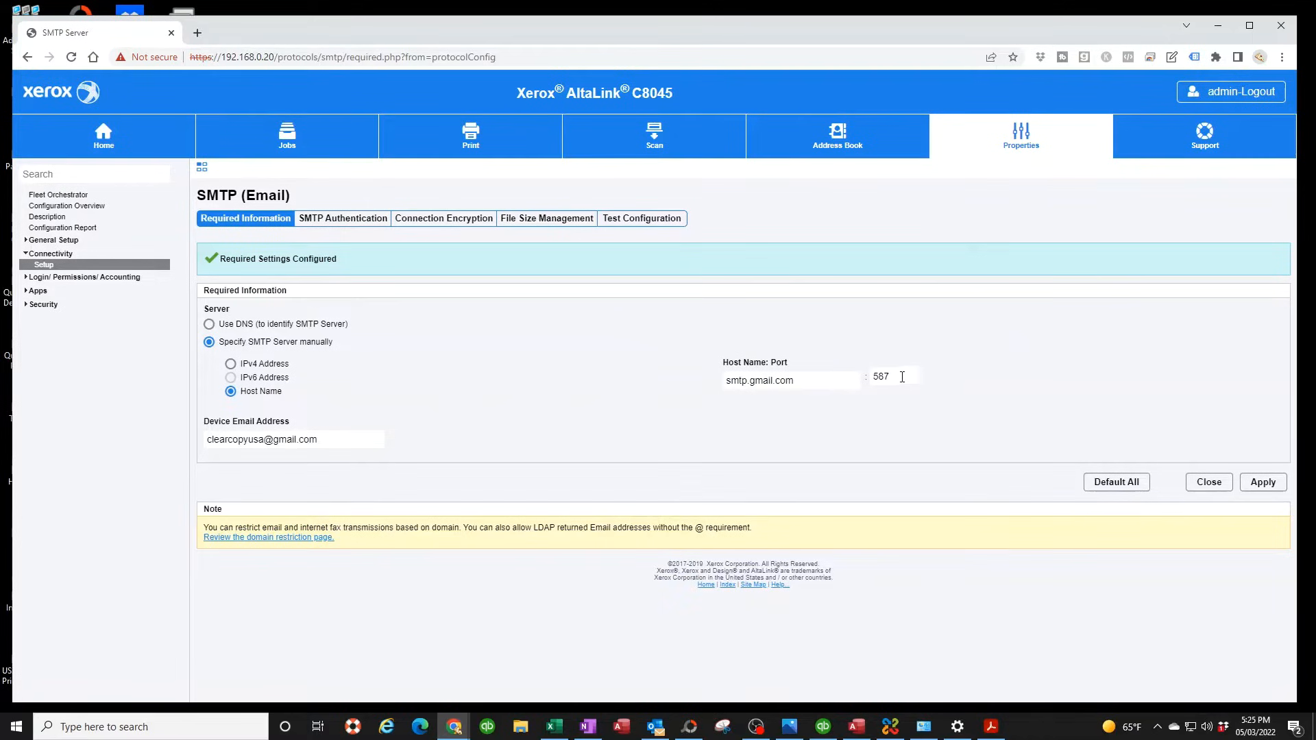
left_click(894, 377)
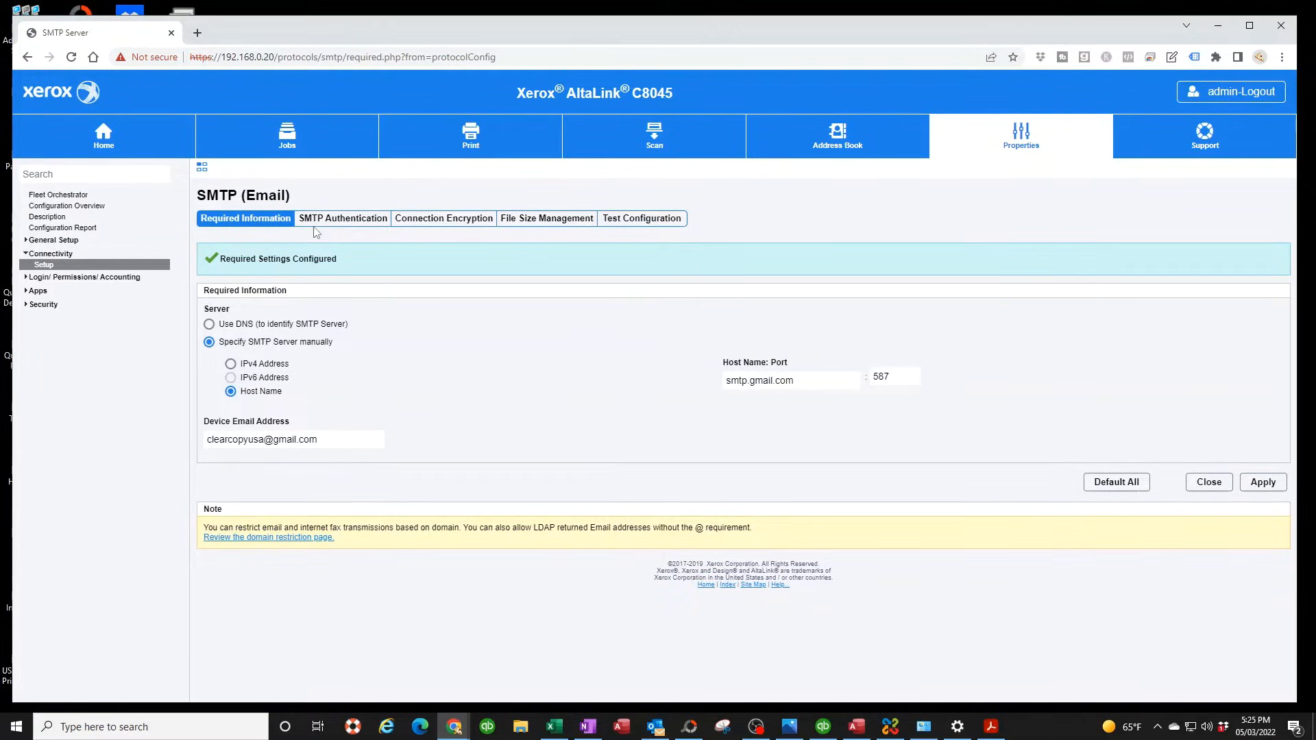
left_click(341, 218)
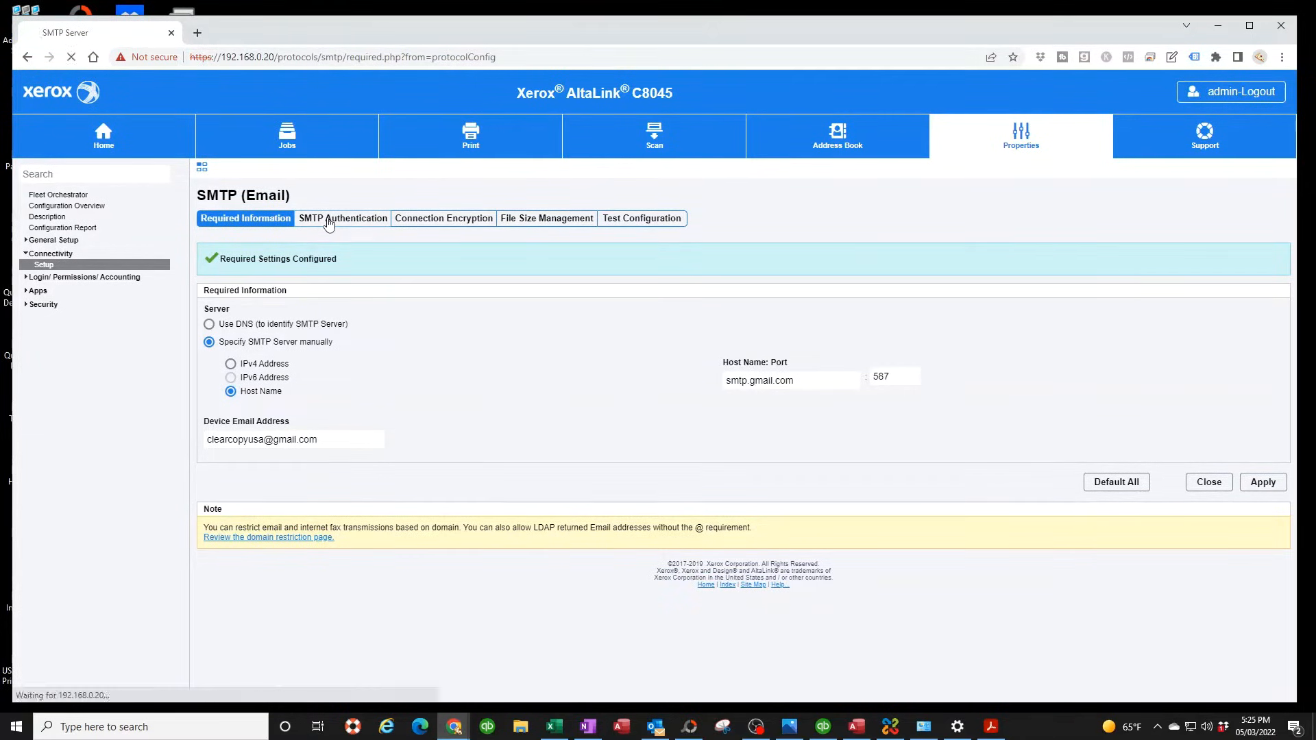
Use device credentials for user email jobs, with the suggested Gmail account as login name.
left_click(342, 218)
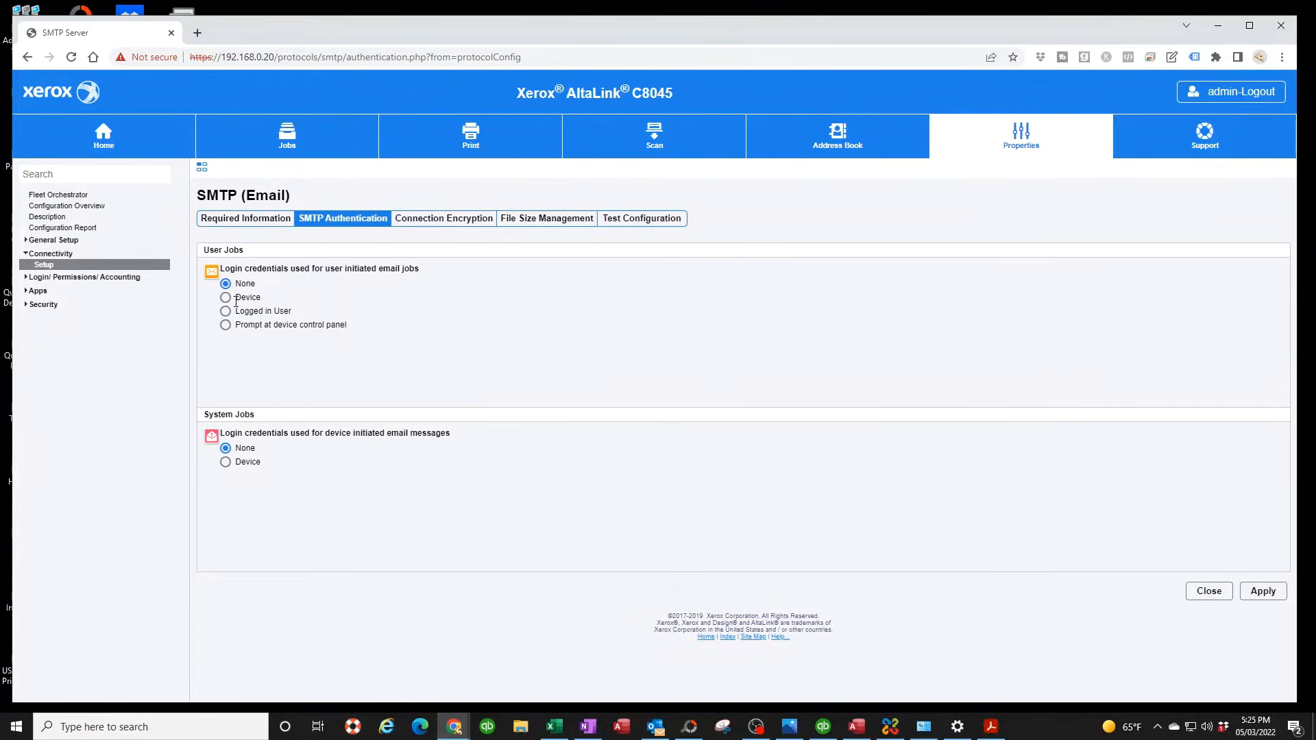
left_click(225, 297)
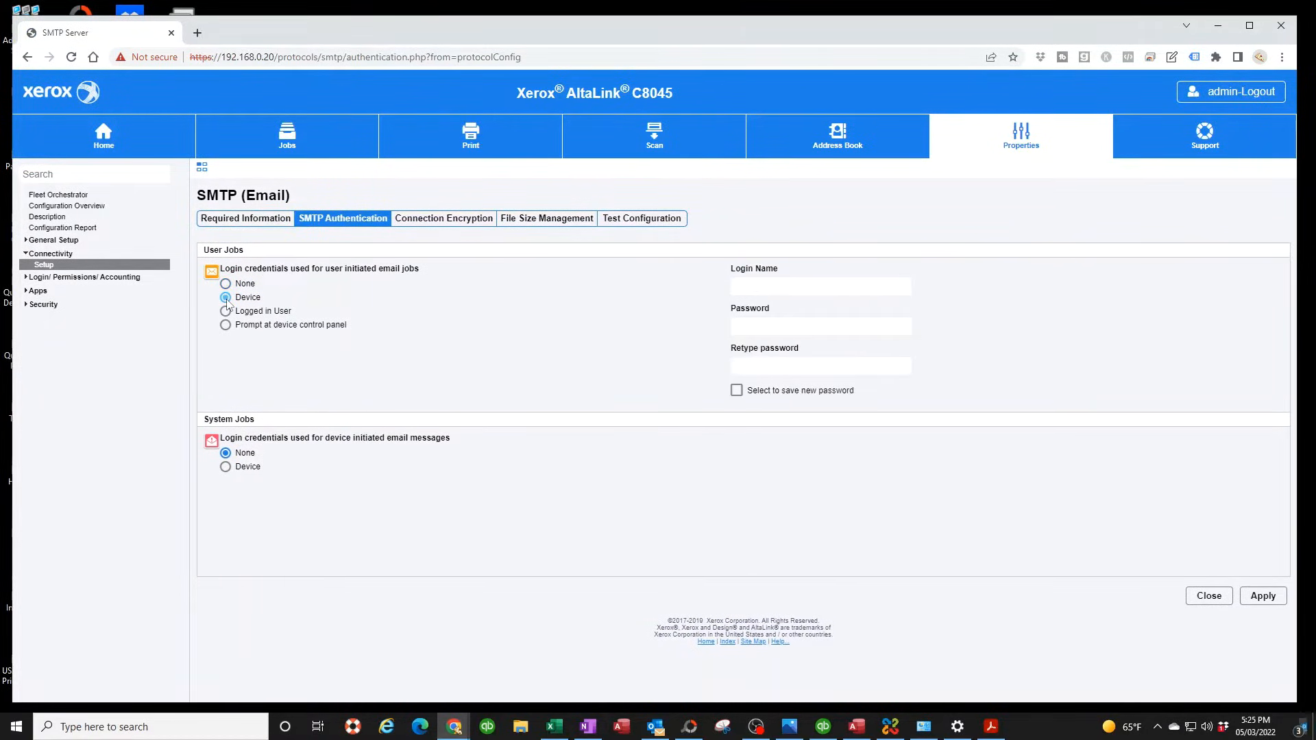
left_click(226, 297)
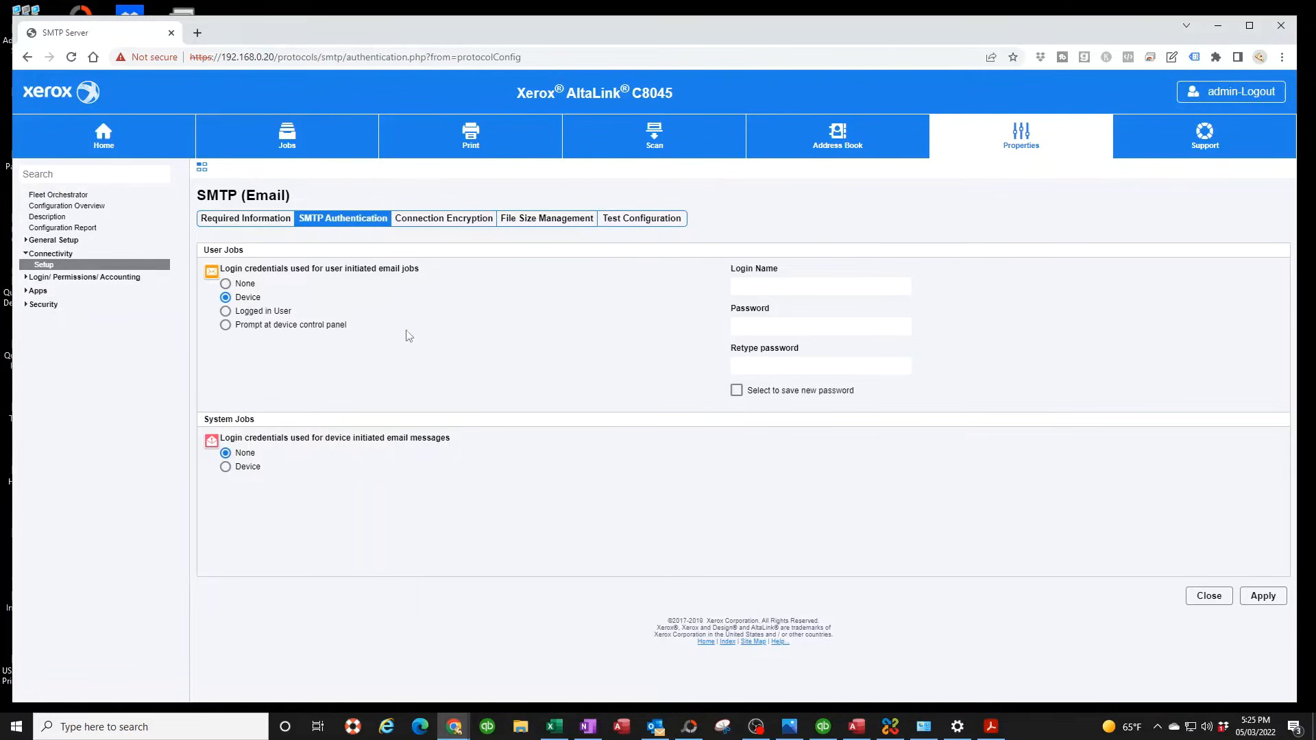
left_click(820, 287)
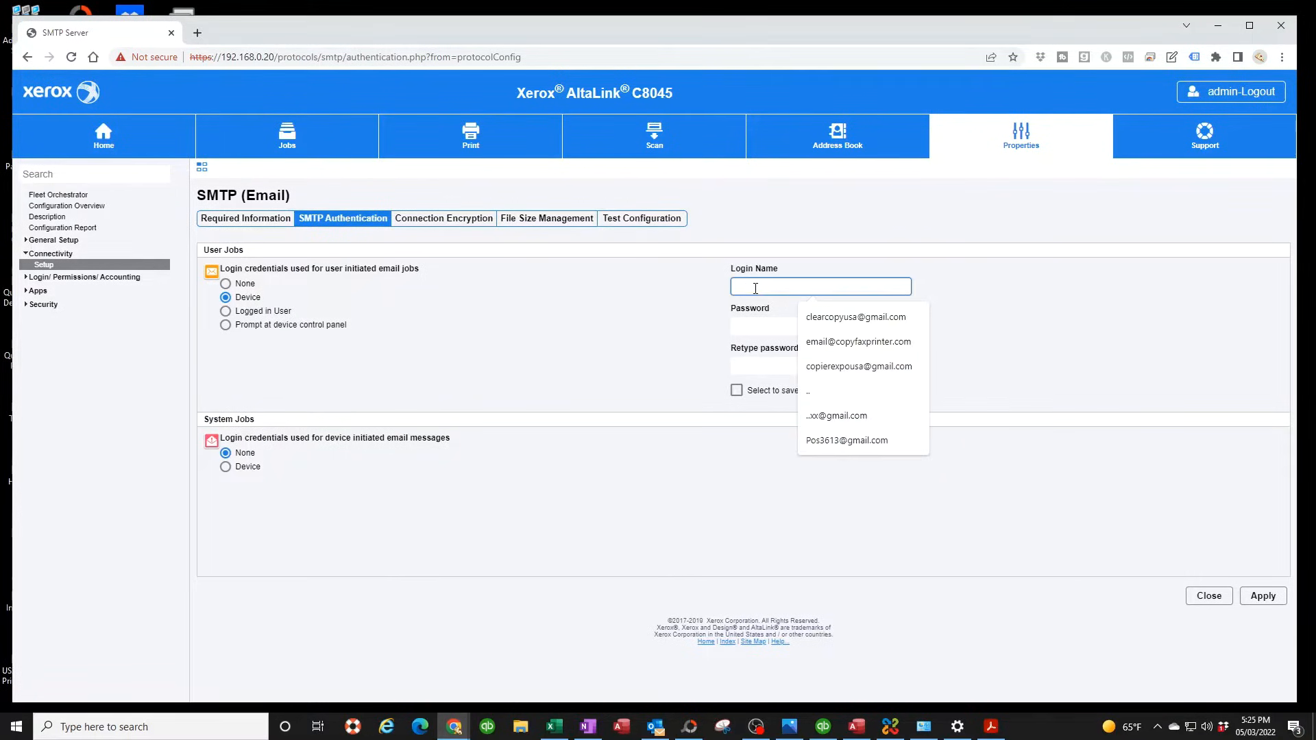
type("c")
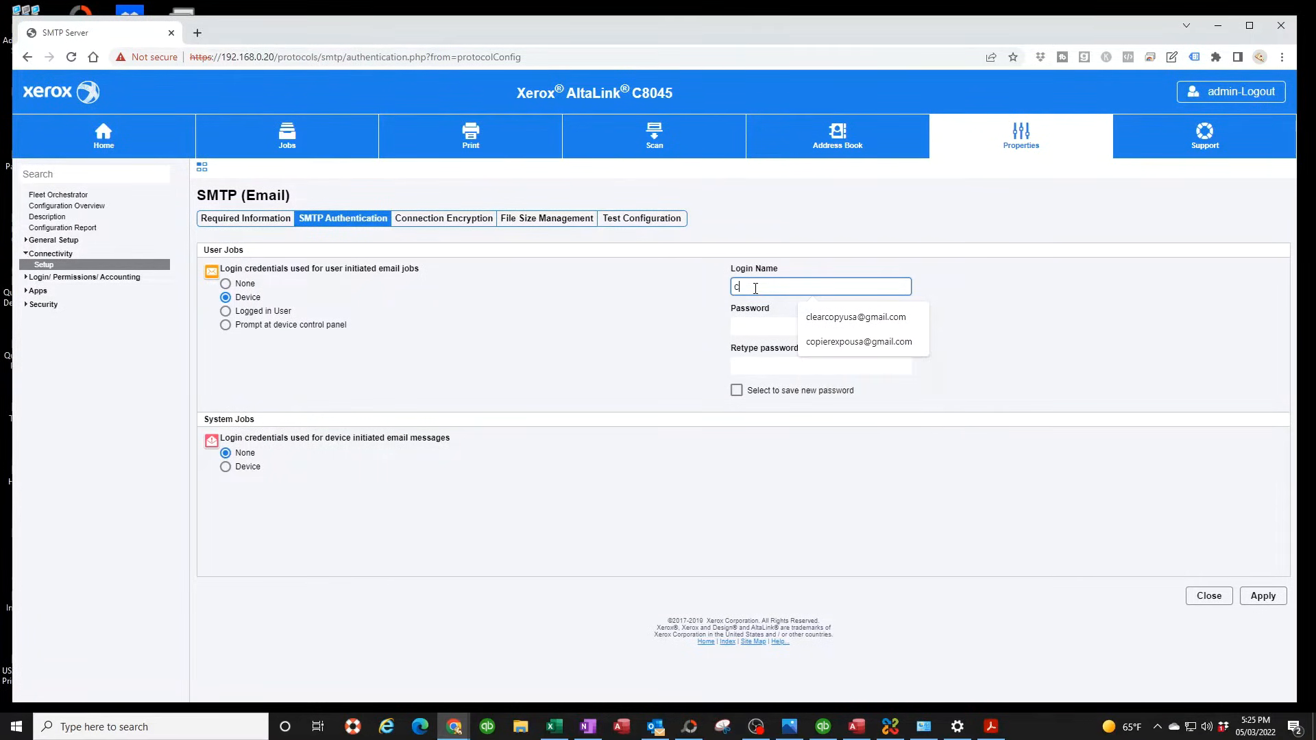
left_click(855, 317)
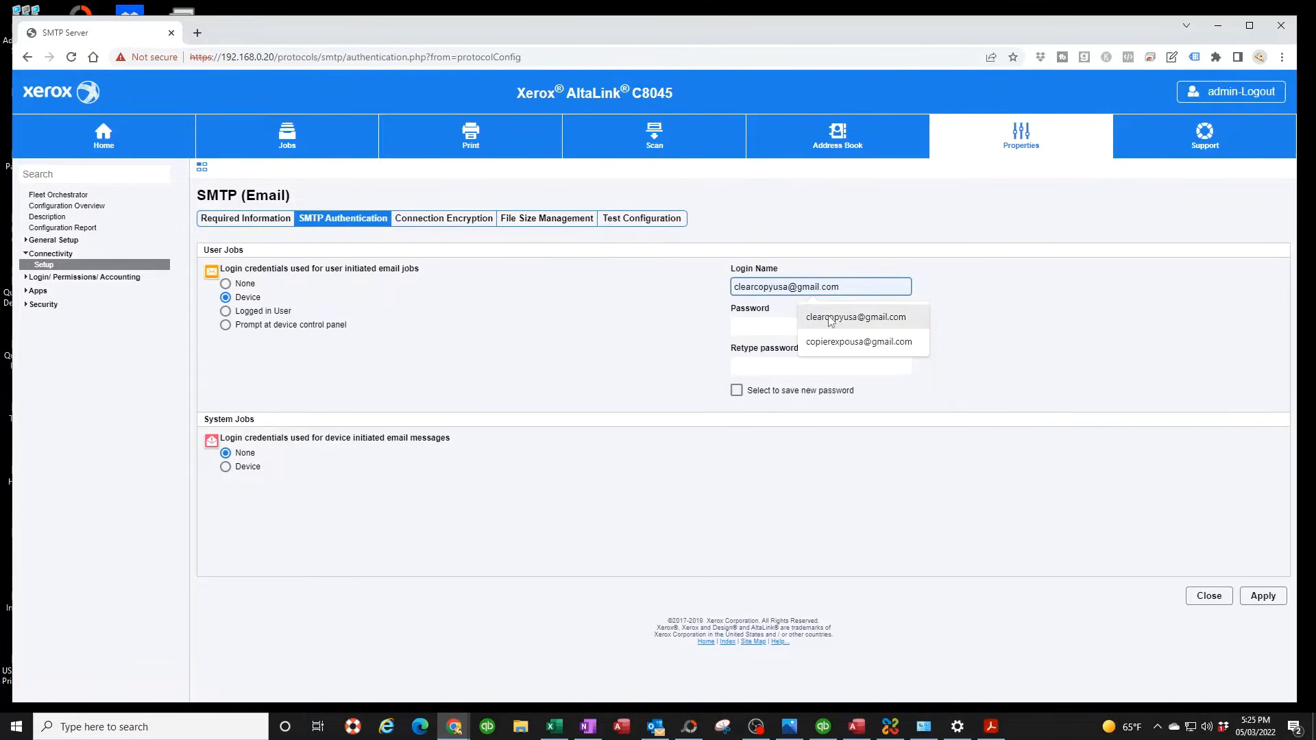
left_click(856, 316)
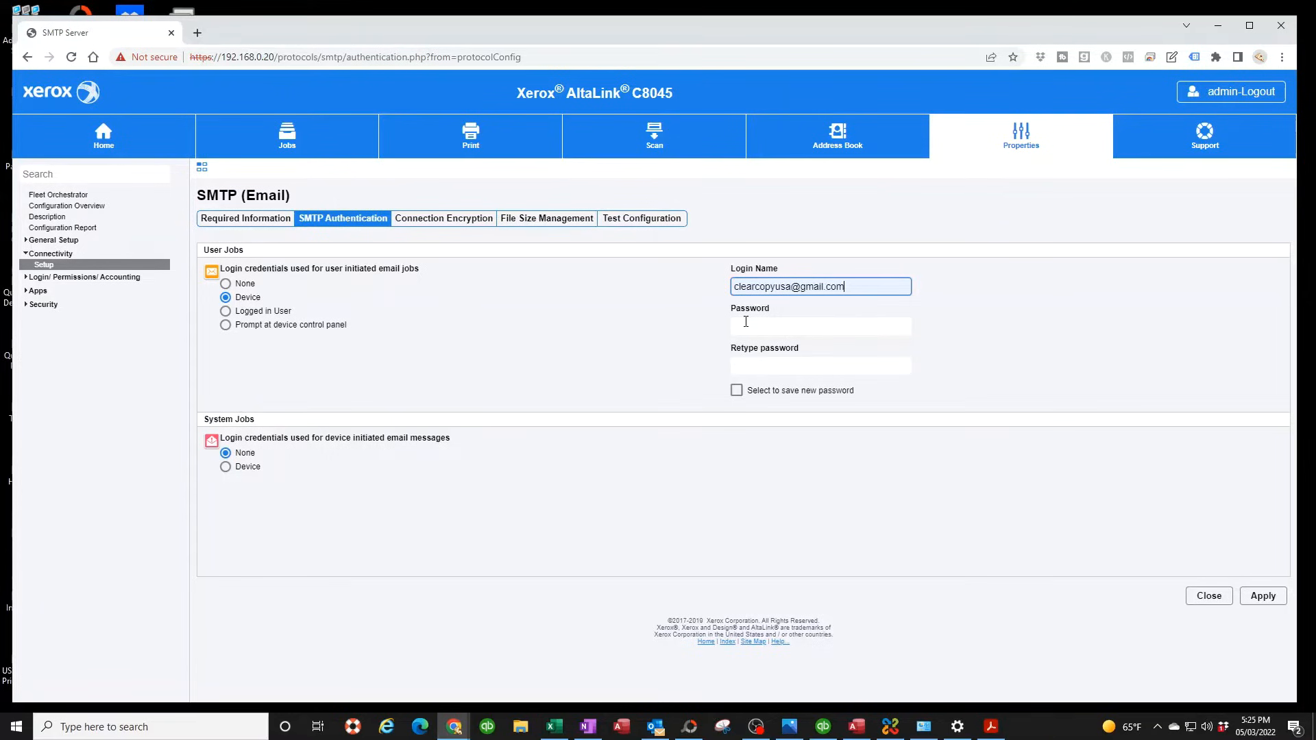
mouse_move(782, 318)
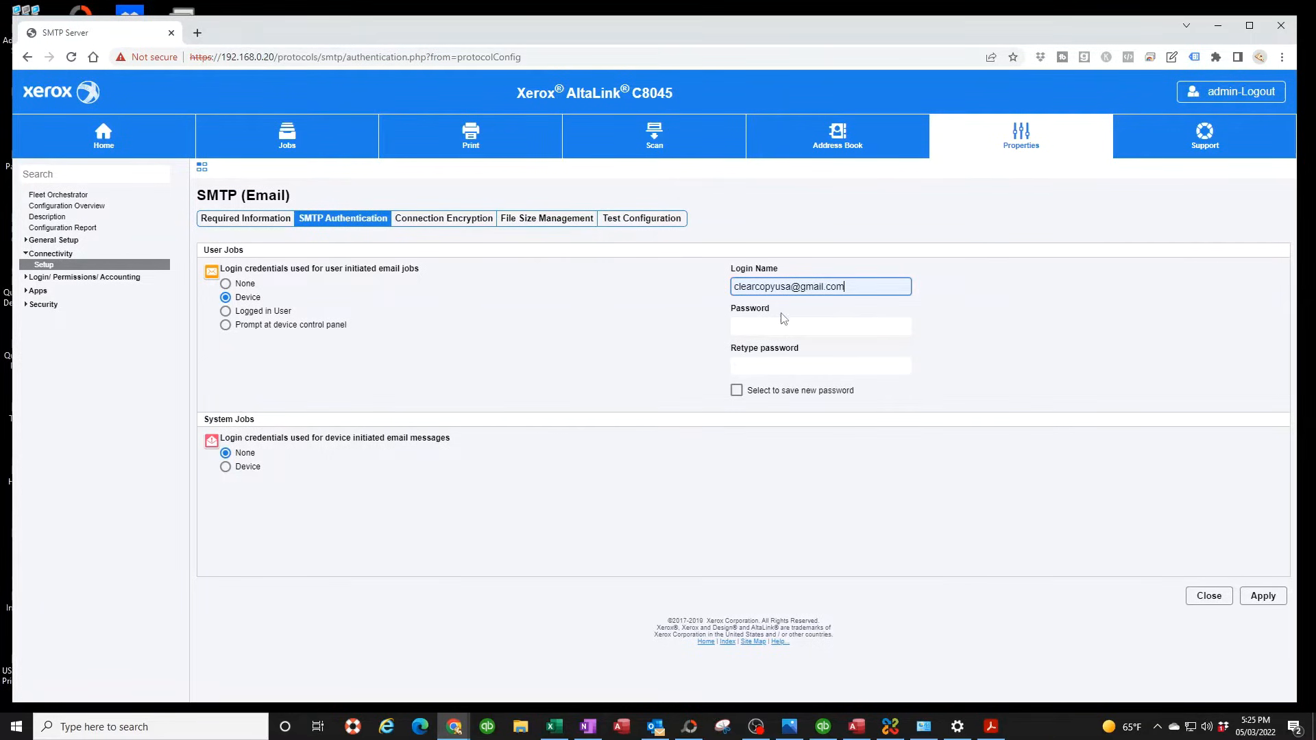
Enter the account password, use device credentials for system jobs, and apply.
left_click(820, 326)
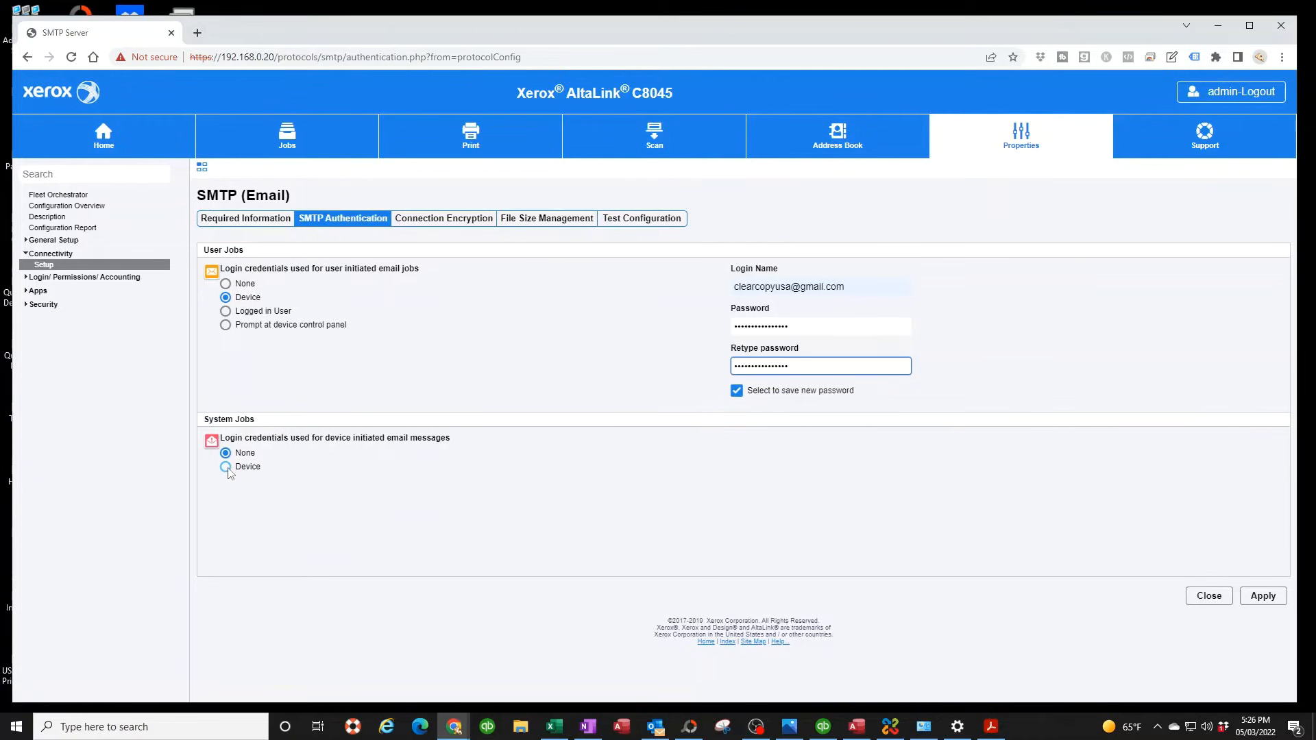
left_click(225, 467)
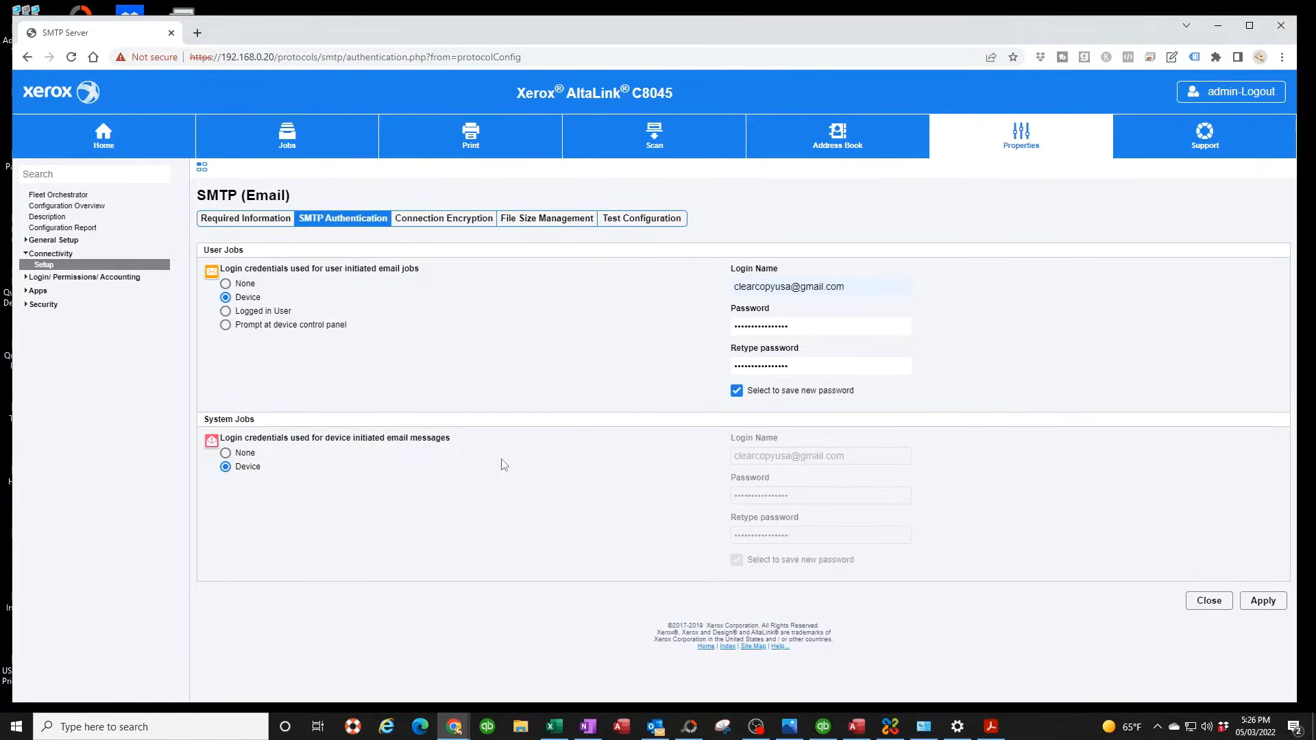
left_click(1263, 601)
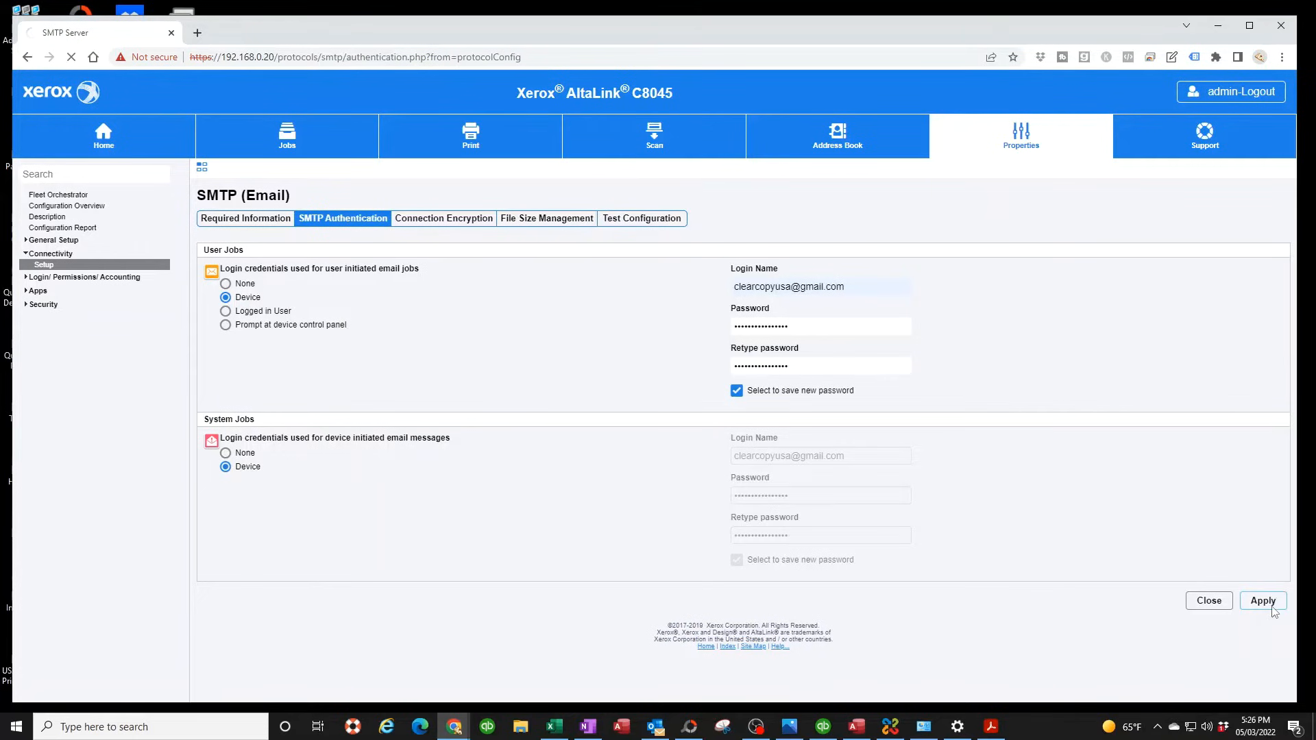
Set connection encryption to STARTTLS (if available) with server certificate validation, and apply.
left_click(1262, 601)
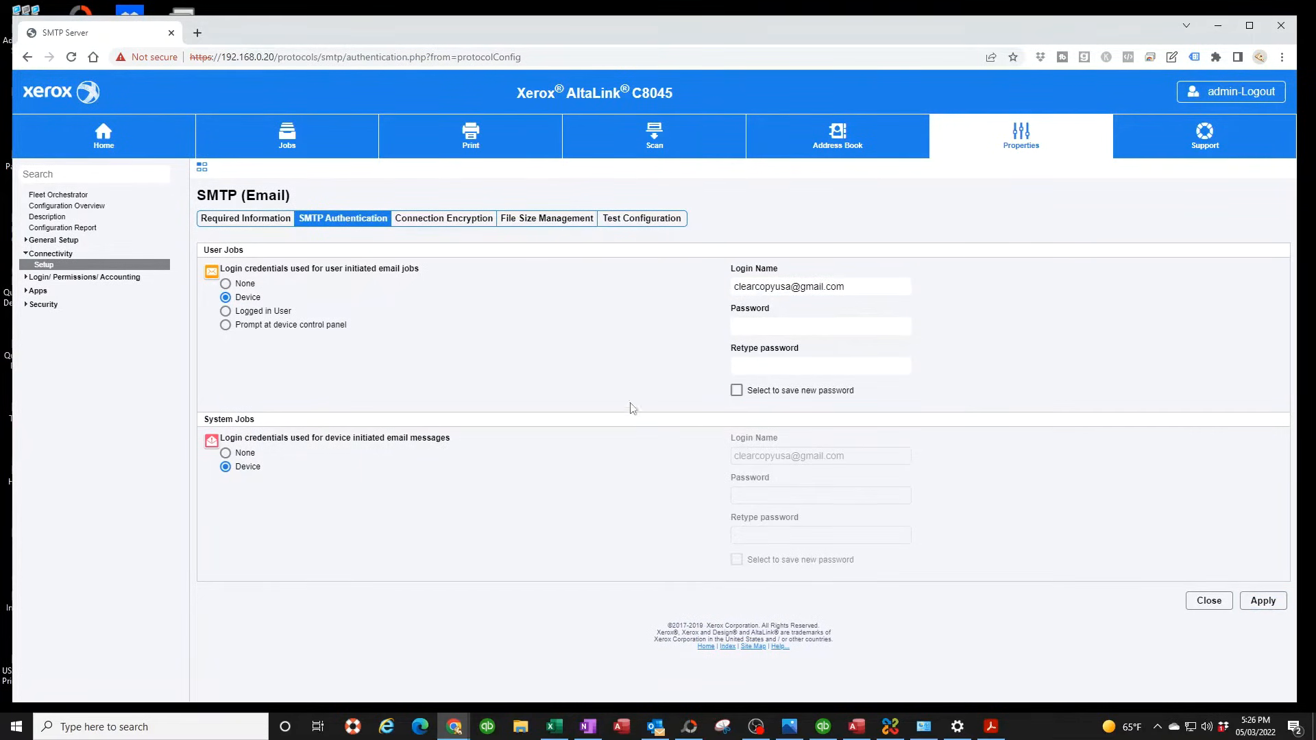
left_click(444, 218)
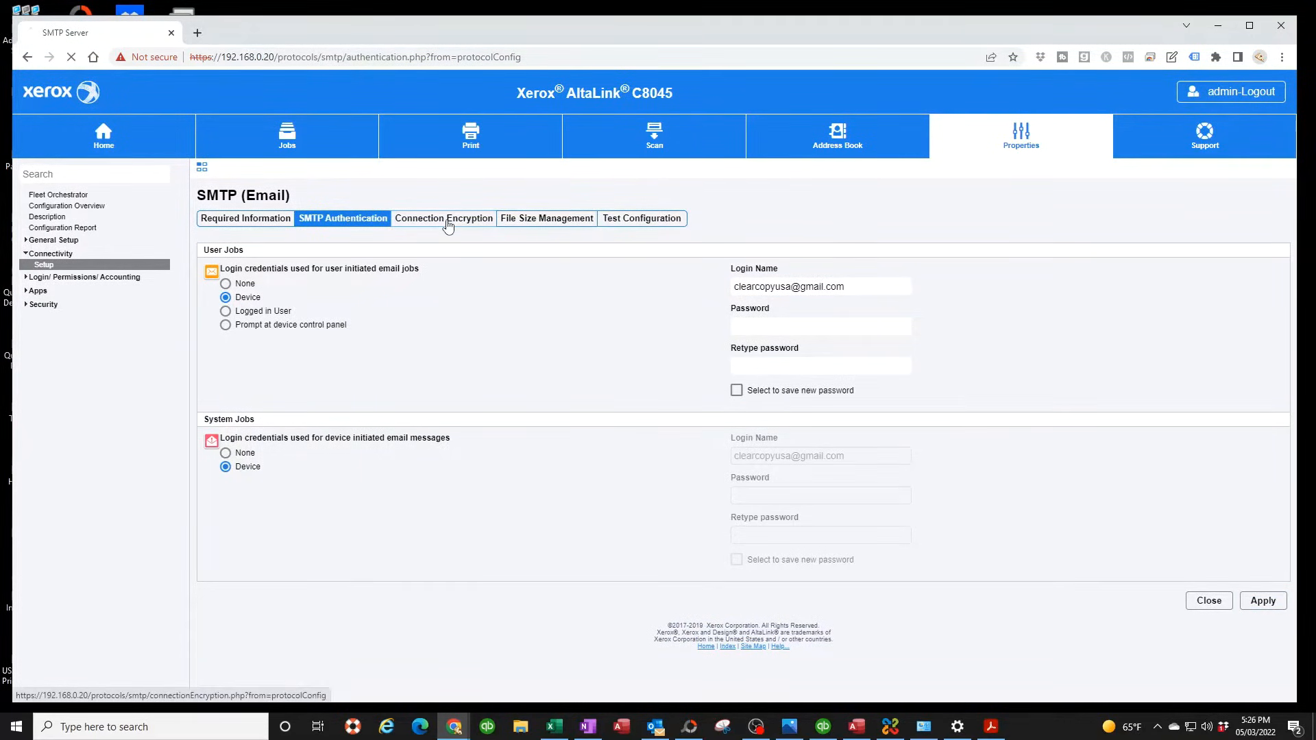
left_click(444, 218)
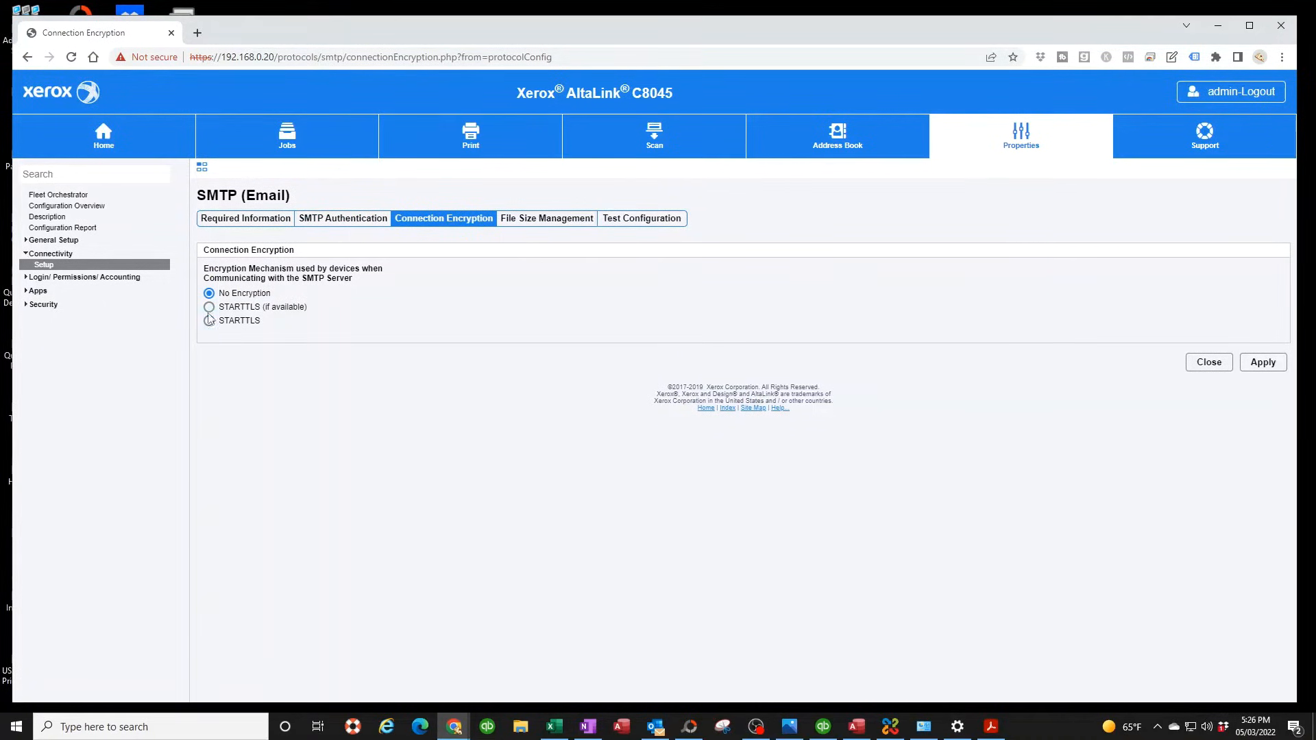
left_click(209, 307)
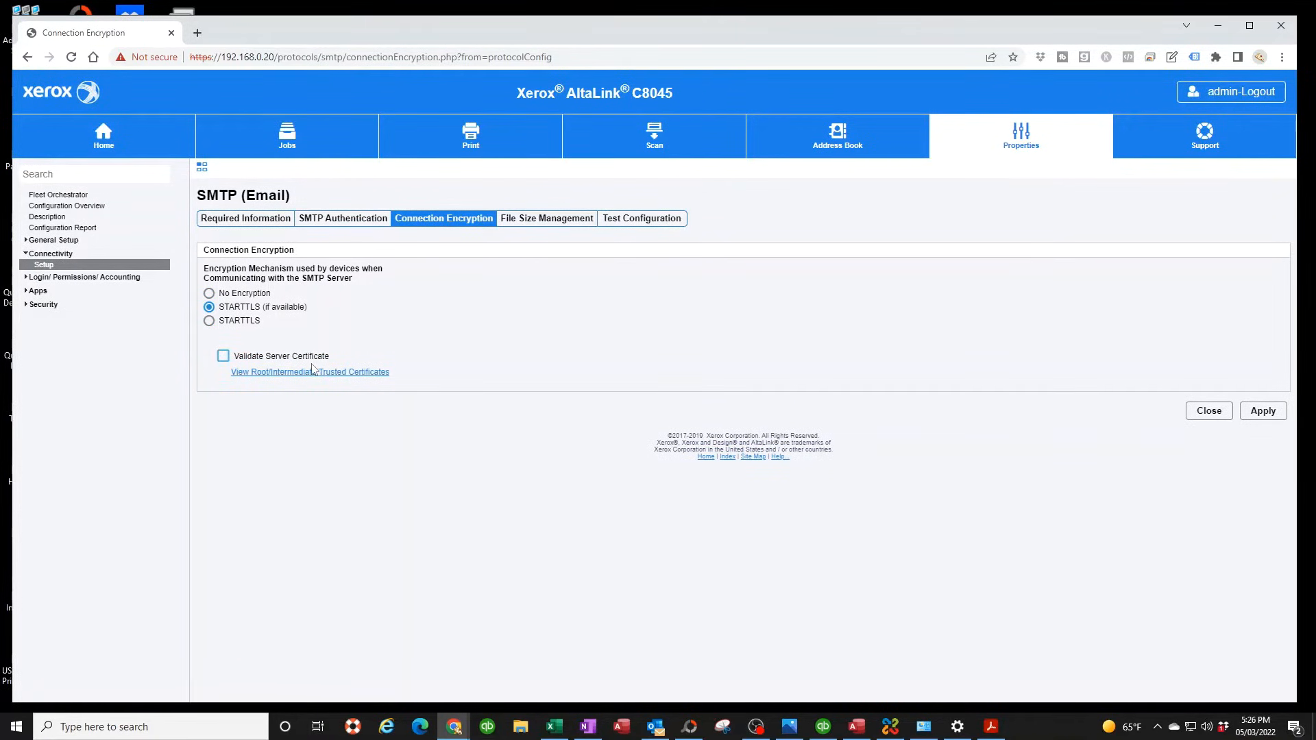
left_click(223, 356)
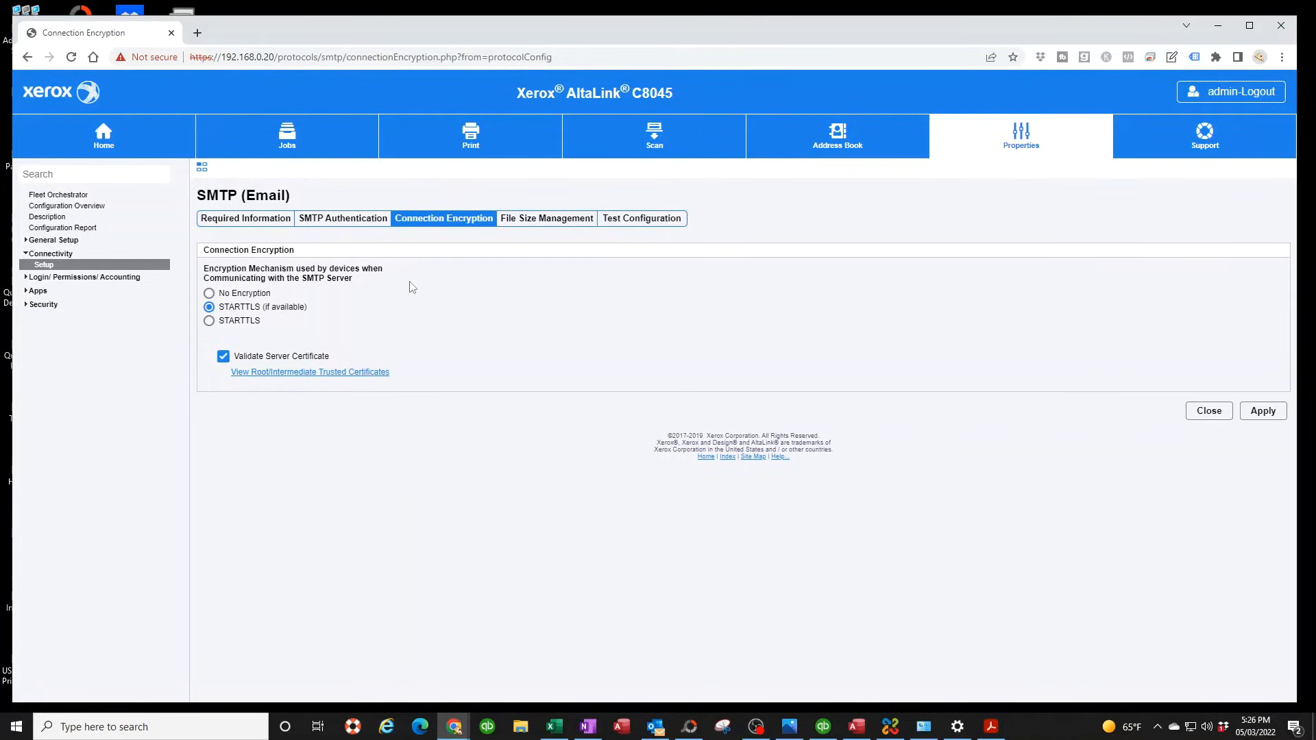
left_click(1263, 411)
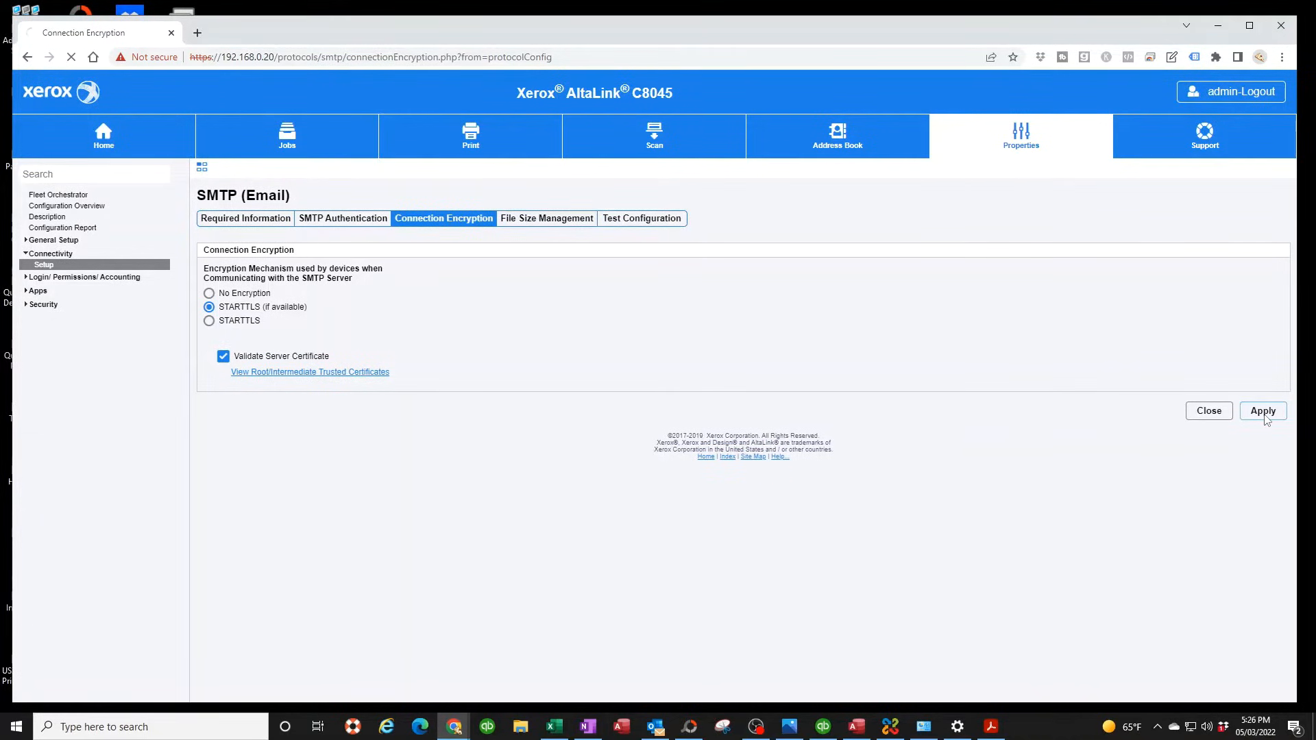
left_click(1263, 410)
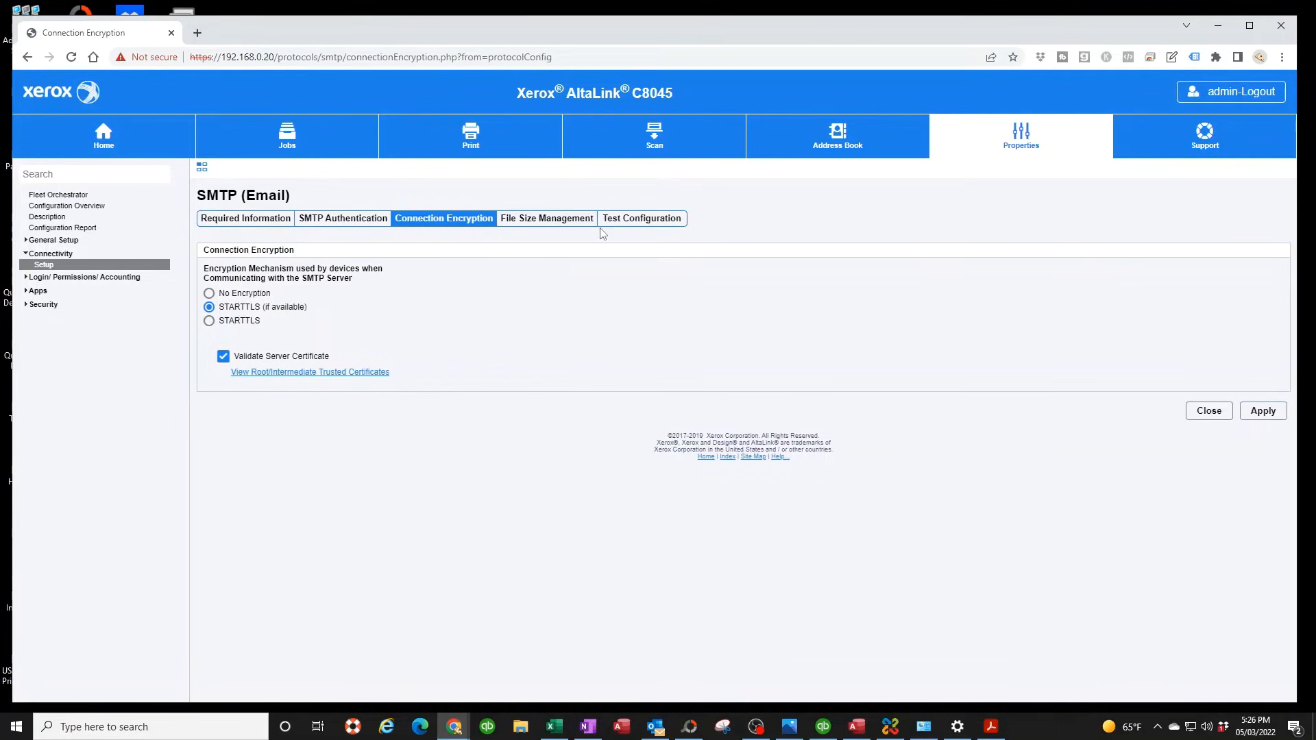
mouse_move(642, 218)
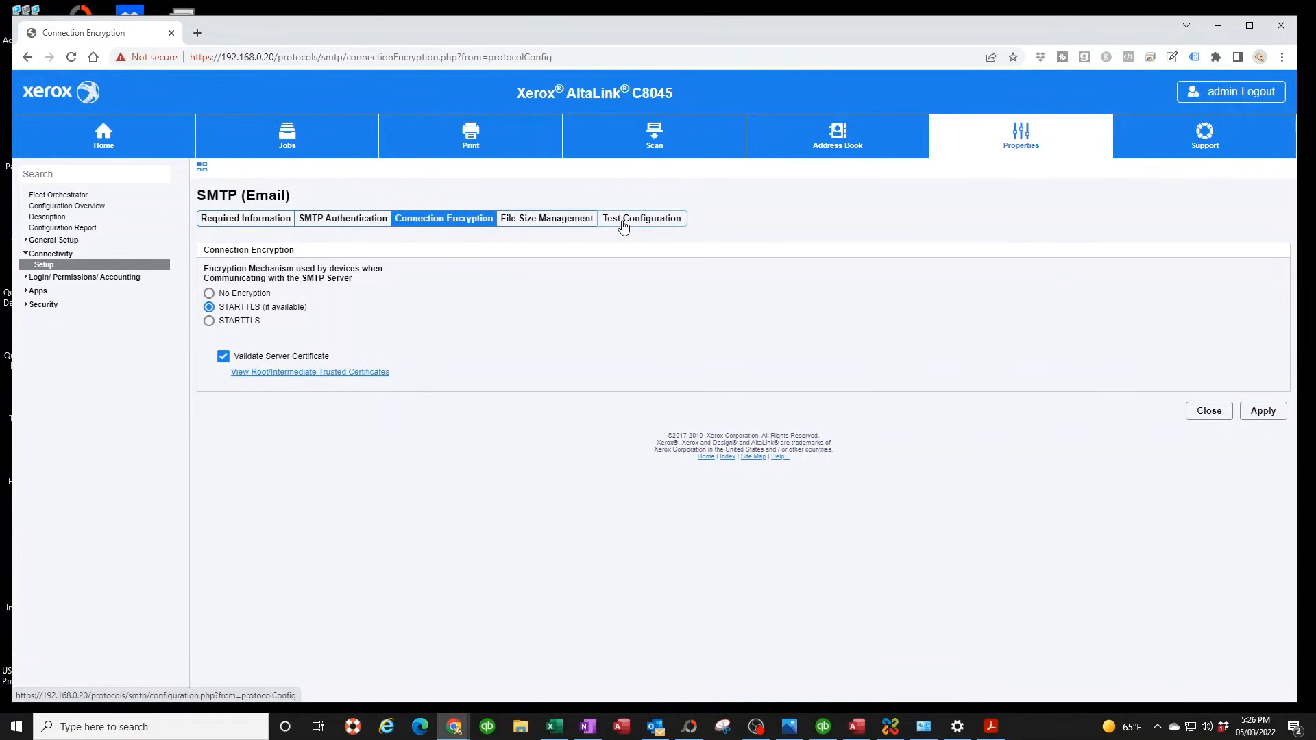
Send a test email to the Gmail address from the Test Configuration tab.
left_click(641, 218)
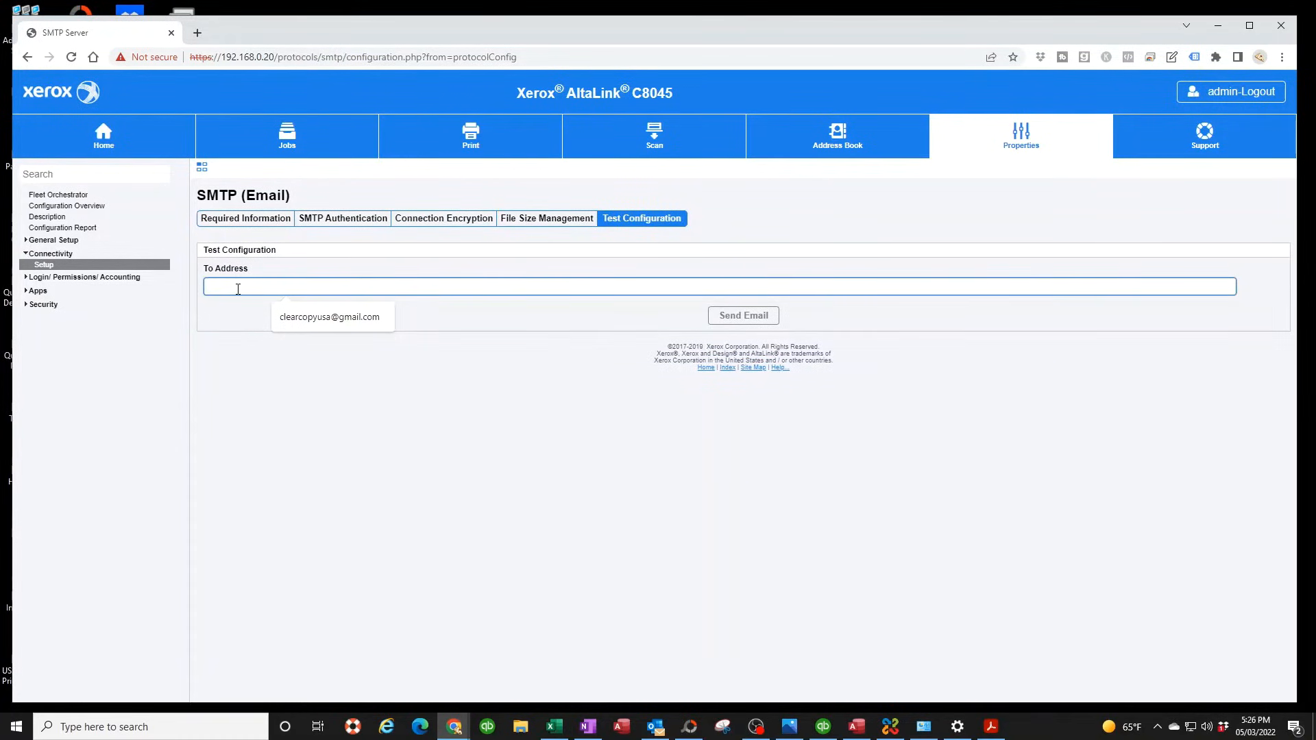
left_click(329, 318)
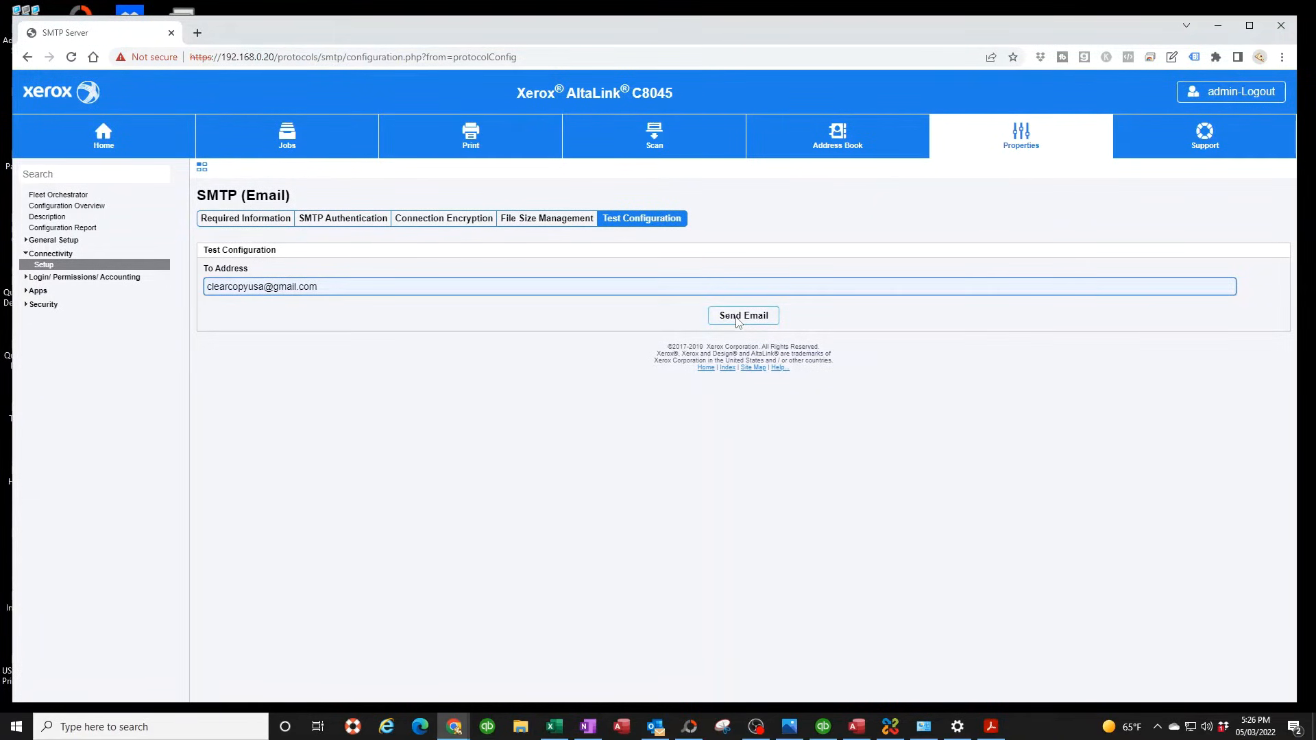
left_click(742, 315)
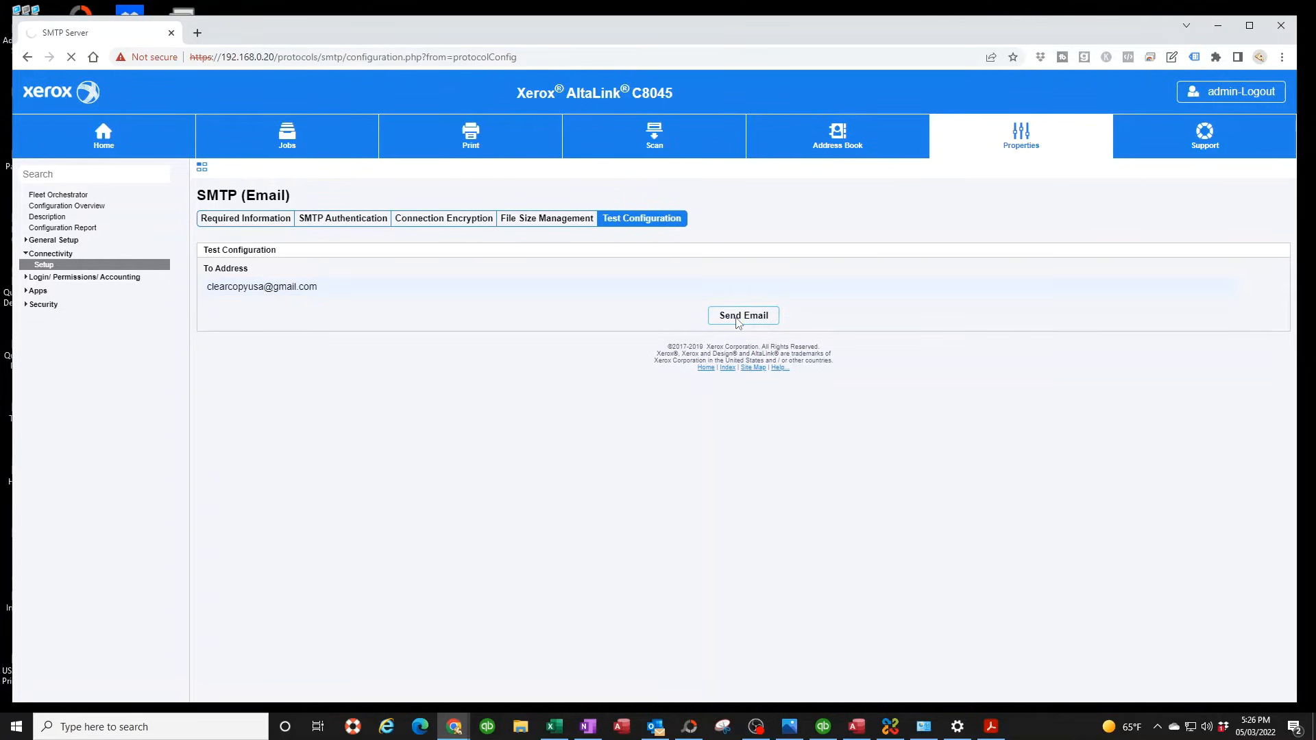
left_click(742, 315)
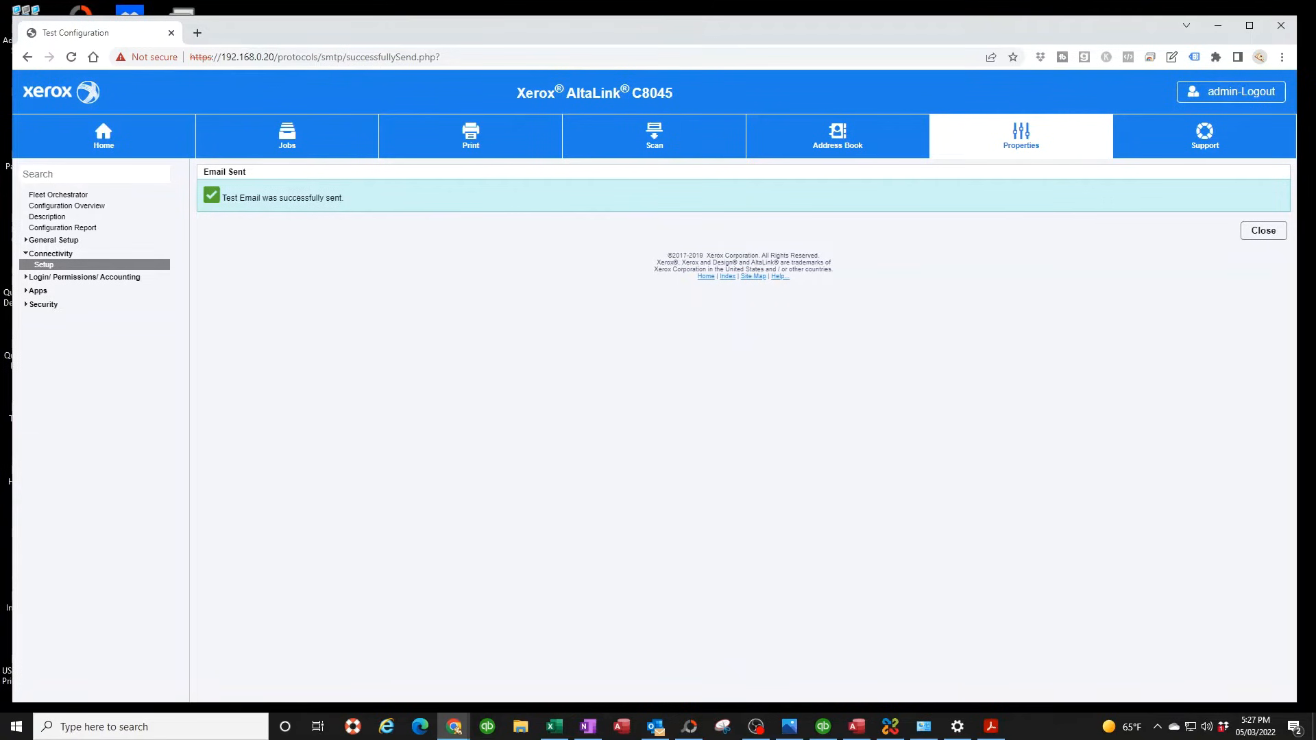
mouse_move(450, 460)
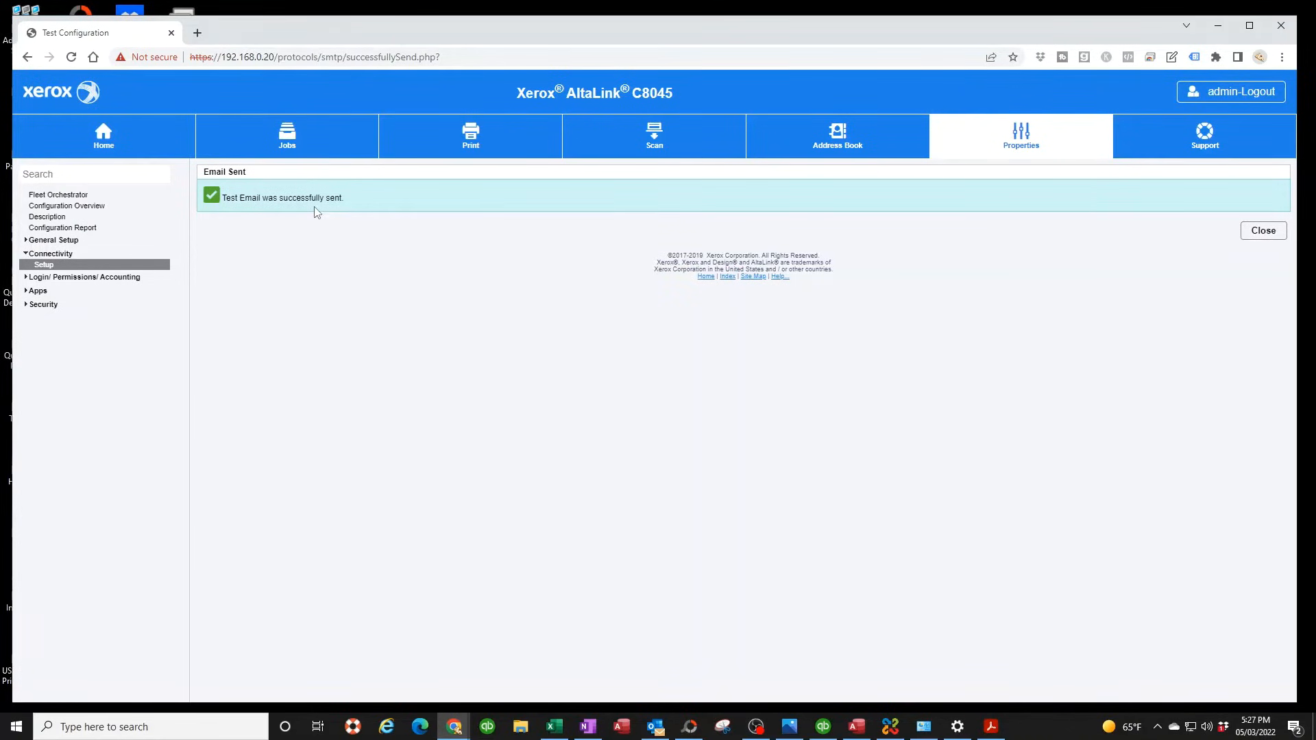
mouse_move(1204, 249)
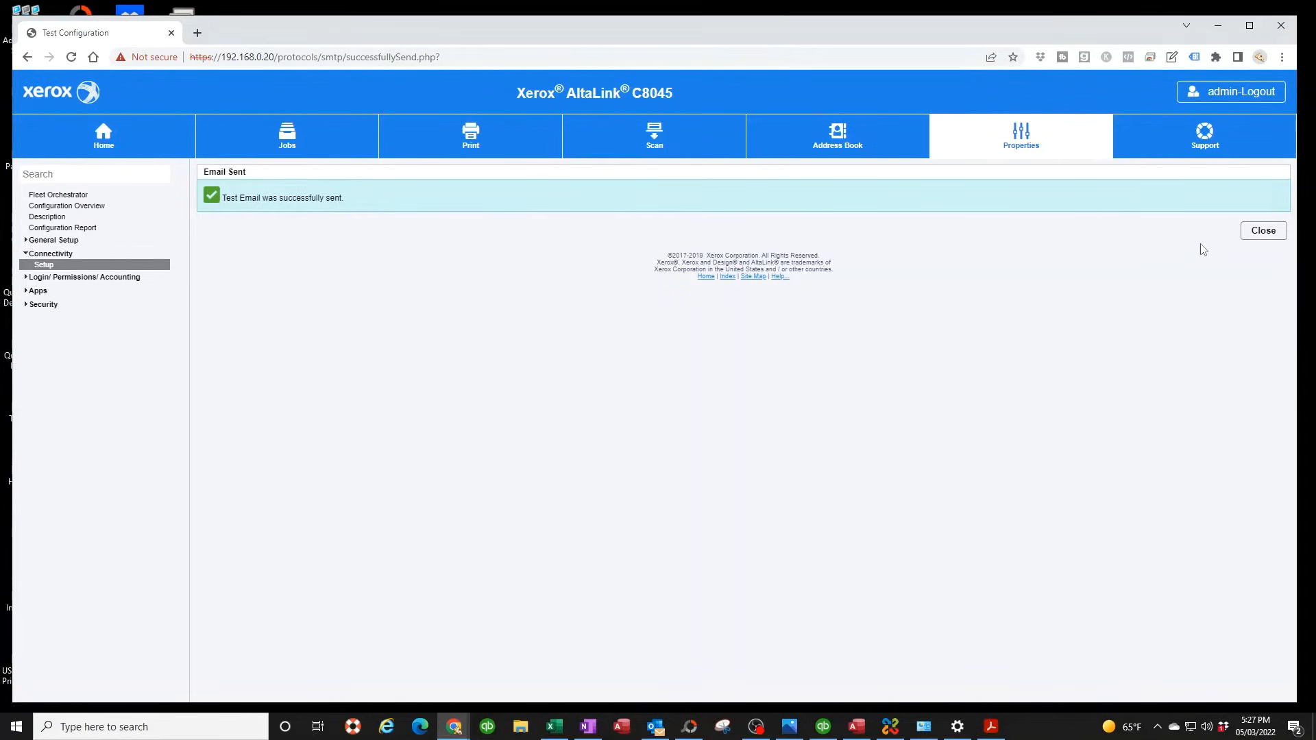
Dismiss the sent confirmation and begin a manual contact in the empty Address Book.
left_click(1261, 230)
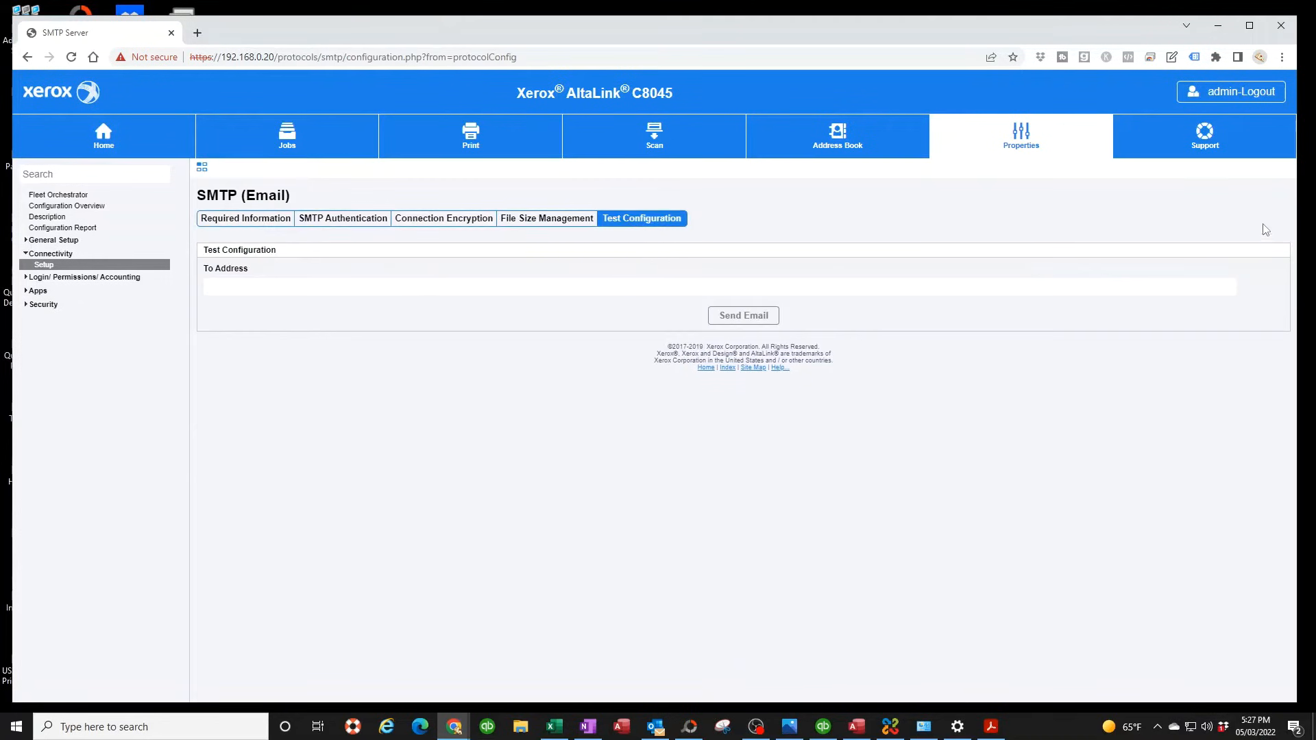
mouse_move(837, 136)
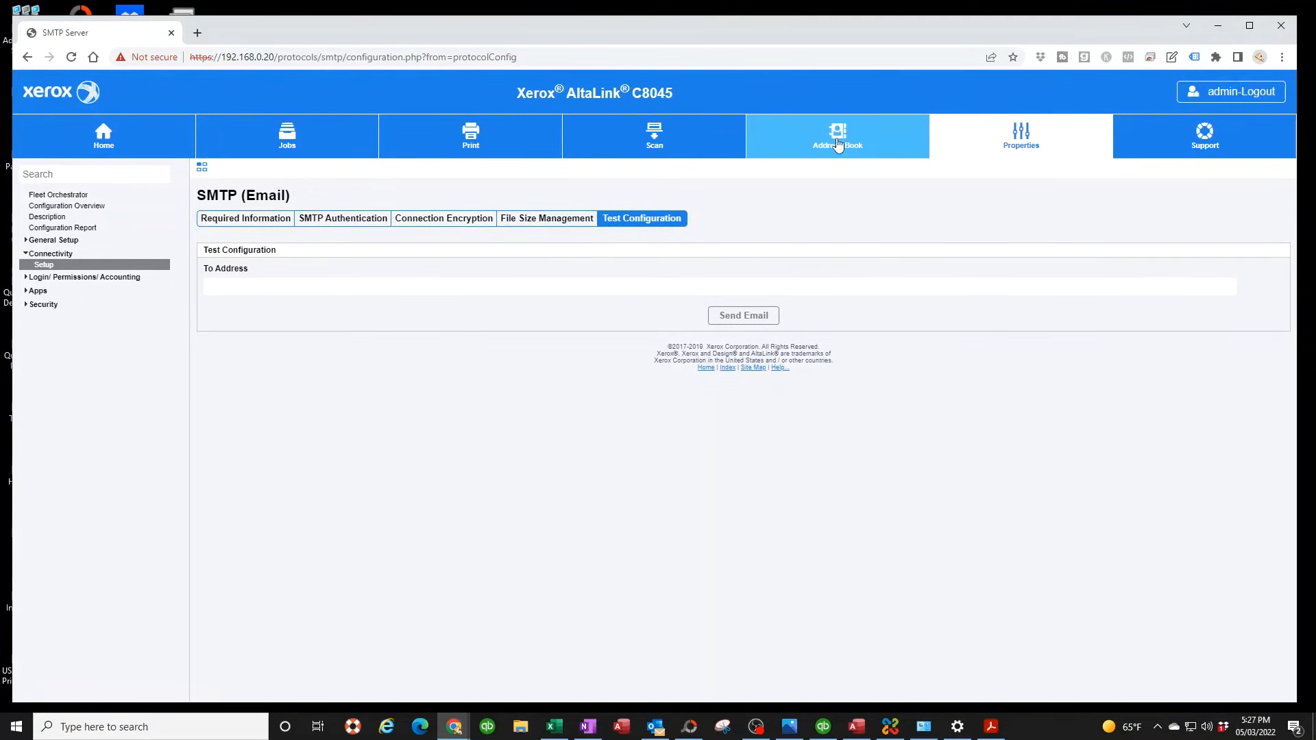
left_click(837, 137)
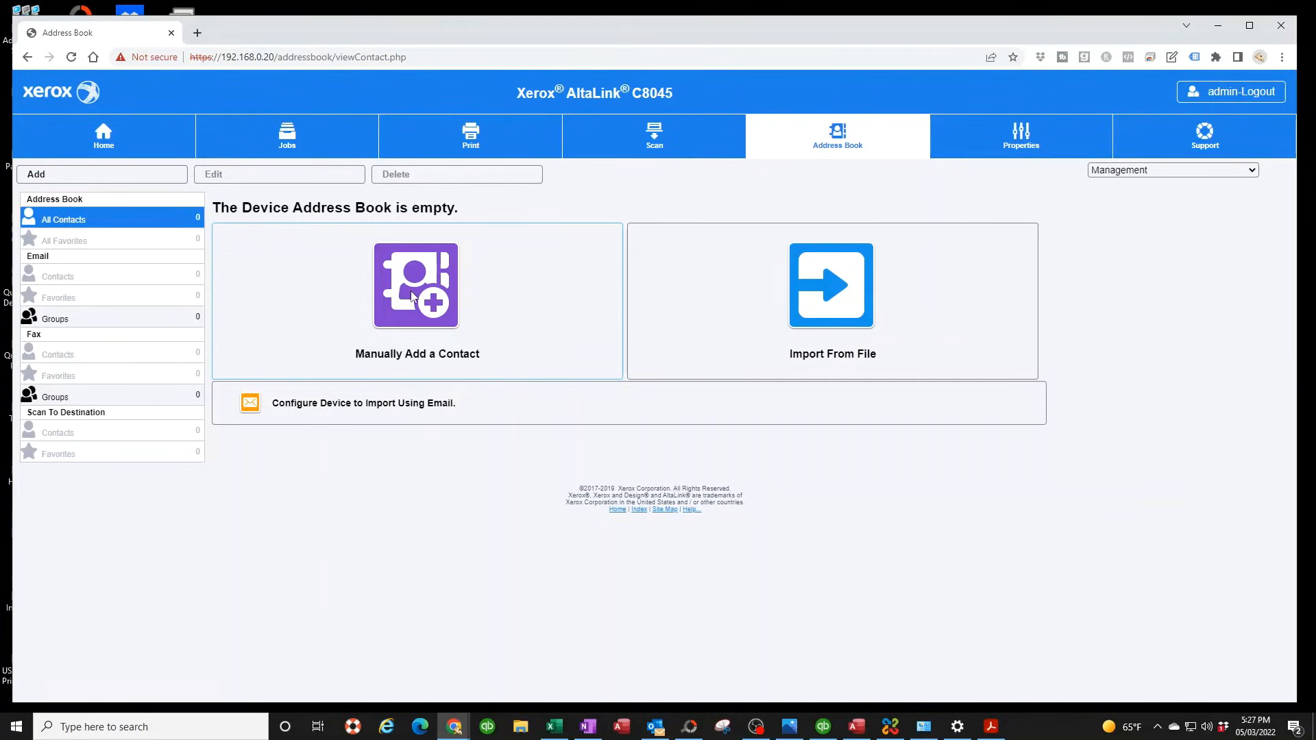
left_click(416, 284)
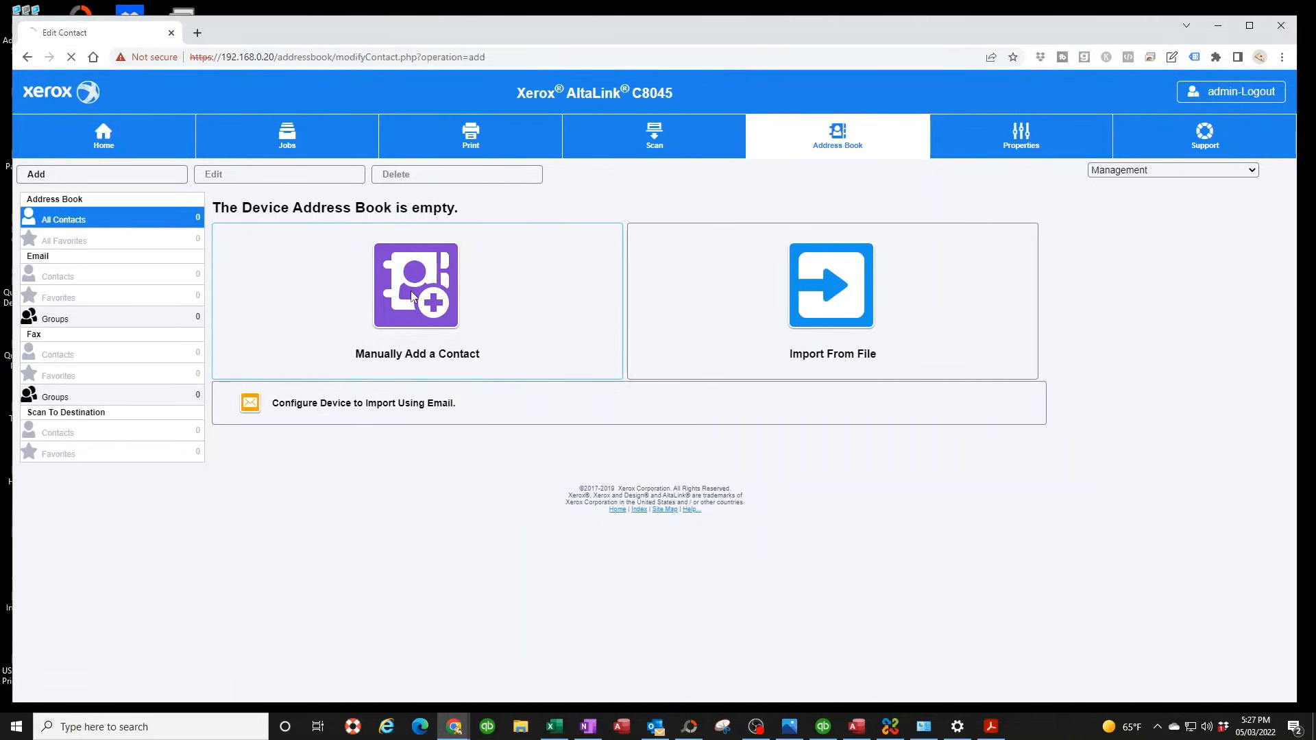
left_click(416, 285)
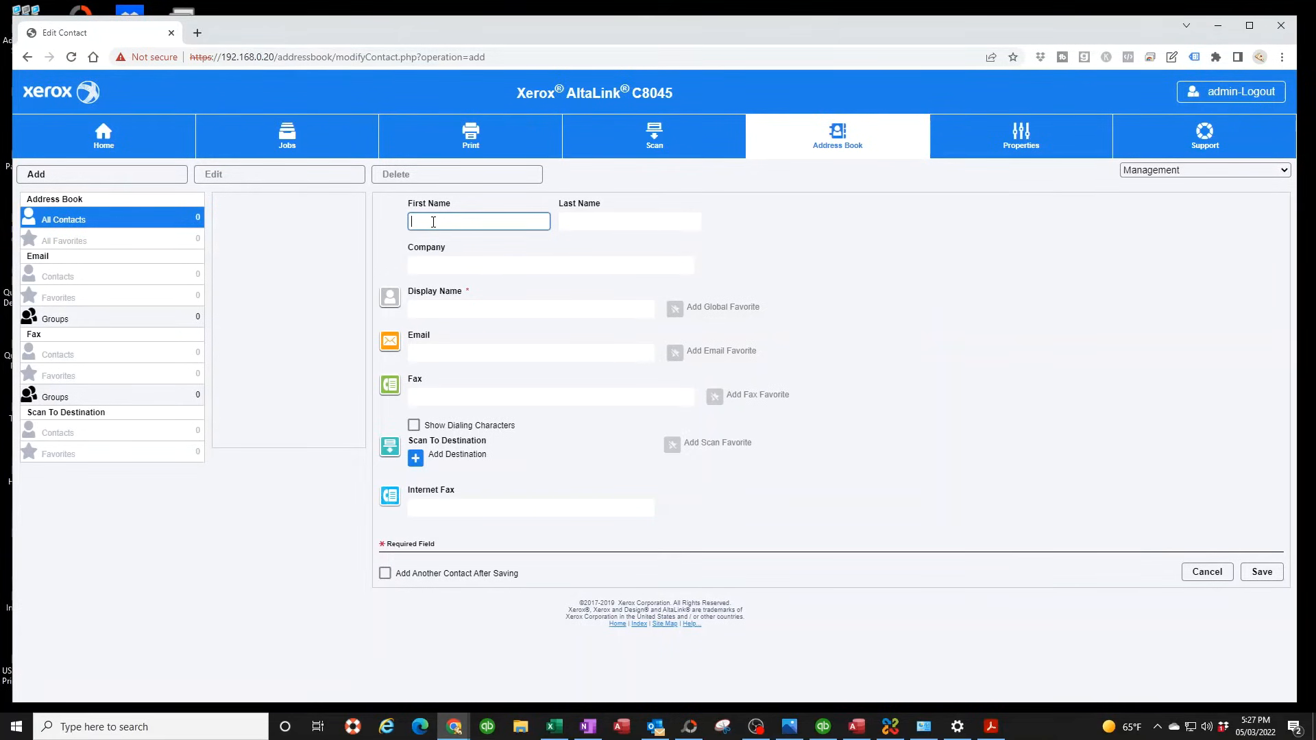
type("m")
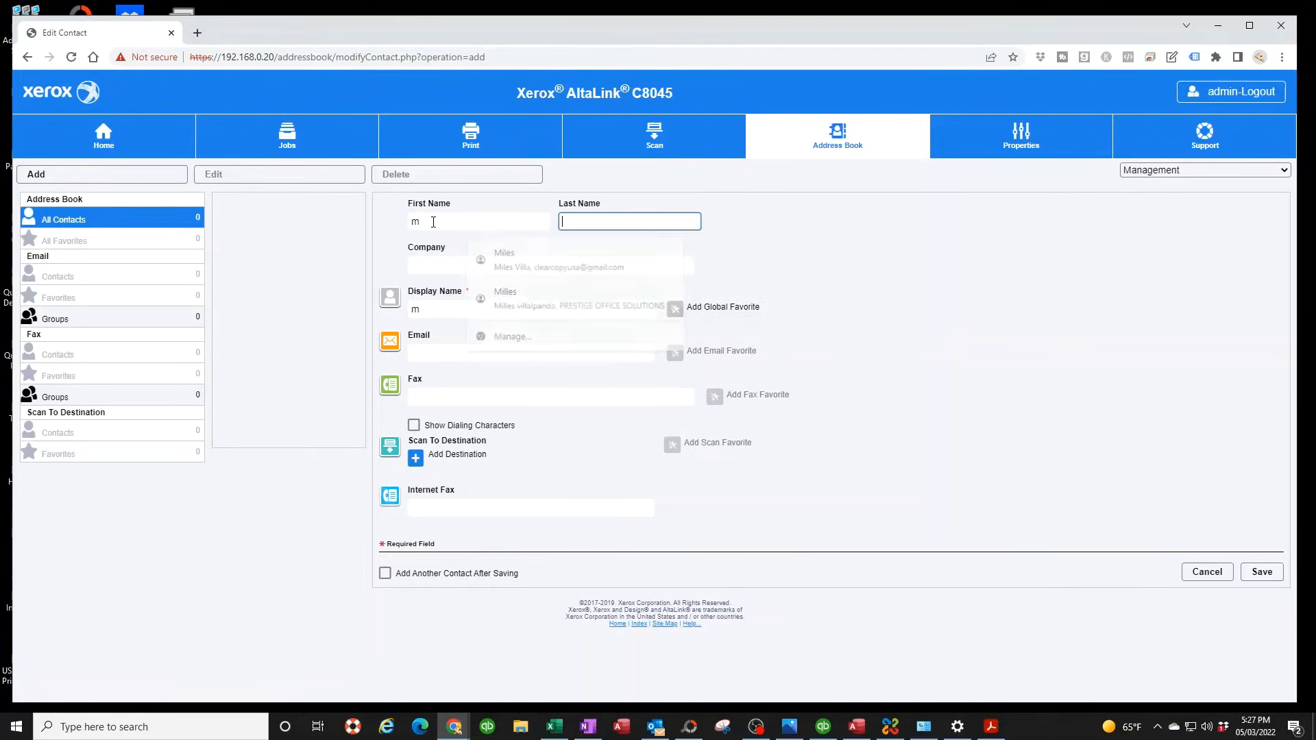
type("v")
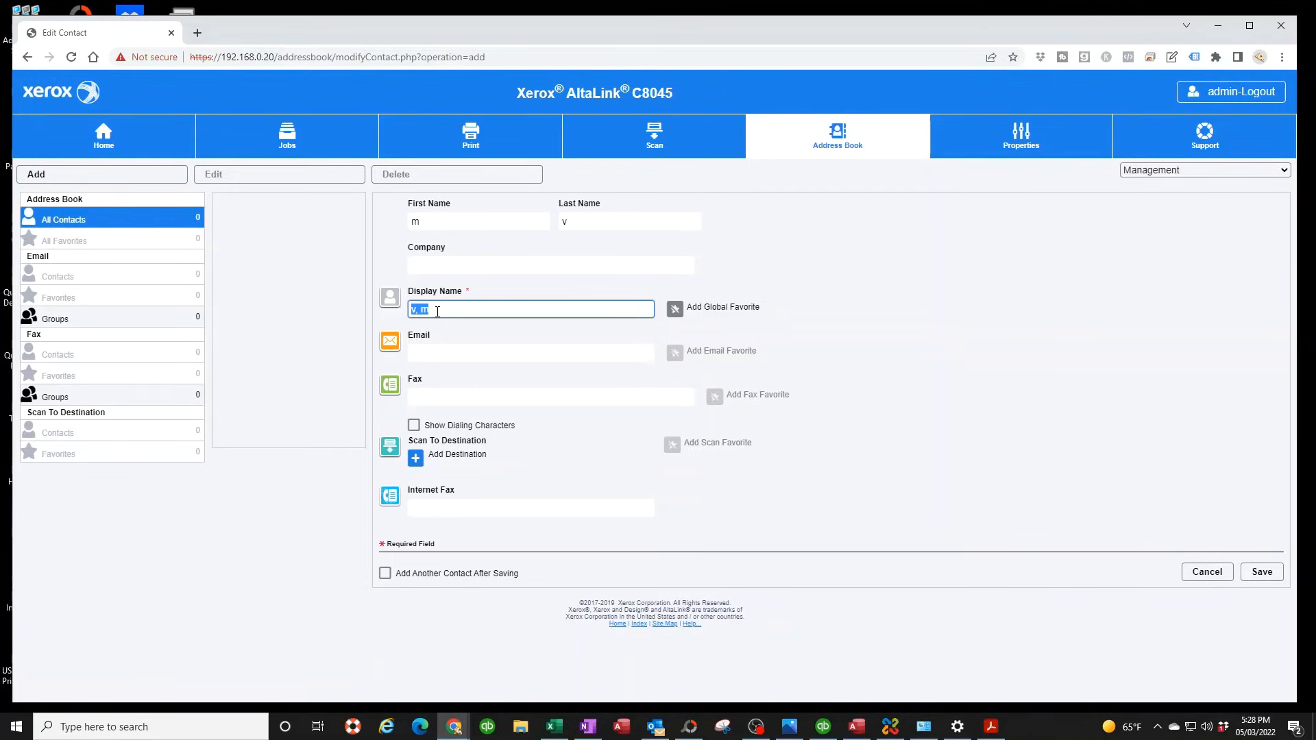
type("my scans")
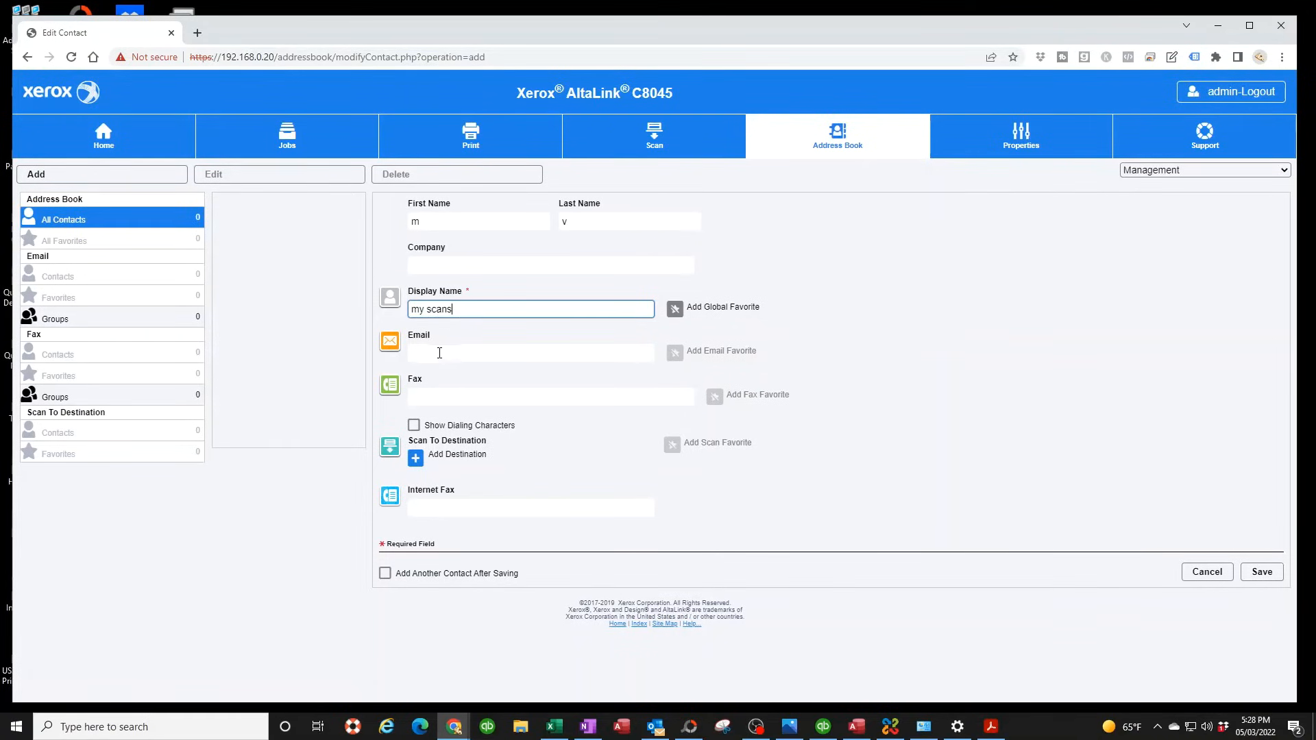
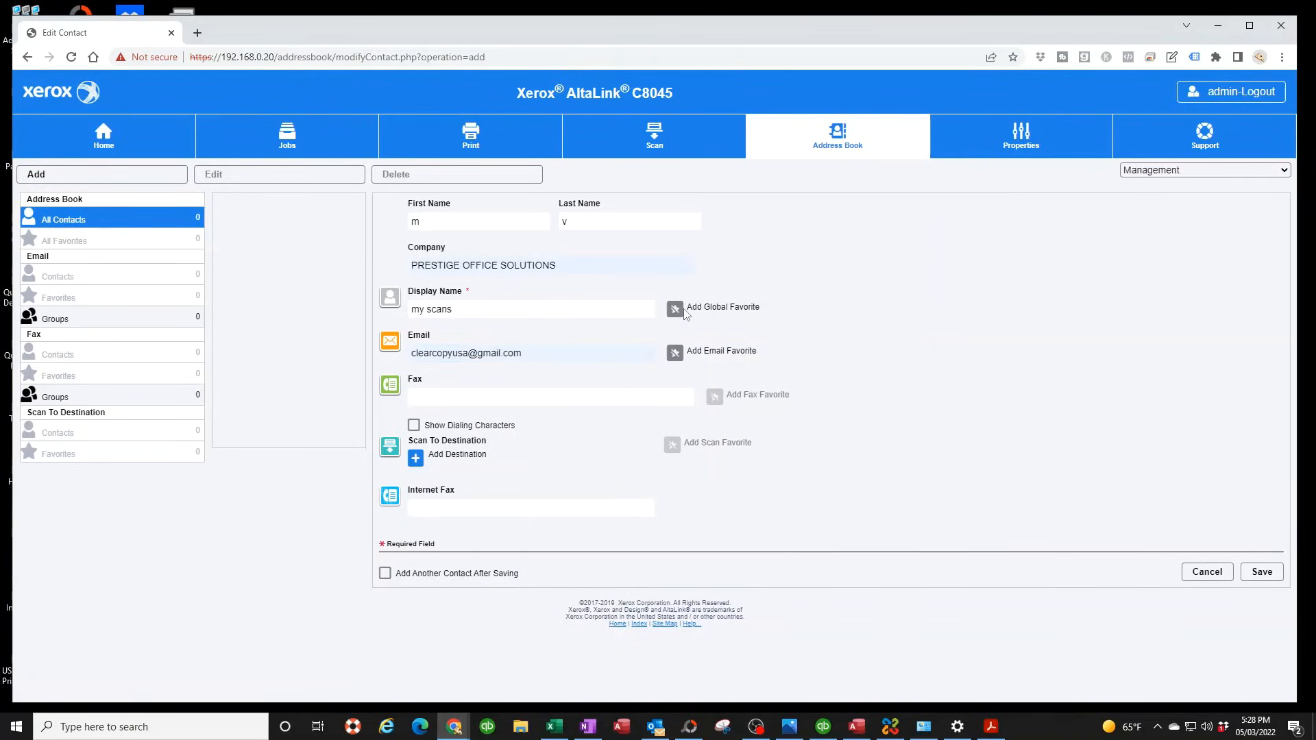
left_click(673, 308)
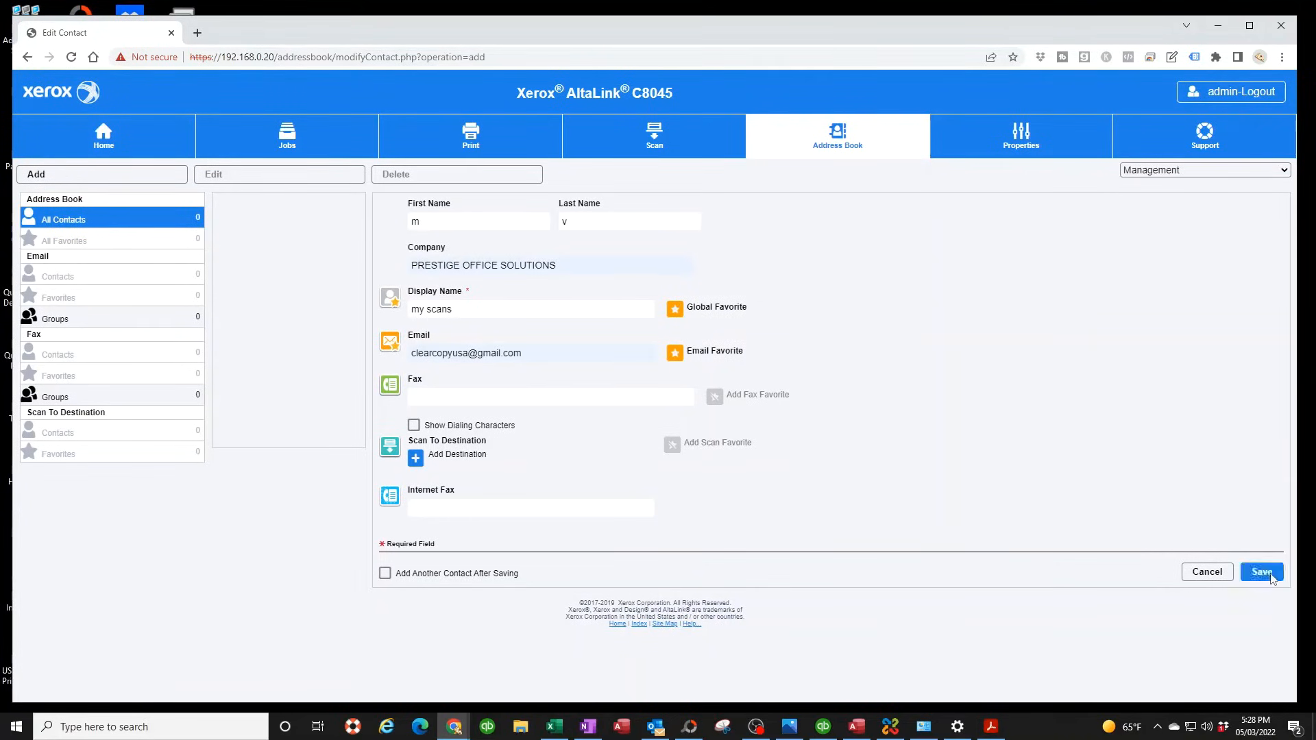
left_click(1262, 572)
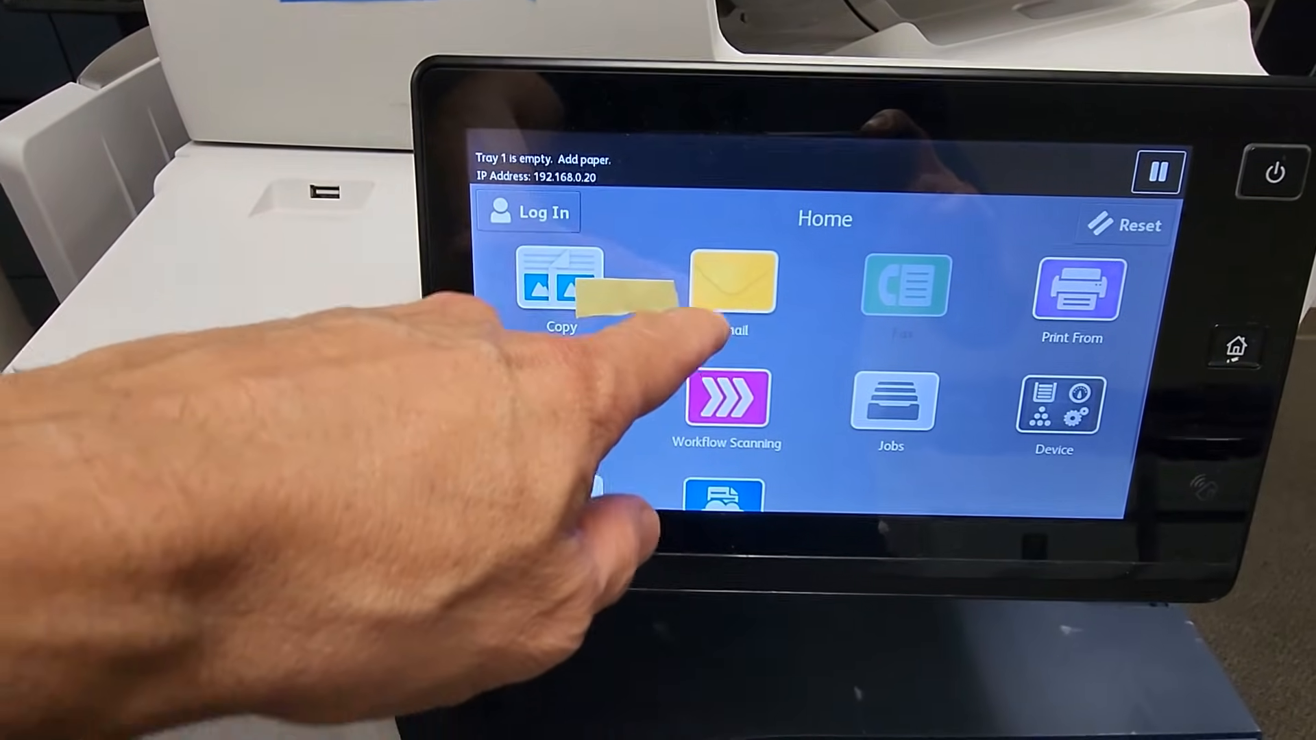
Start an Email job on the touchscreen and add the 'my scans' favorite as recipient.
left_click(726, 281)
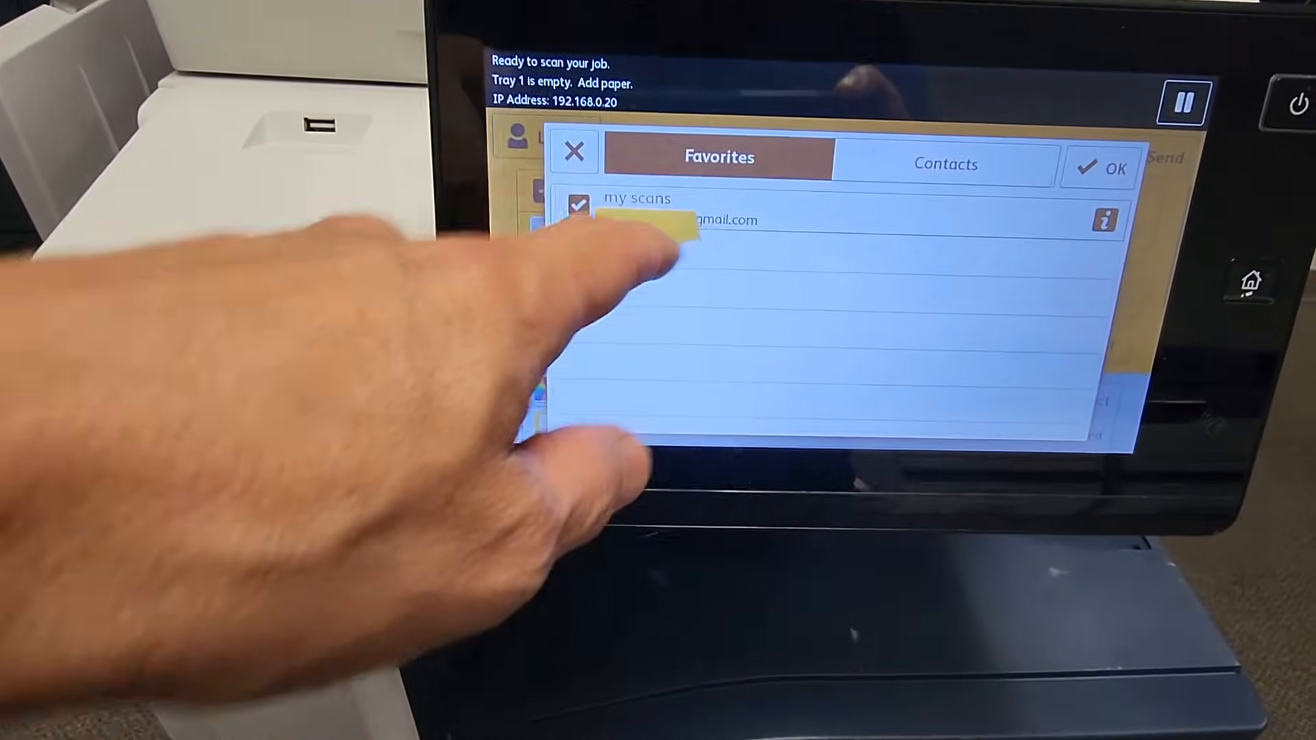
left_click(1101, 168)
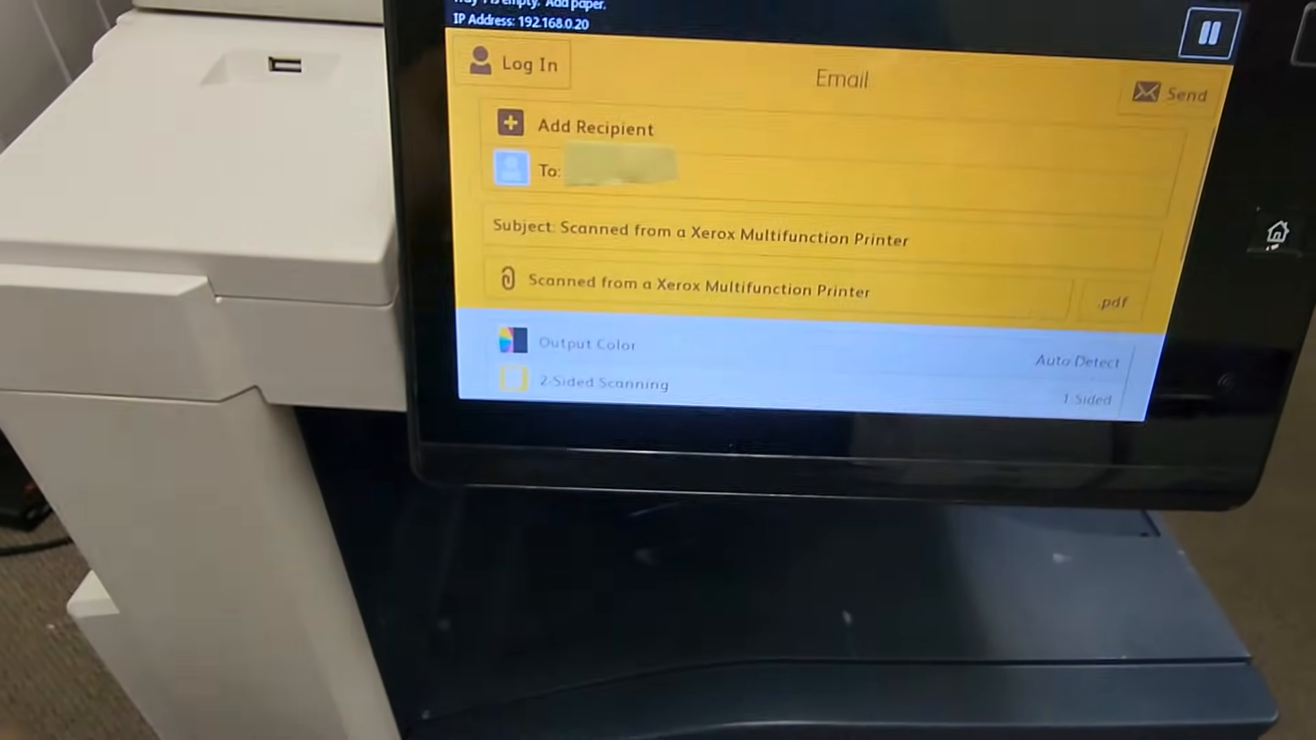